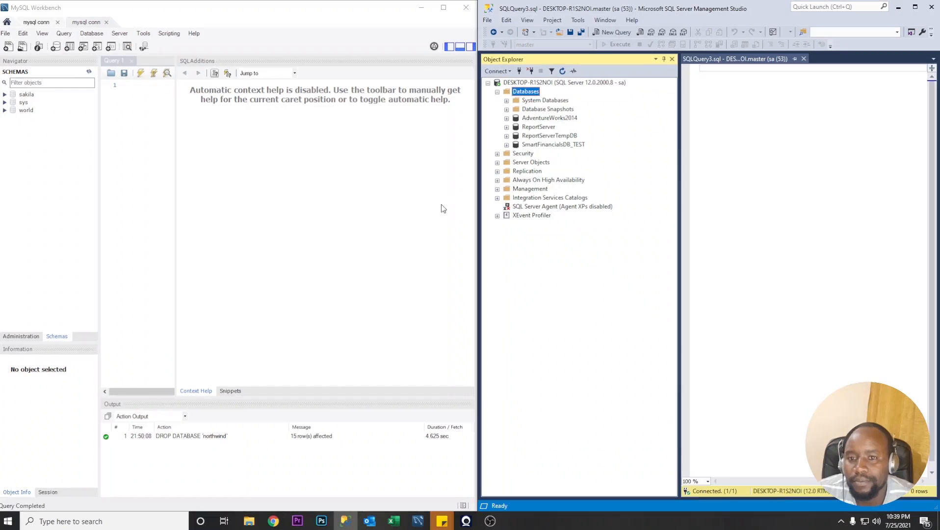
mouse_move(529, 110)
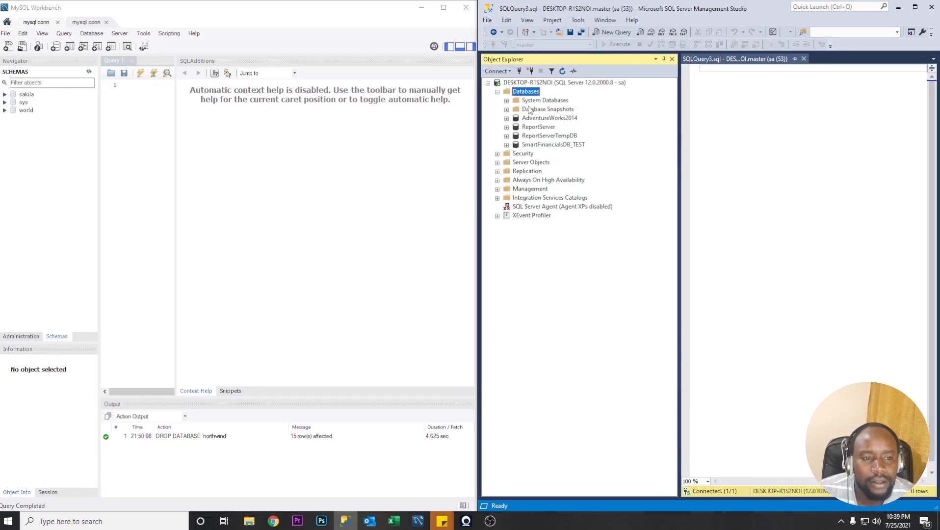
mouse_move(520, 96)
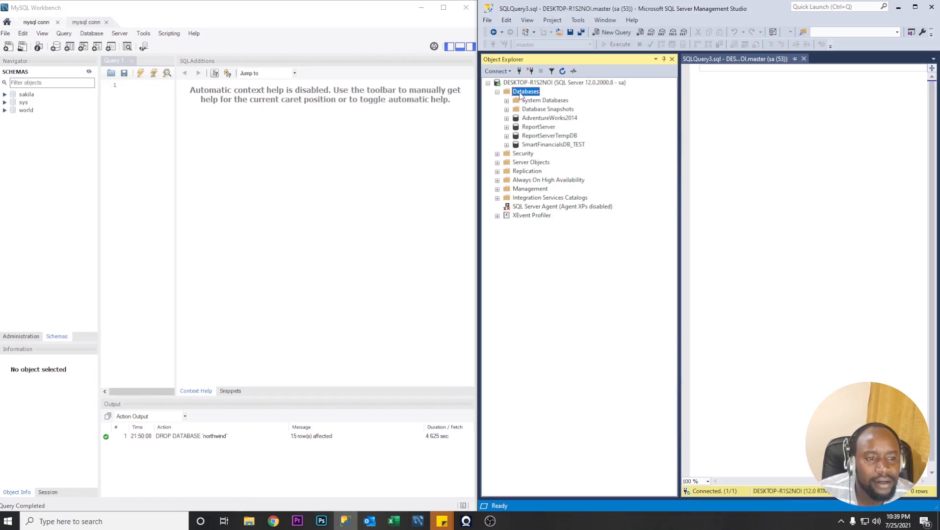
Start attaching an existing database from the server's Databases node.
right_click(525, 90)
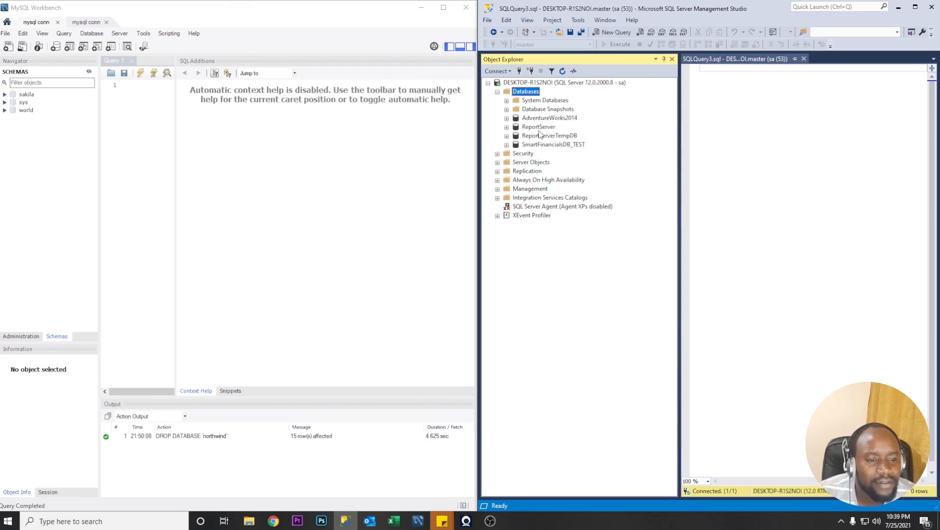
right_click(525, 91)
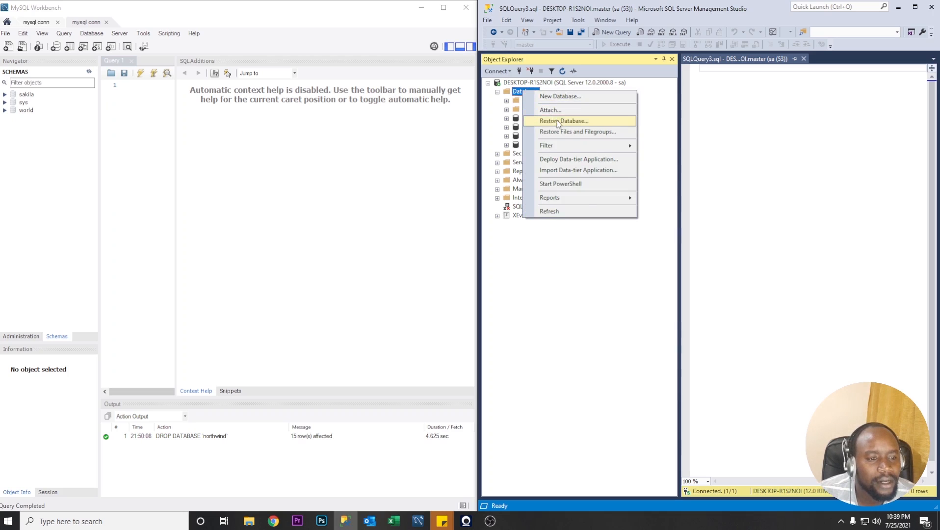
click(564, 121)
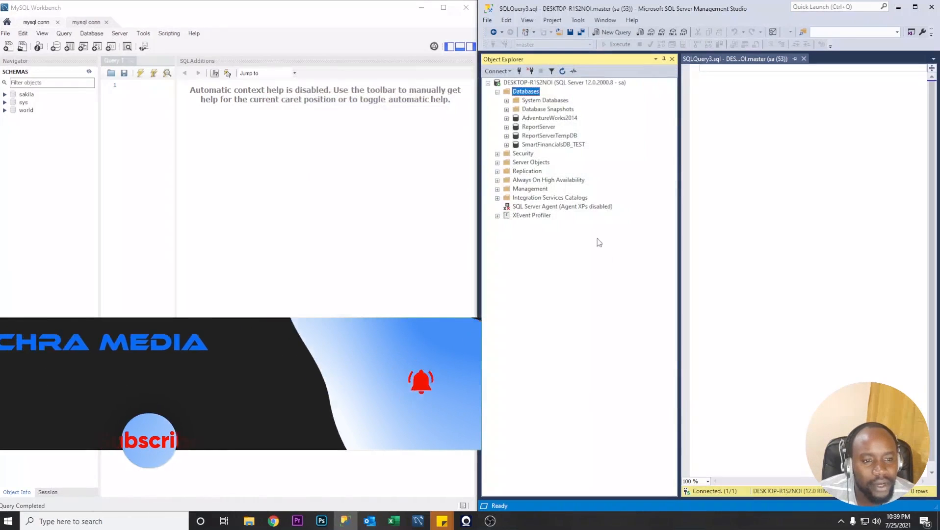
right_click(525, 92)
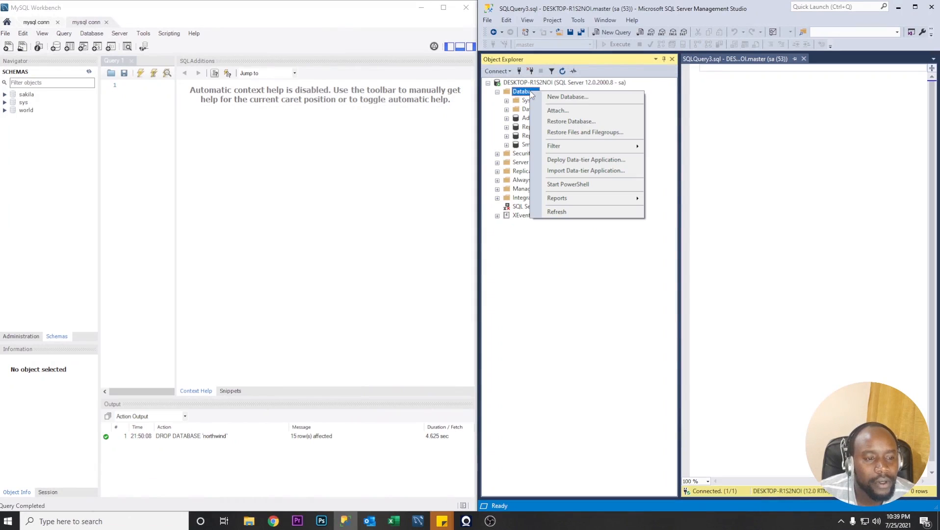
click(571, 121)
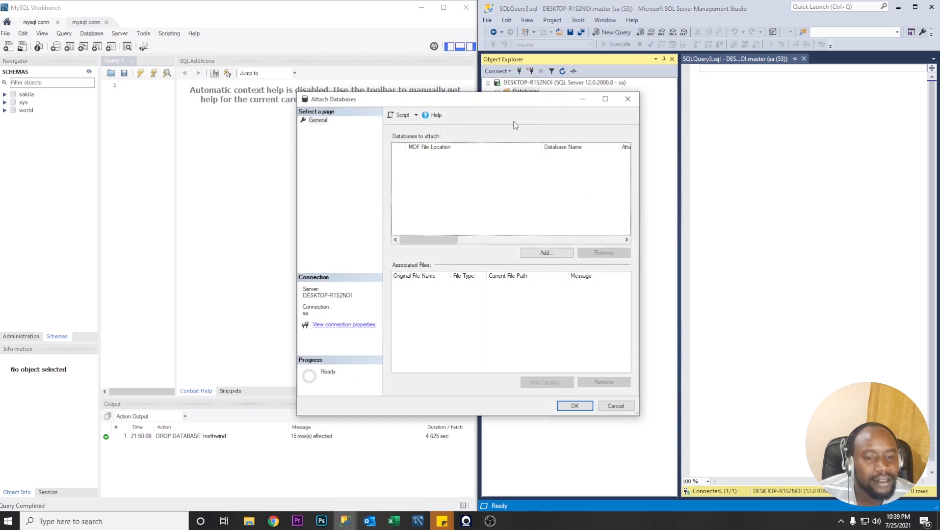
Add F:\NORTHWND\NORTHWND.MDF as the file to attach and dismiss the missing-log-file error.
click(545, 253)
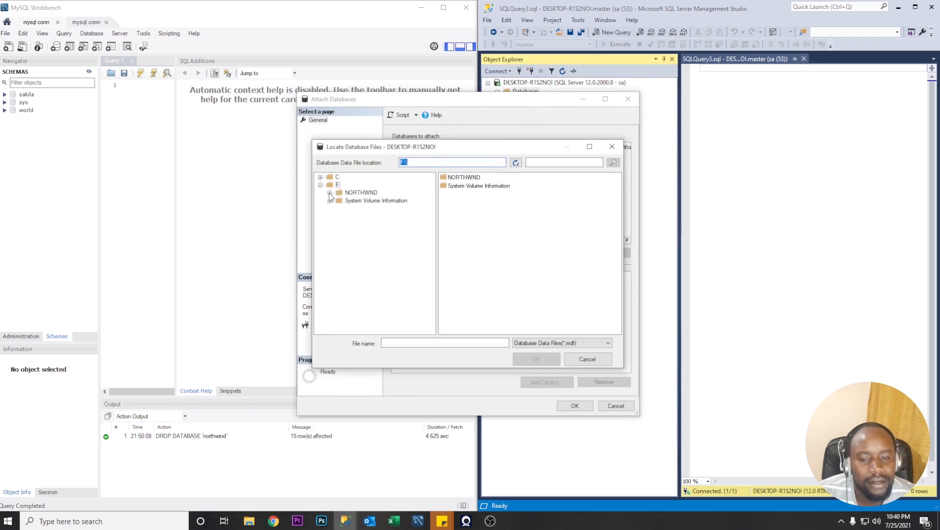
click(361, 193)
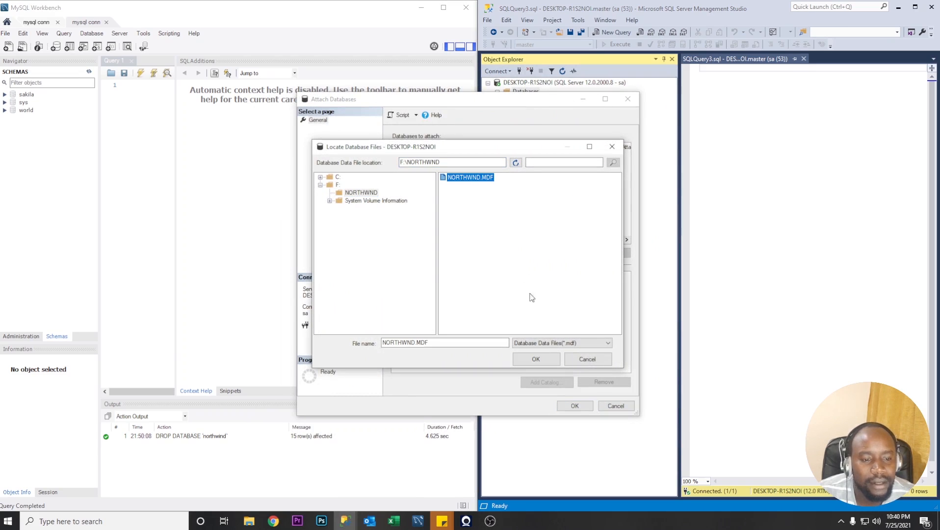
click(535, 359)
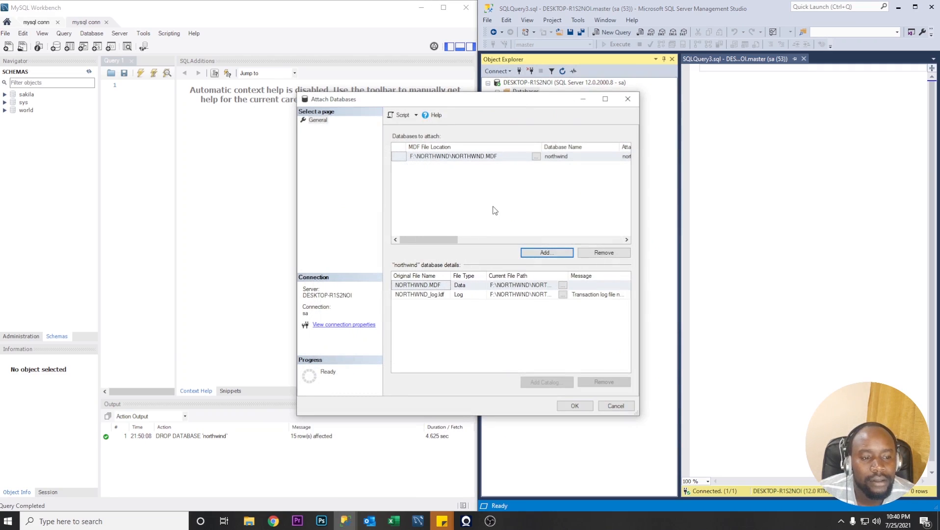
click(420, 294)
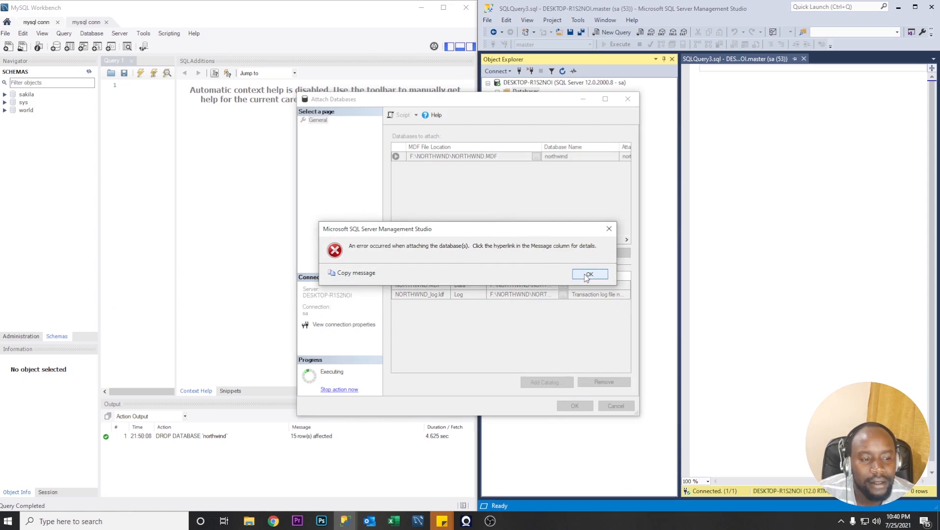
click(588, 275)
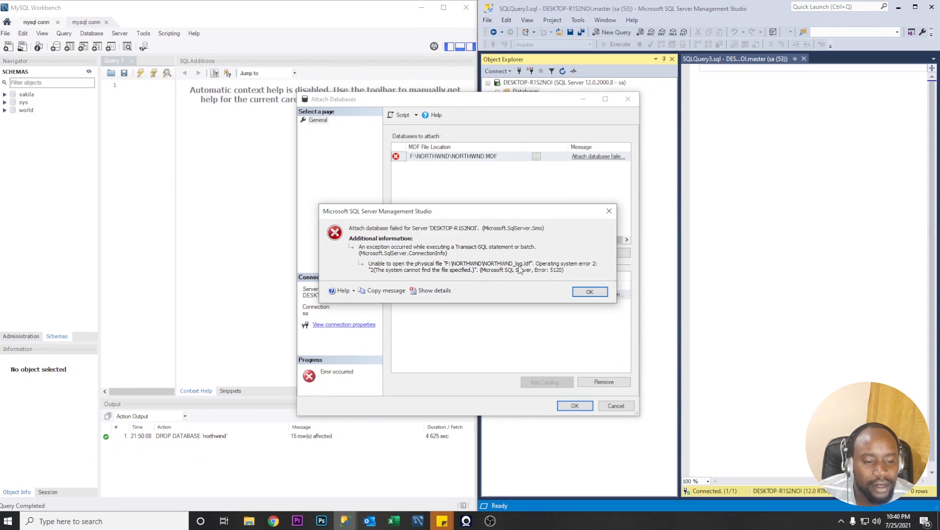
mouse_move(528, 258)
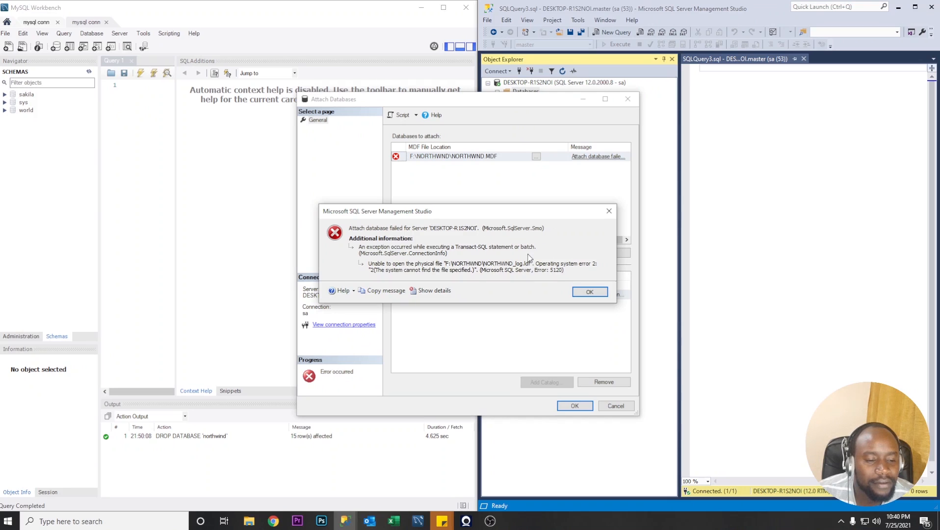
click(589, 292)
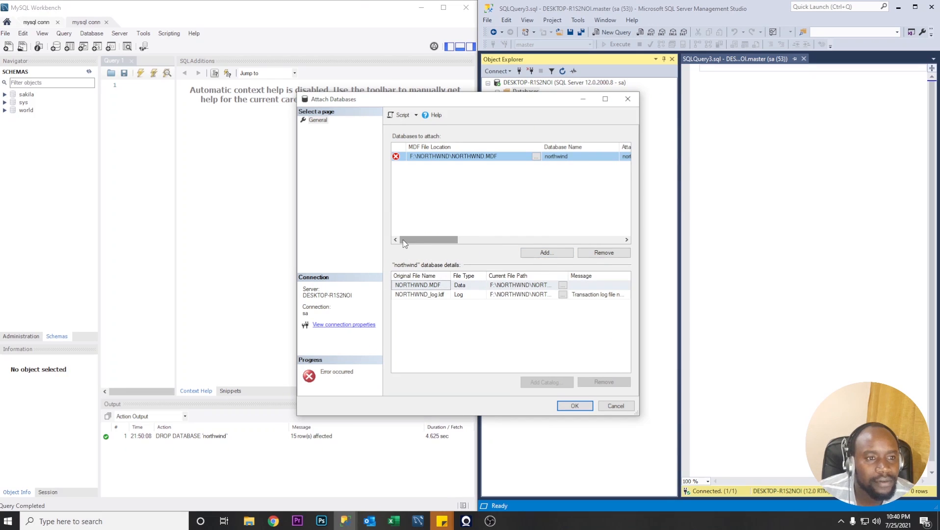
Remove the missing northwind log file entry and attach the database with only its data file.
click(420, 294)
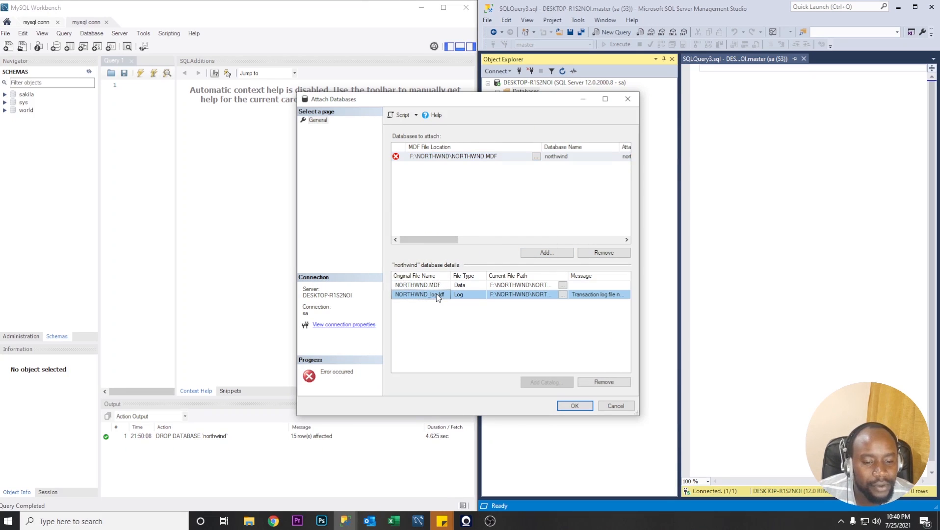
click(604, 382)
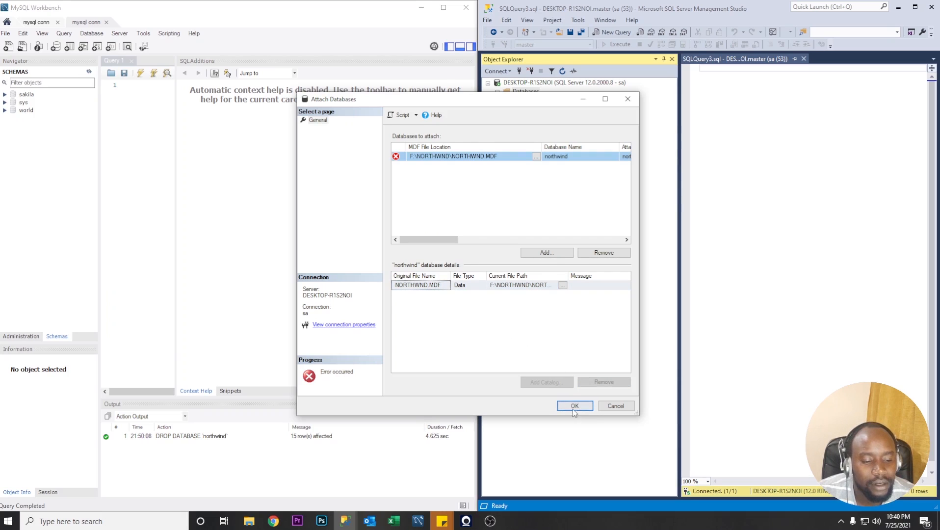
click(574, 407)
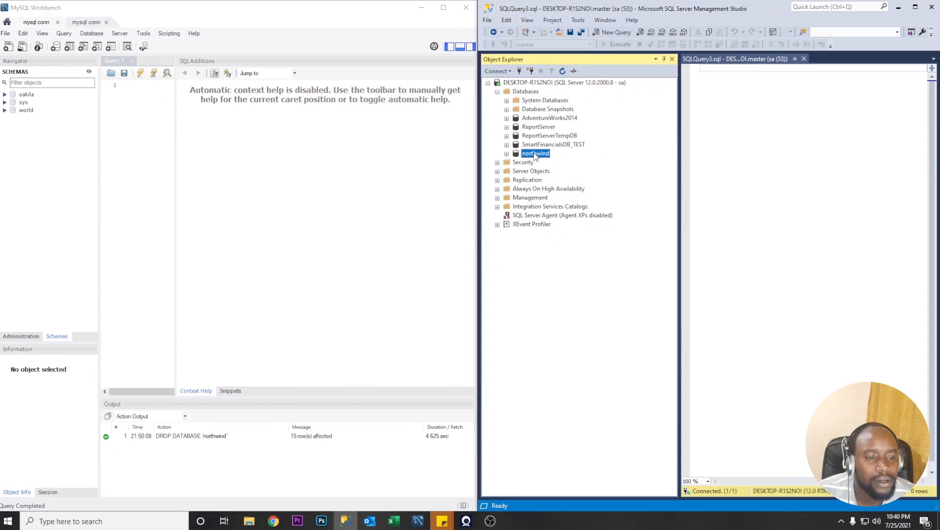
right_click(534, 153)
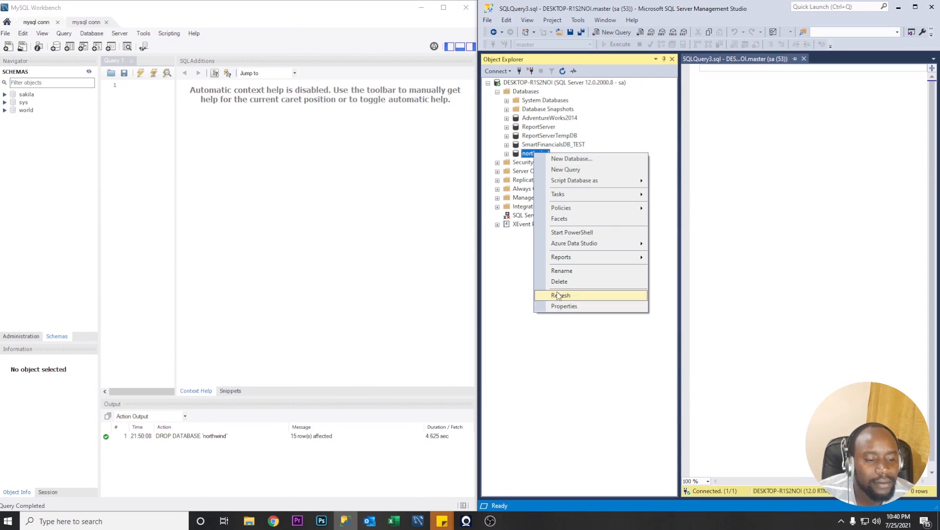
click(560, 296)
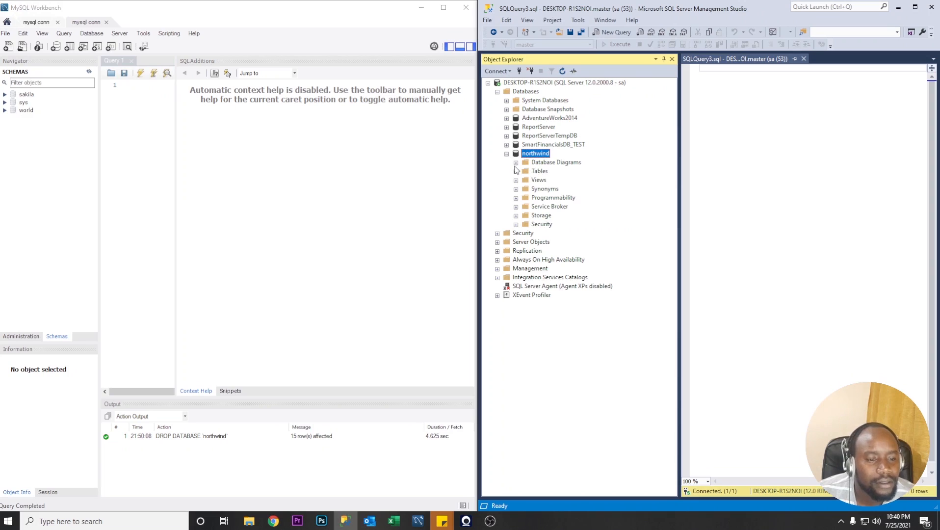
click(516, 171)
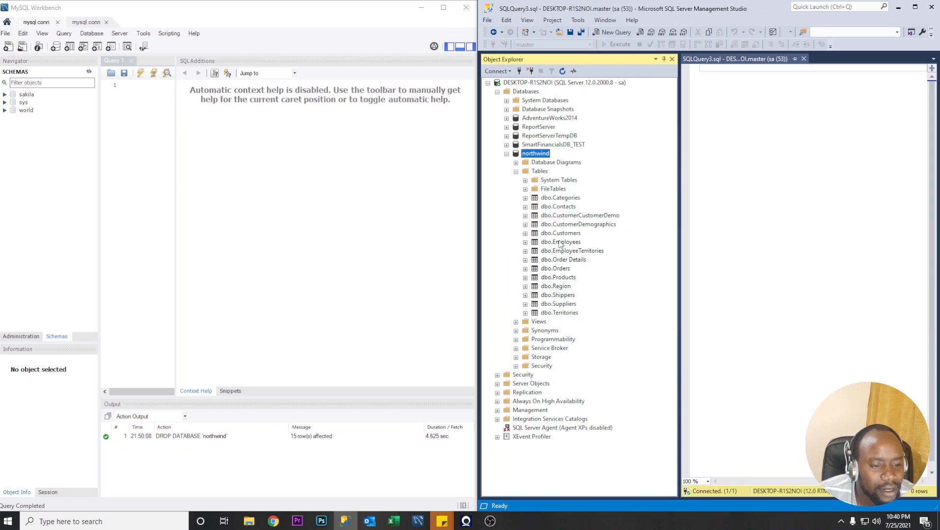
click(516, 180)
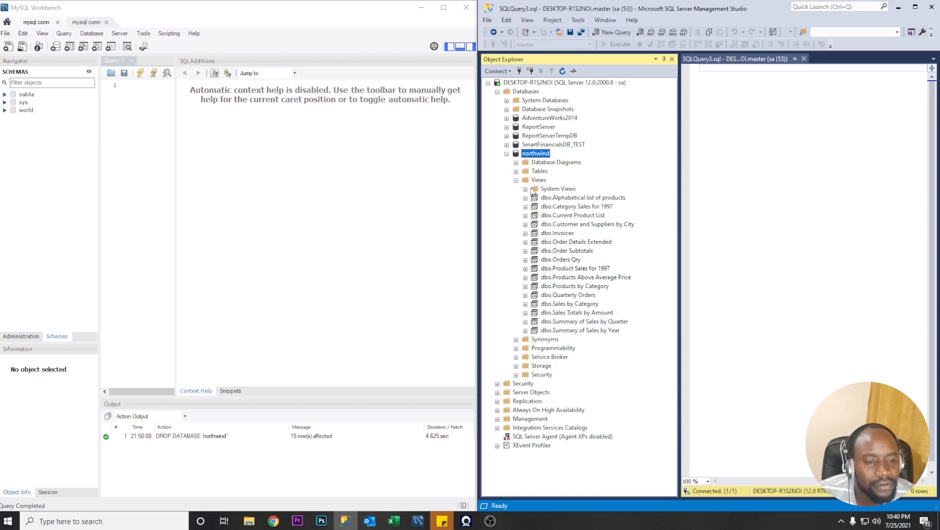
click(516, 180)
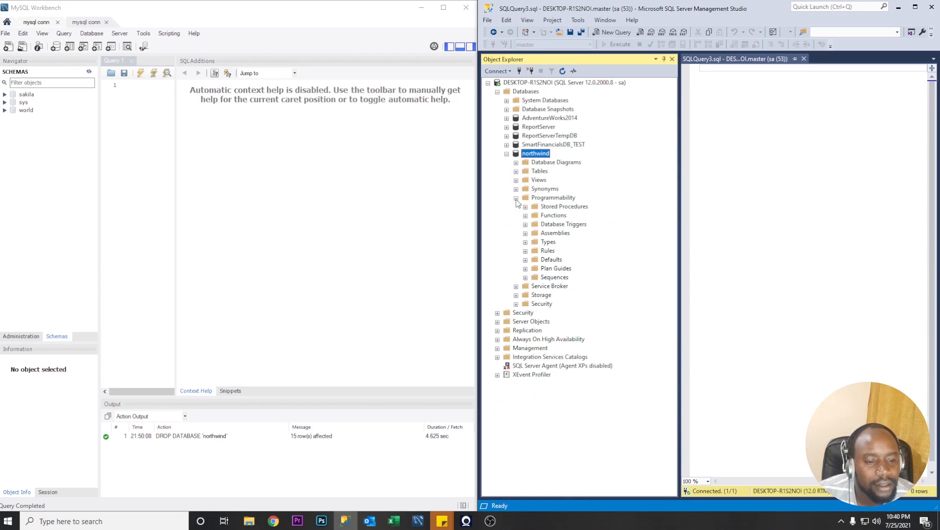
click(525, 206)
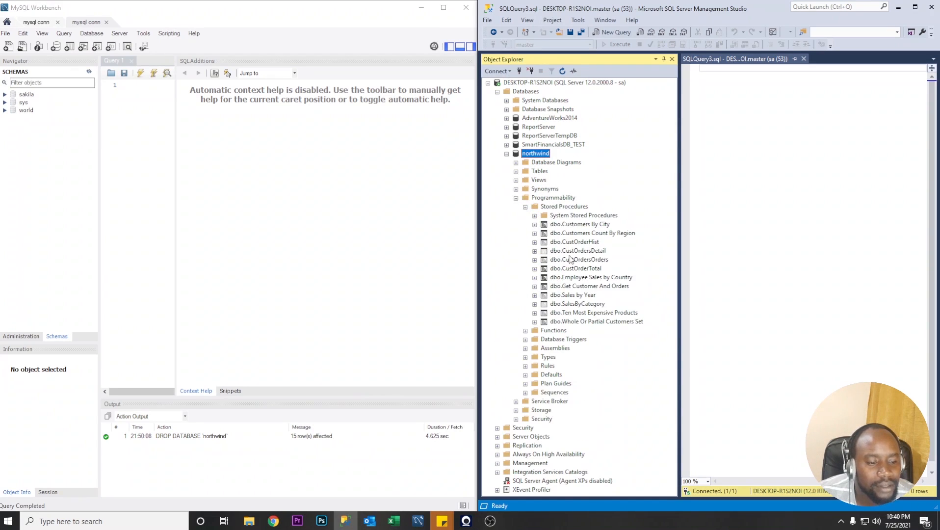
click(525, 206)
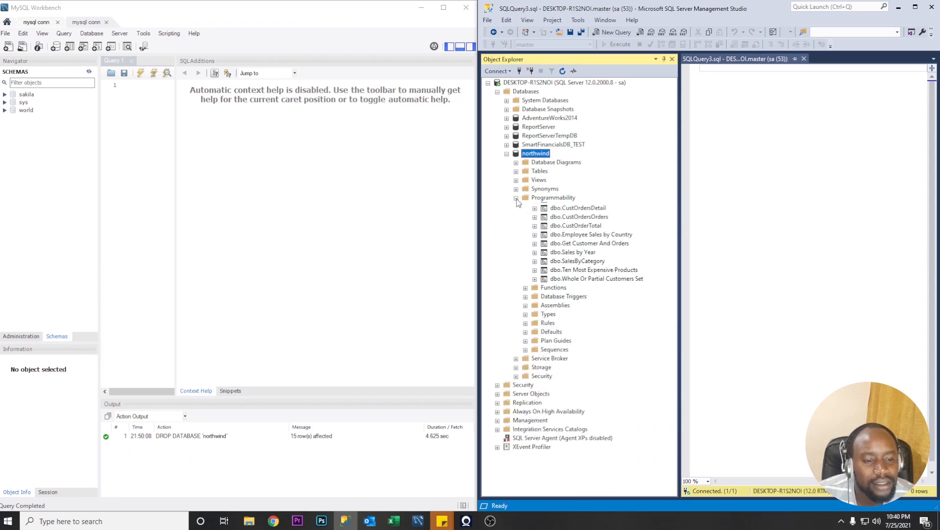
click(526, 197)
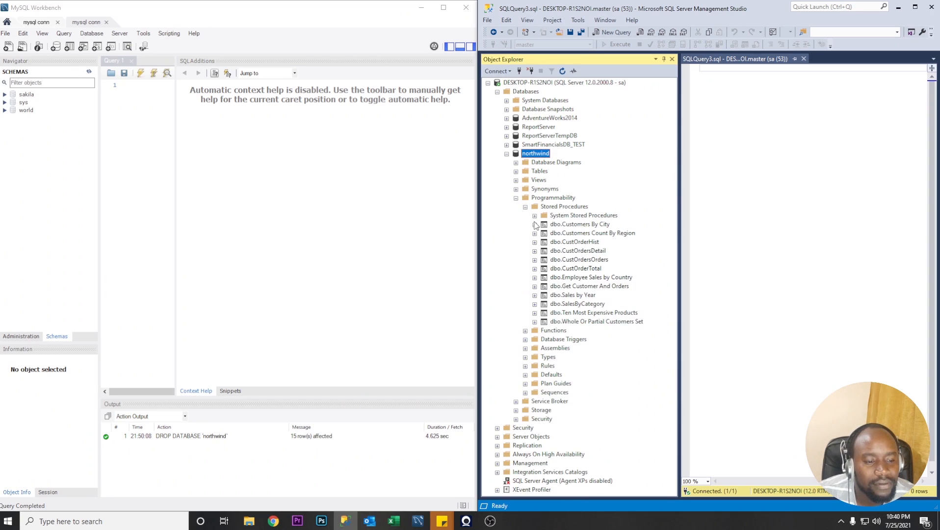
click(525, 330)
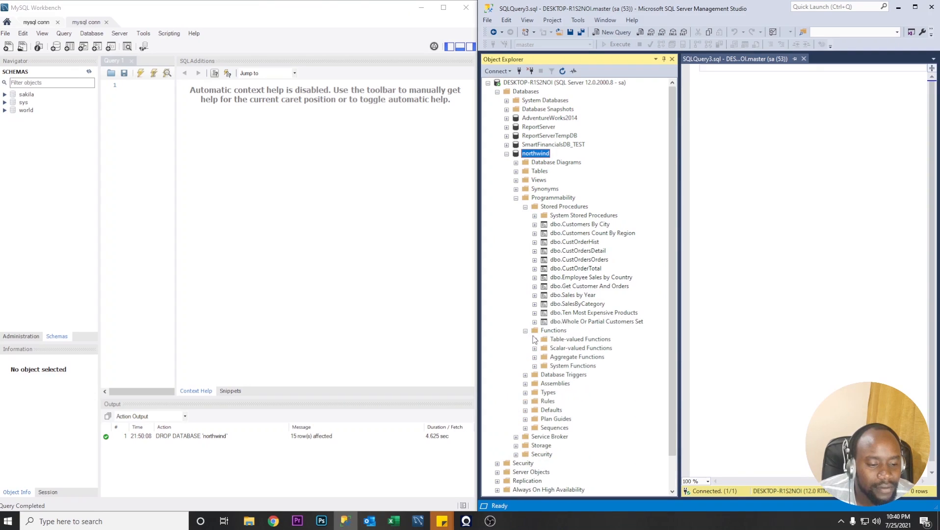
click(534, 339)
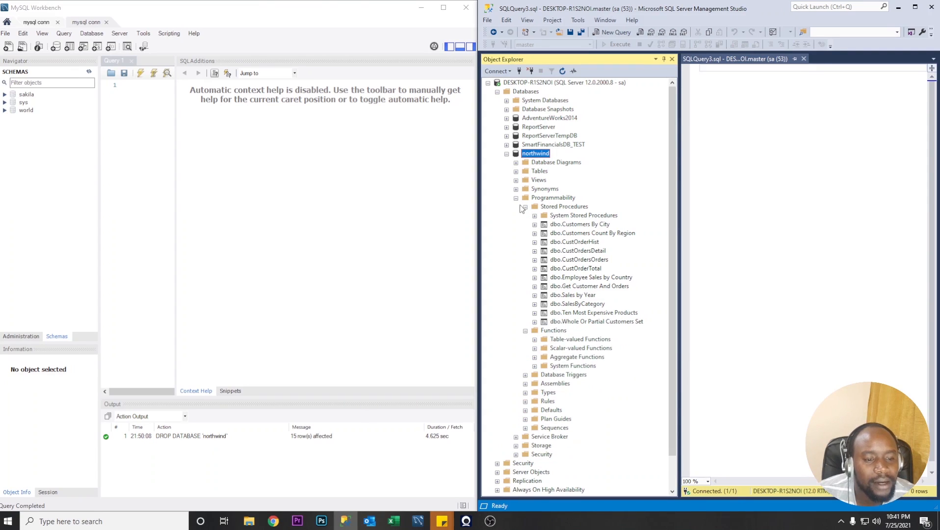
click(507, 154)
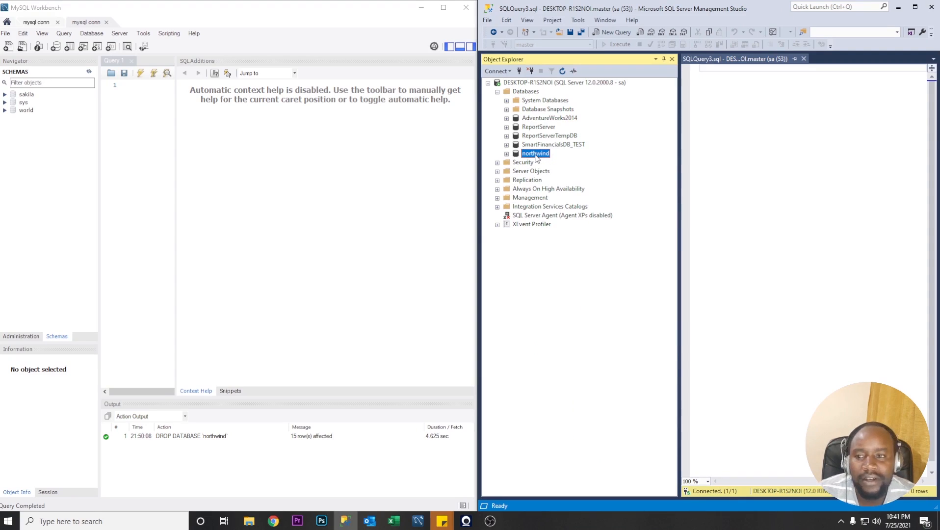
mouse_move(504, 150)
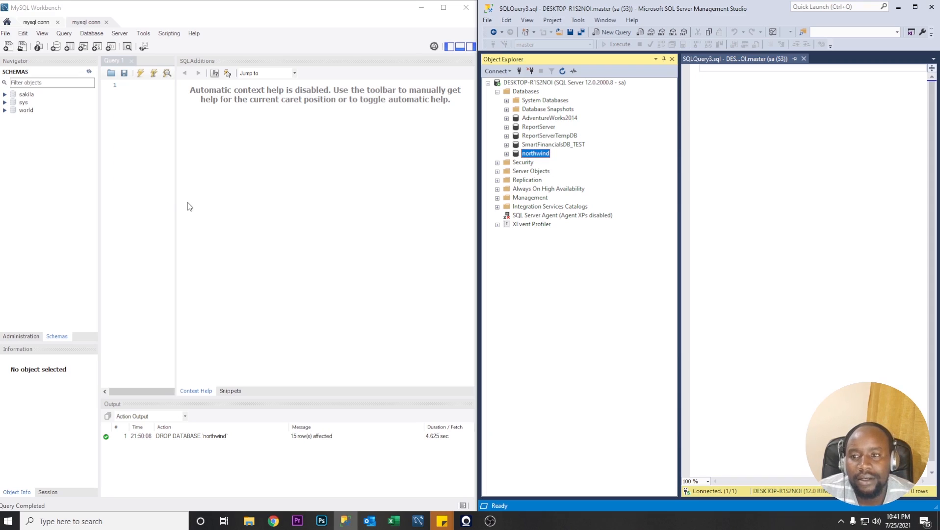
mouse_move(223, 185)
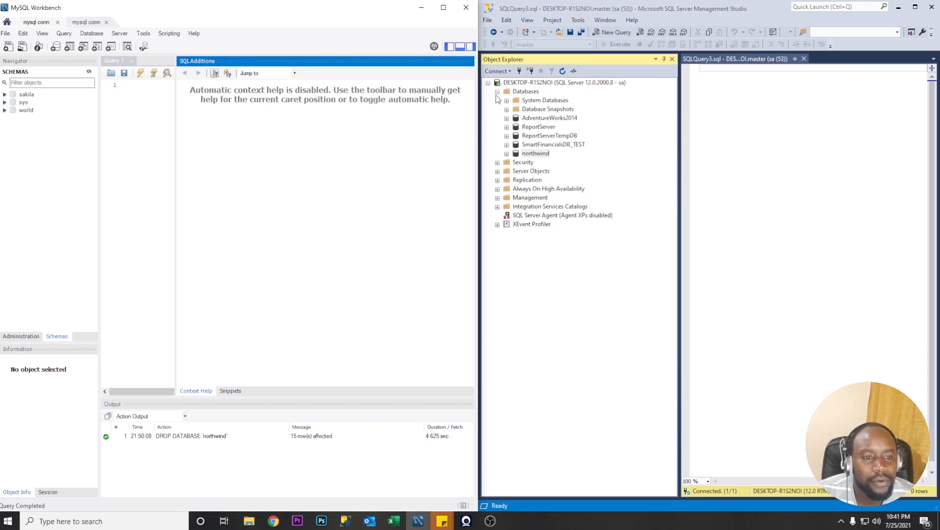
Launch the Migration Wizard from Workbench's Database tools menu.
click(498, 91)
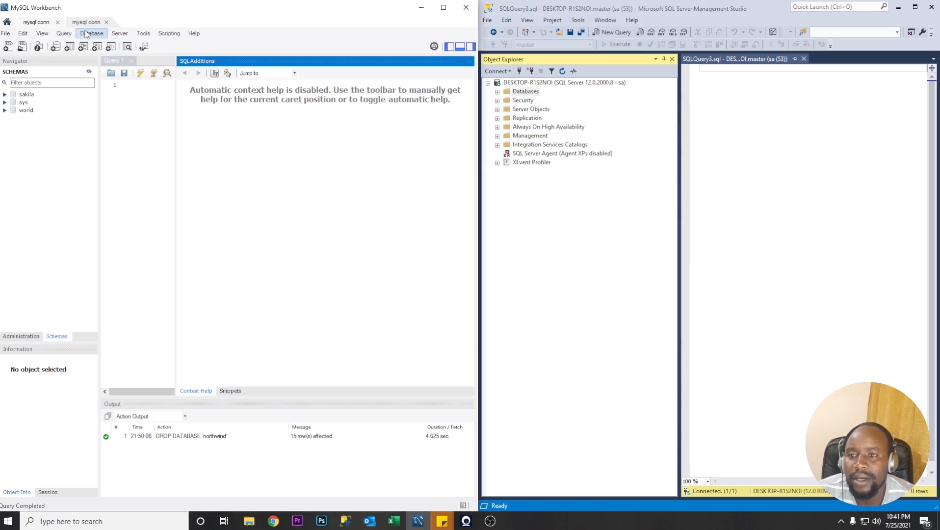
click(92, 34)
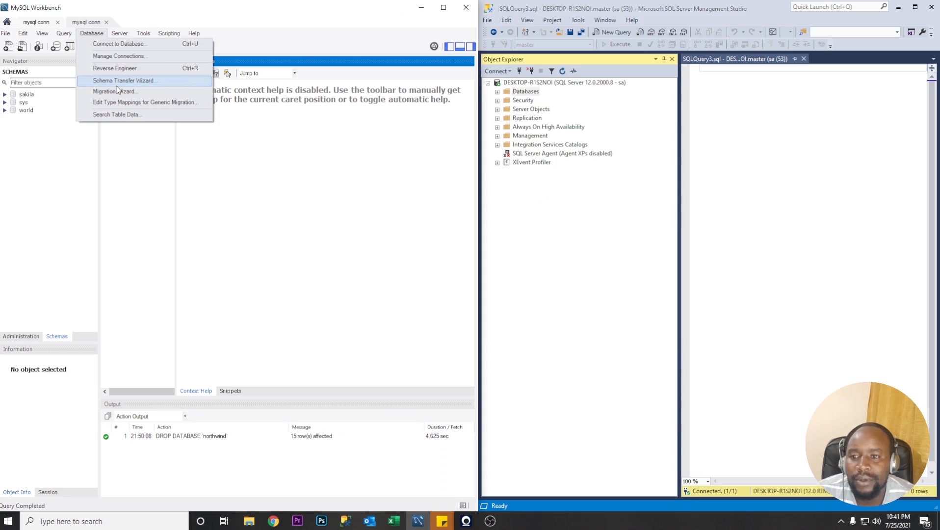
mouse_move(115, 91)
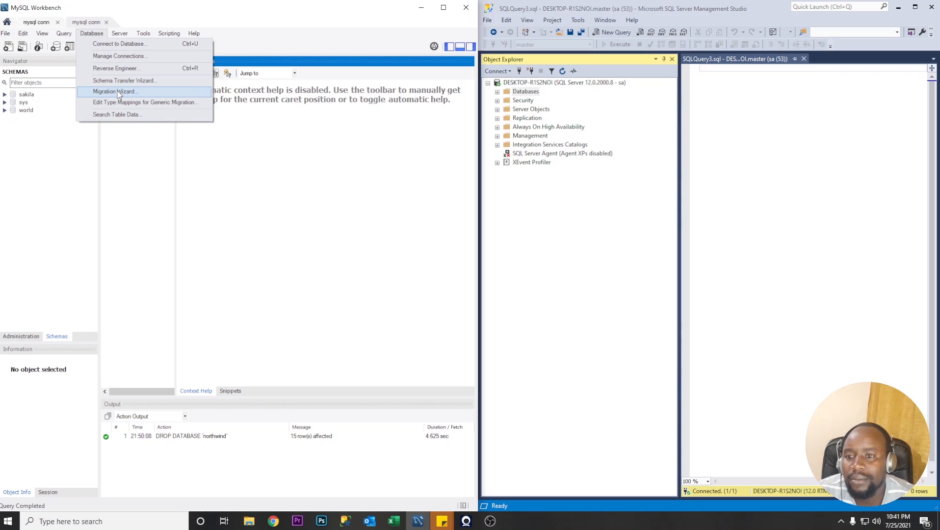
click(114, 91)
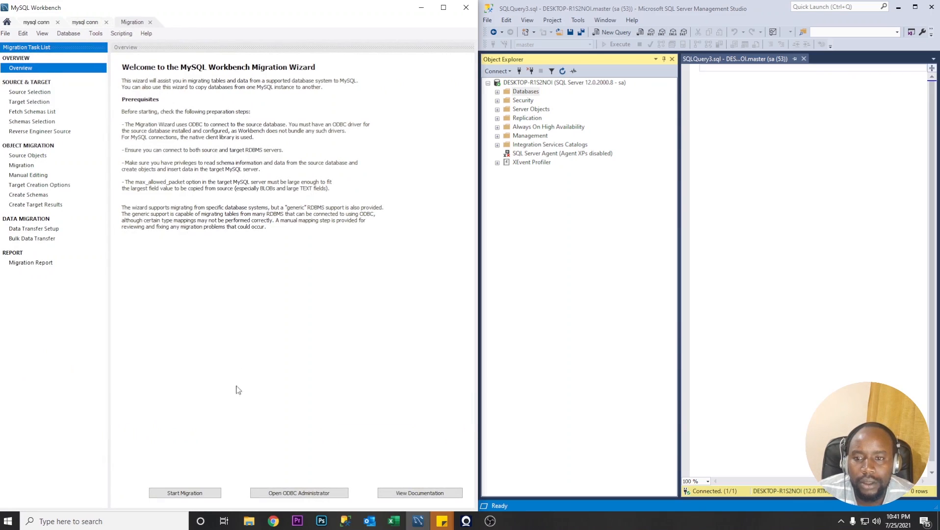
mouse_move(248, 316)
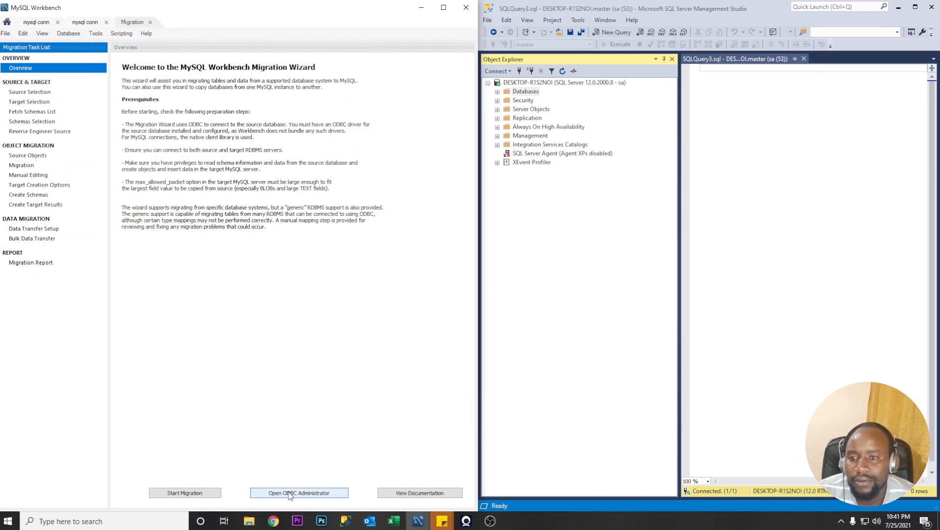
click(298, 493)
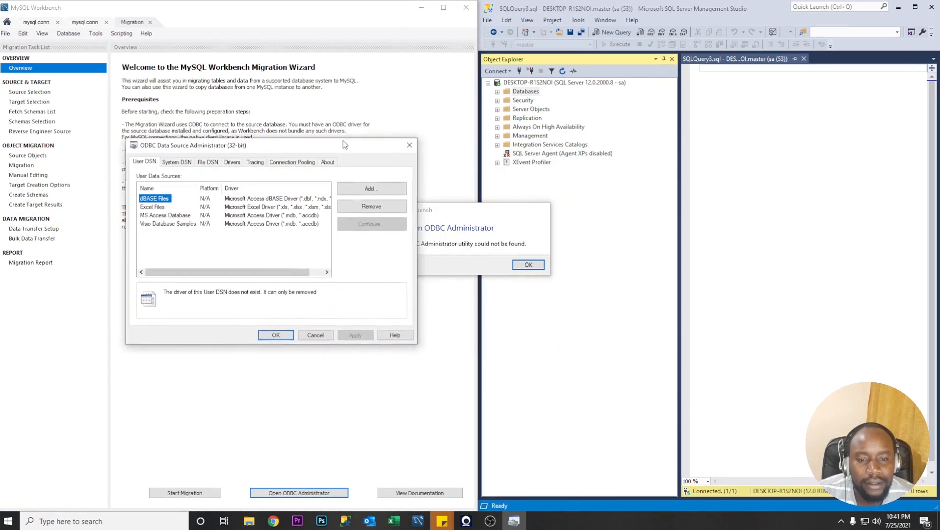
click(527, 264)
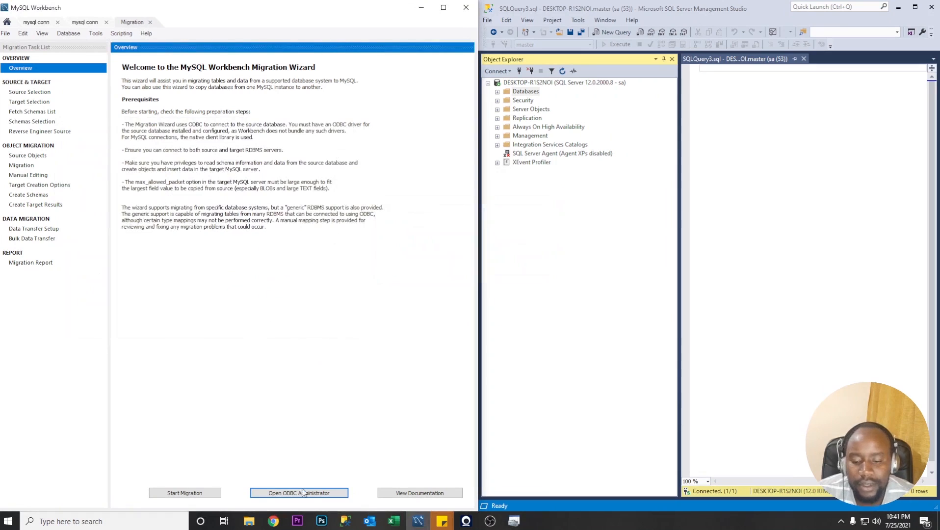
click(299, 493)
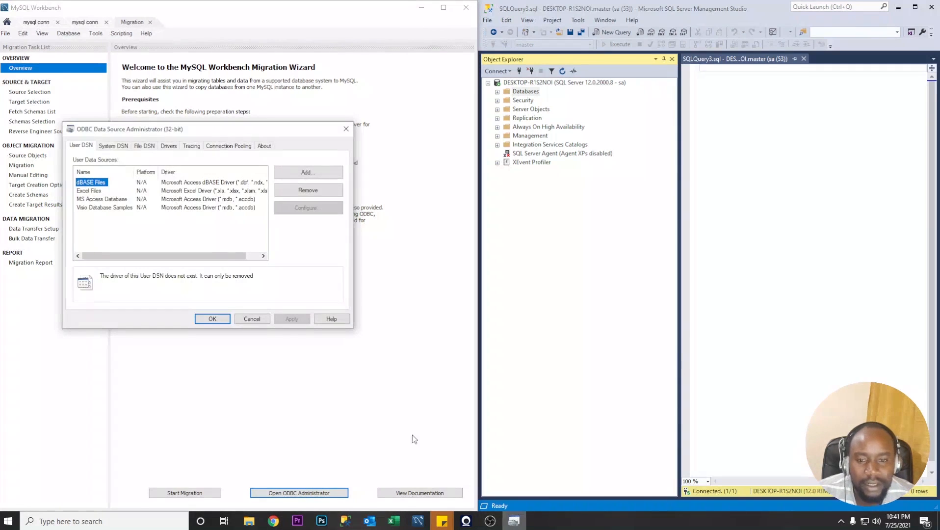
drag(129, 129, 245, 107)
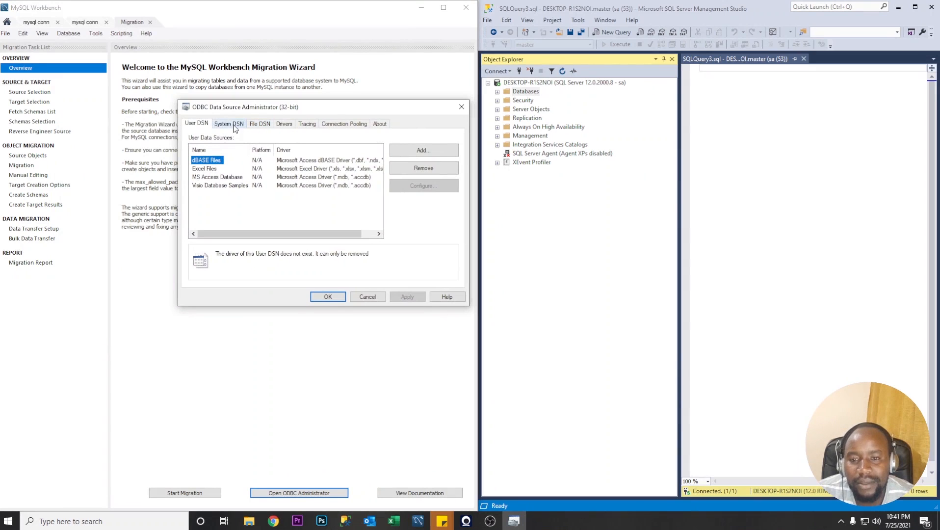
click(228, 124)
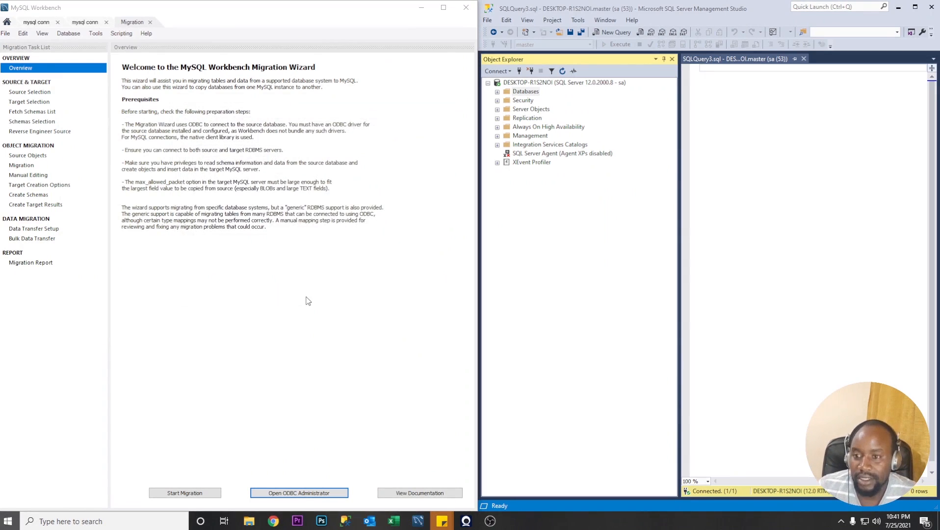
Launch ODBC Data Sources (64-bit) via Start search and show the System DSN list with MYSQL_ODBC and MS SQL SERVER MIGRATION.
text(odbc)
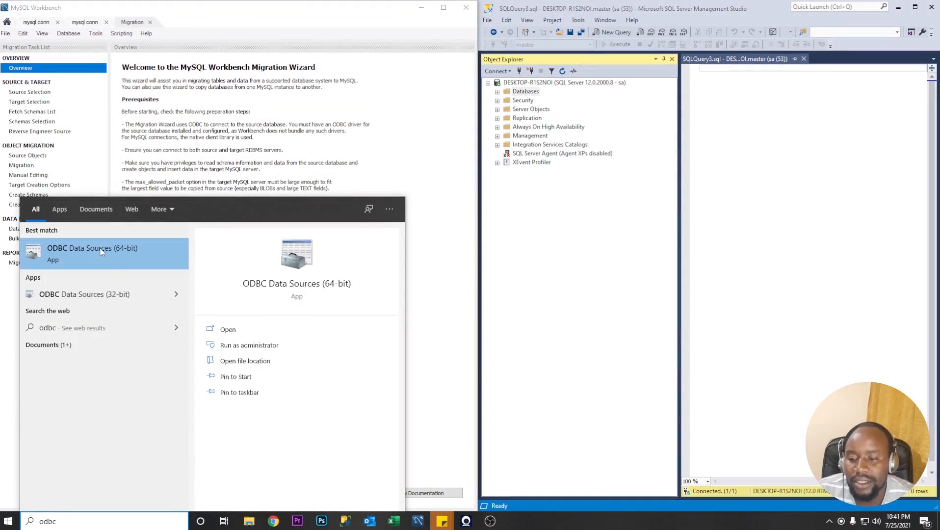
click(91, 248)
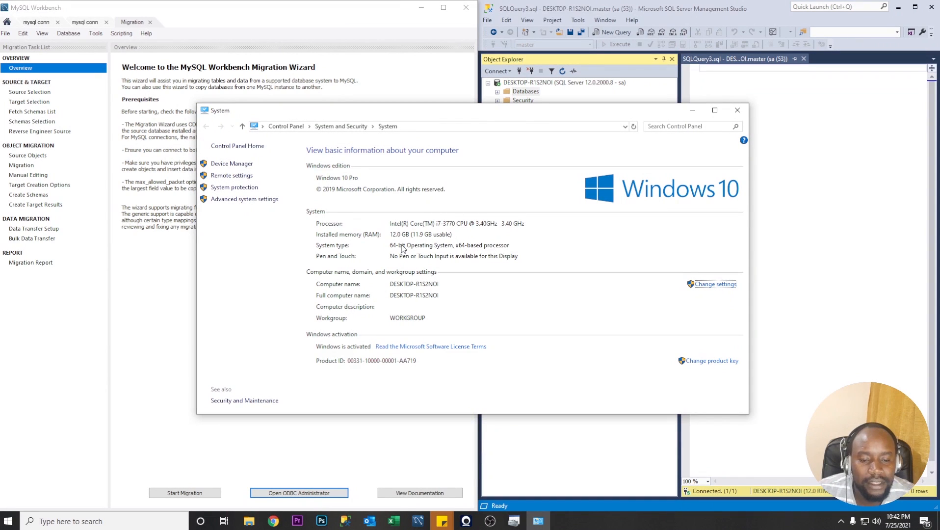
mouse_move(739, 125)
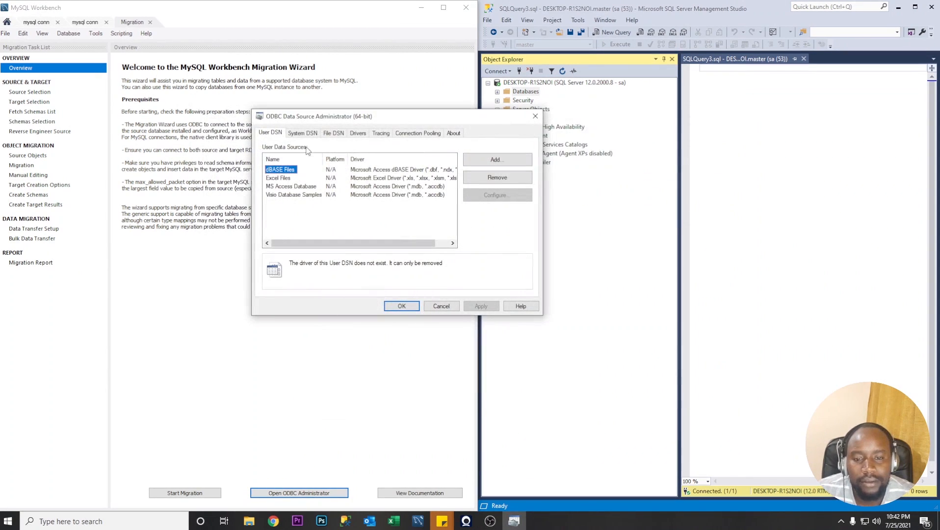
click(302, 132)
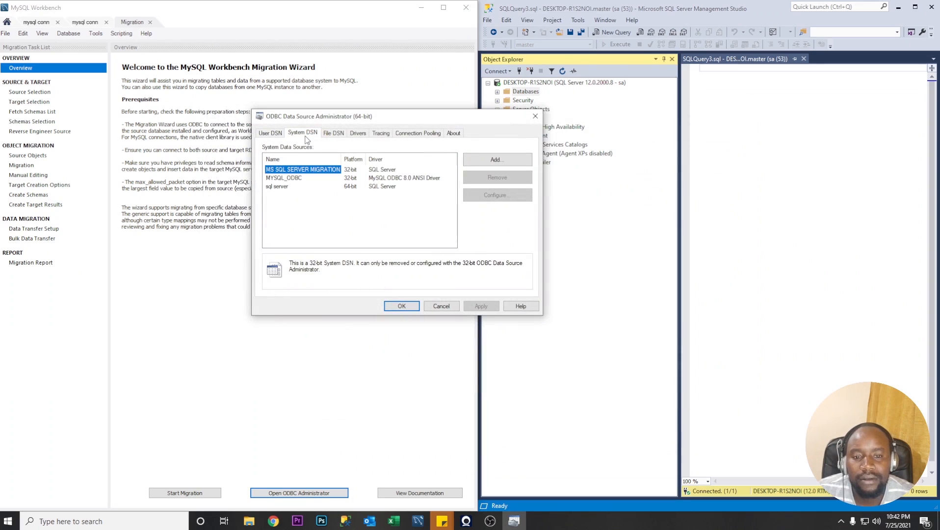
click(284, 178)
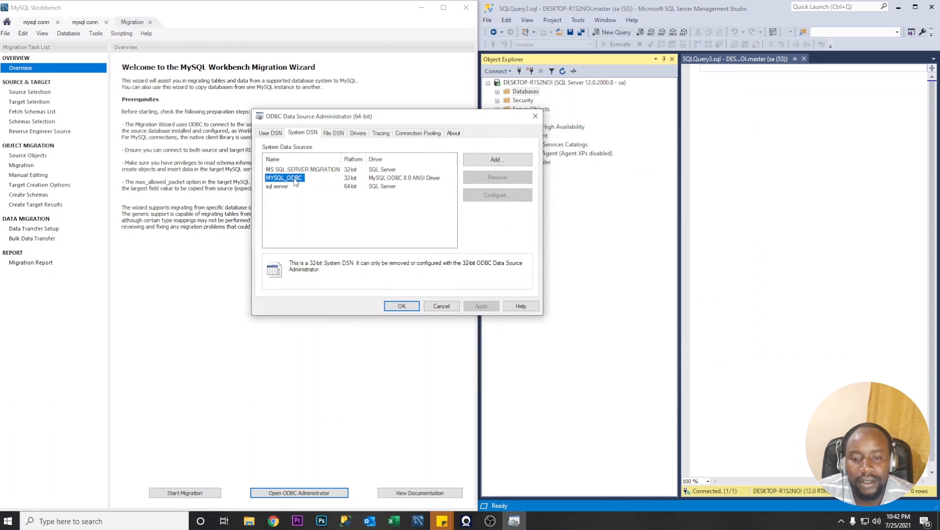
click(302, 169)
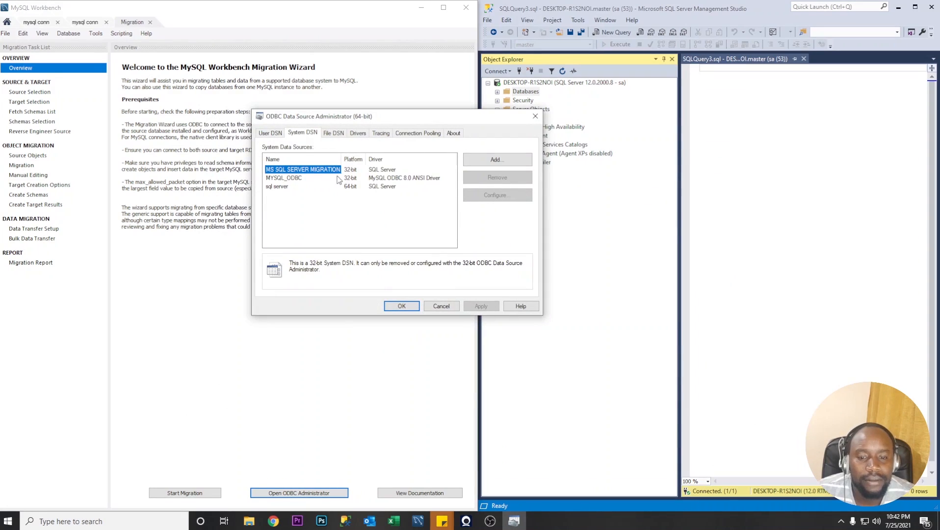
Add a new system data source using the SQL Server driver.
click(277, 186)
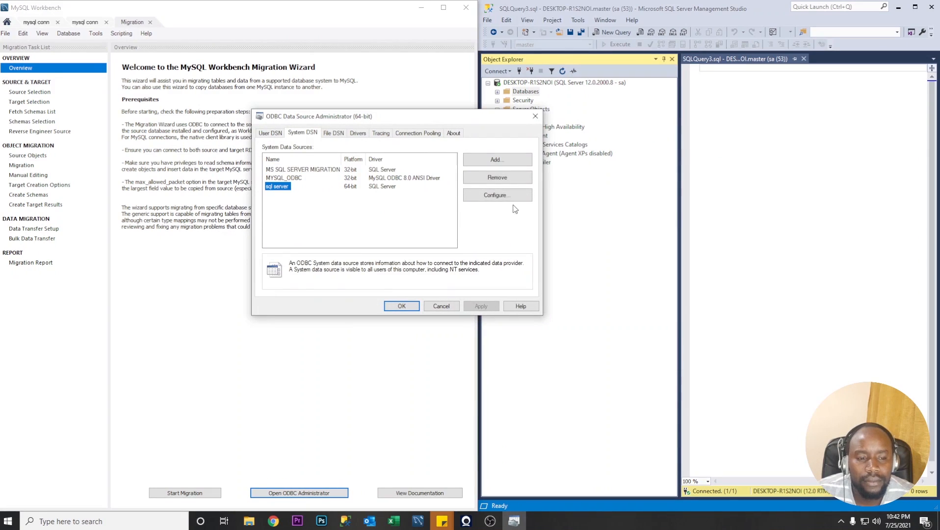
mouse_move(366, 203)
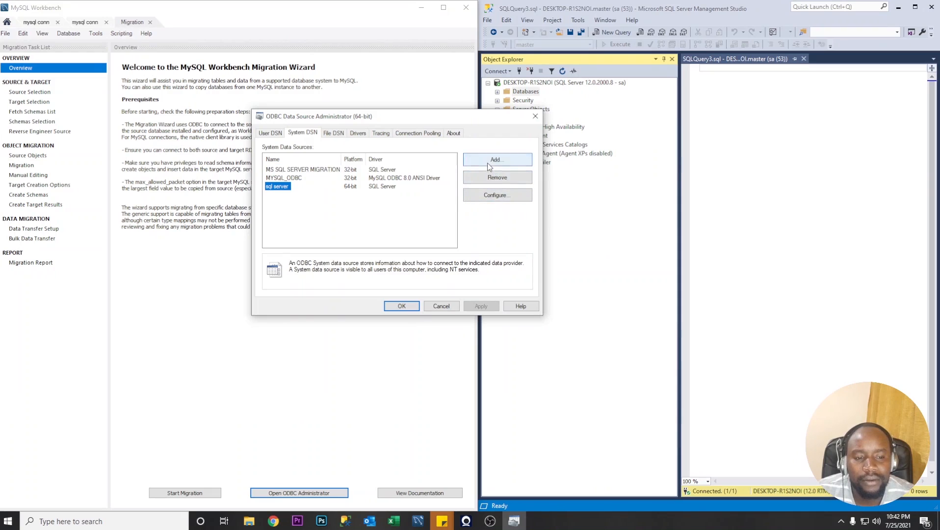
click(496, 159)
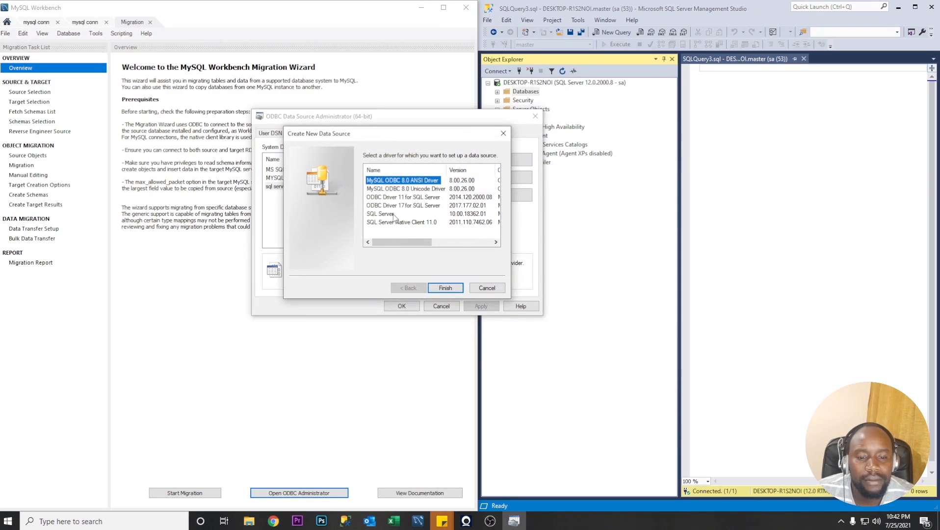
click(380, 213)
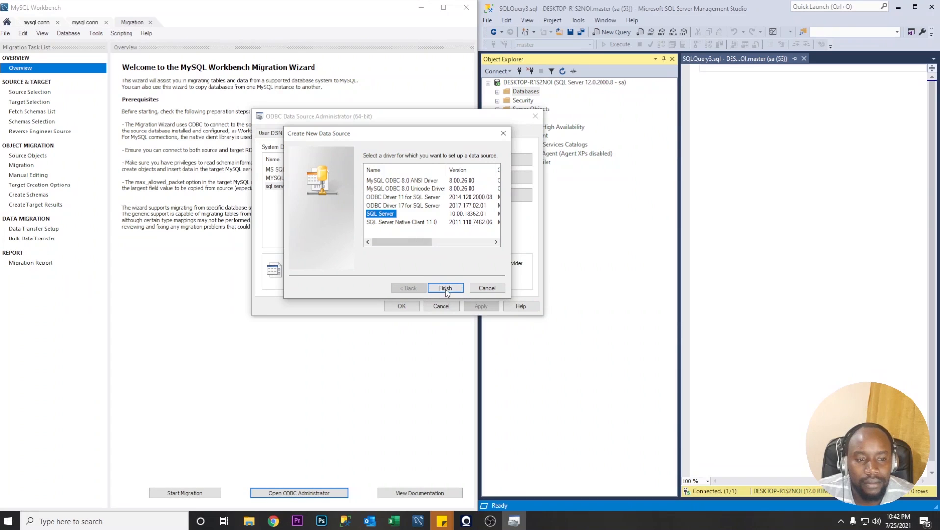
click(444, 288)
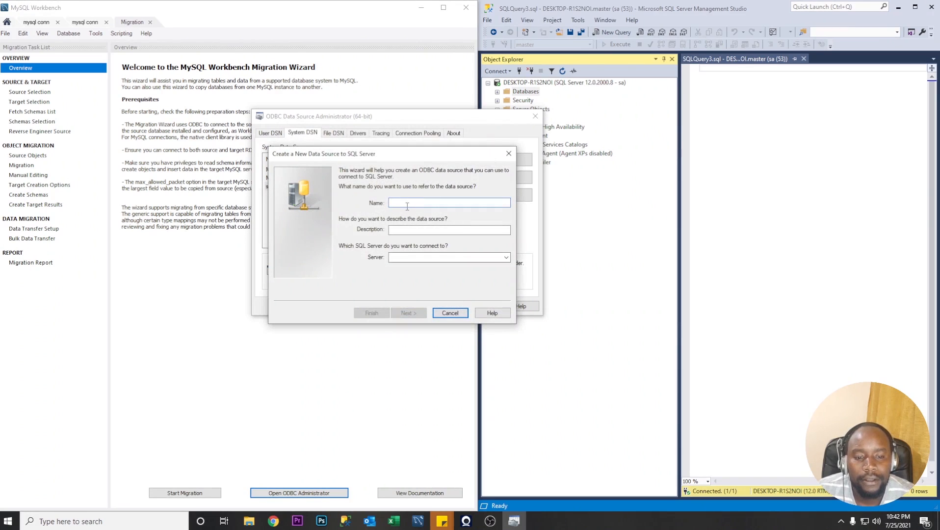
Name and describe the data source SQLSERVERMIGRATE and begin entering server 127.0.0.1.
click(450, 202)
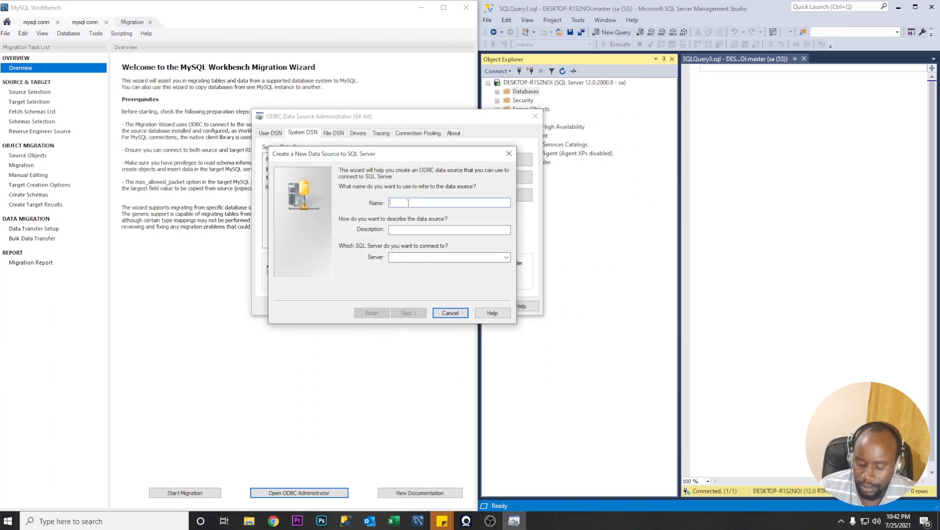
text(M)
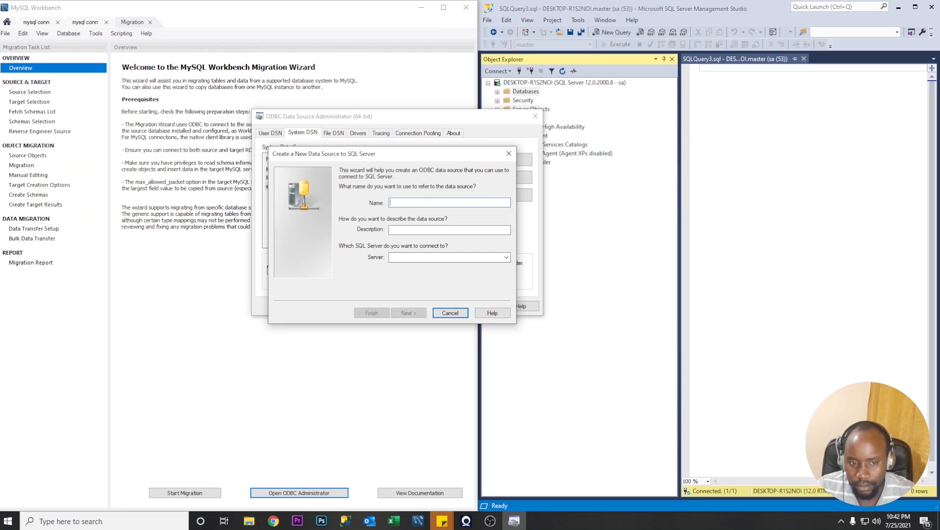
text(S)
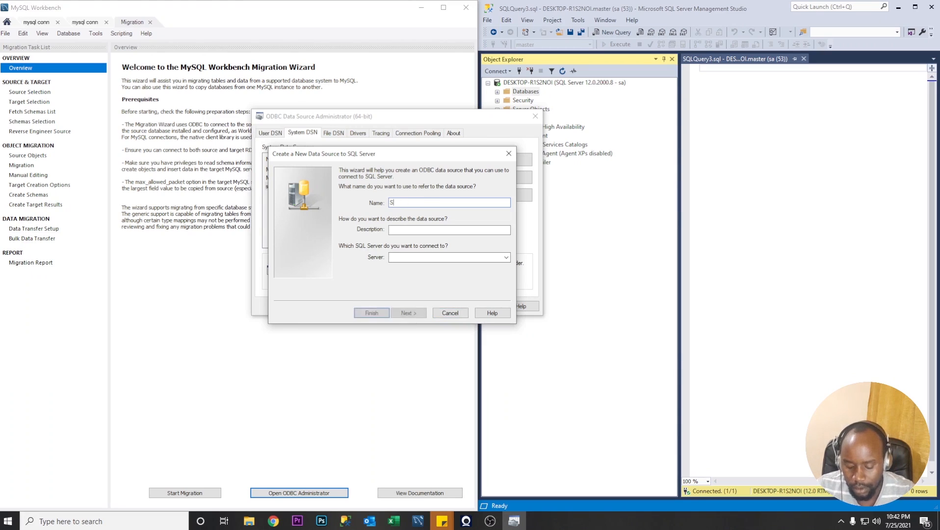
text(QLSERVER)
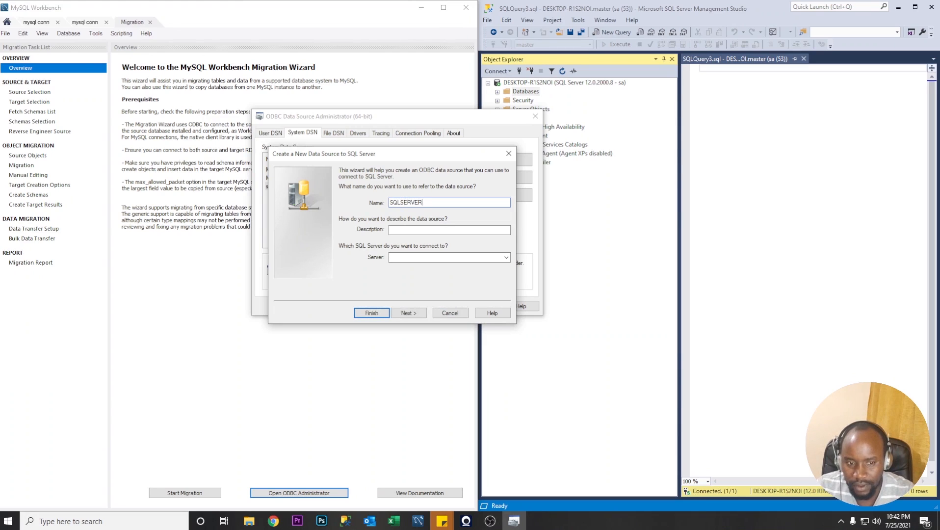
text(M)
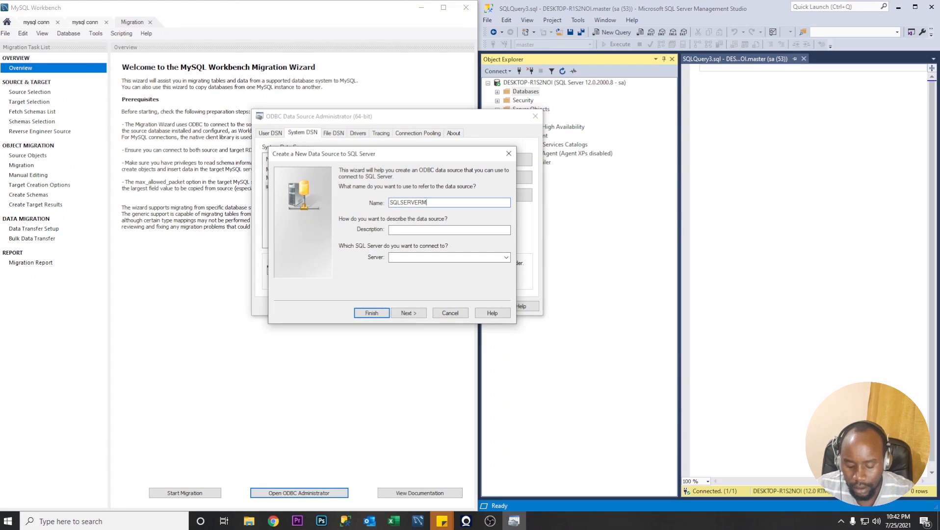
text(IGRATE)
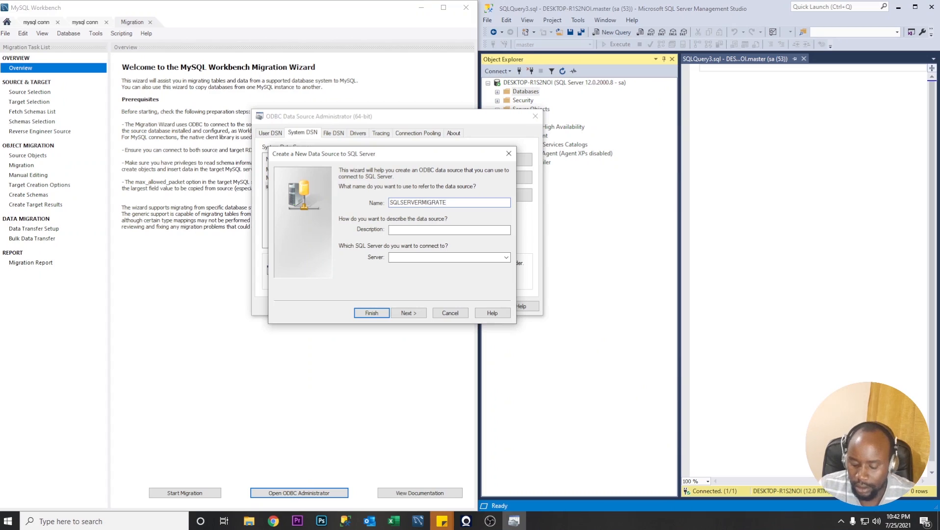
click(449, 230)
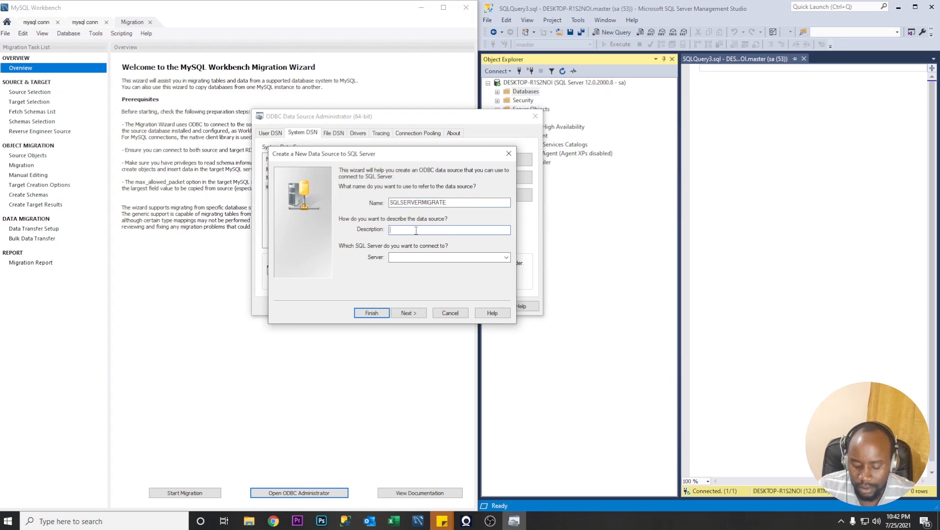
text(SQLSERVERMIGRATE)
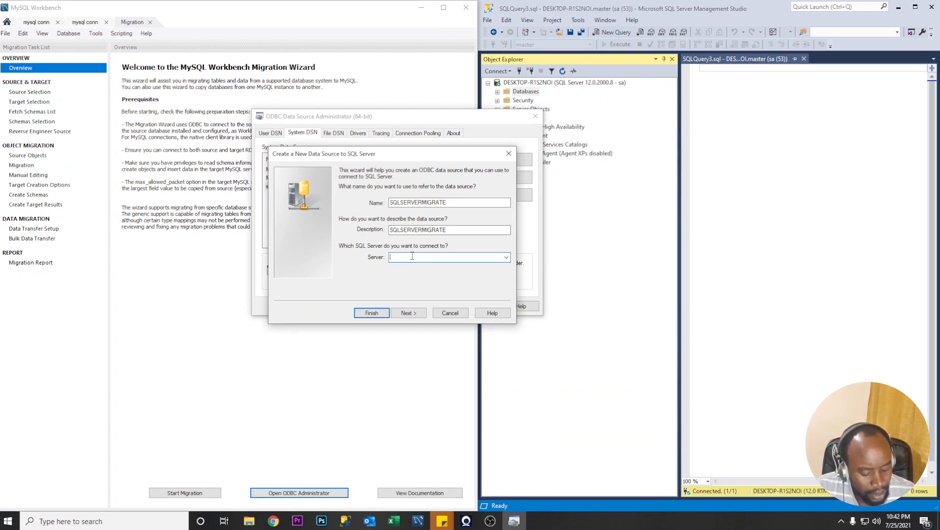
text(127.0.0.1)
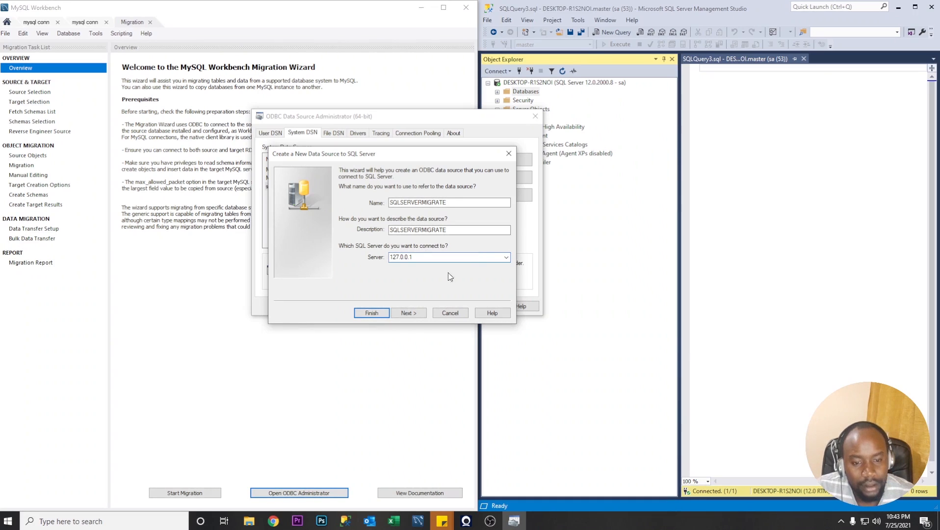
click(407, 312)
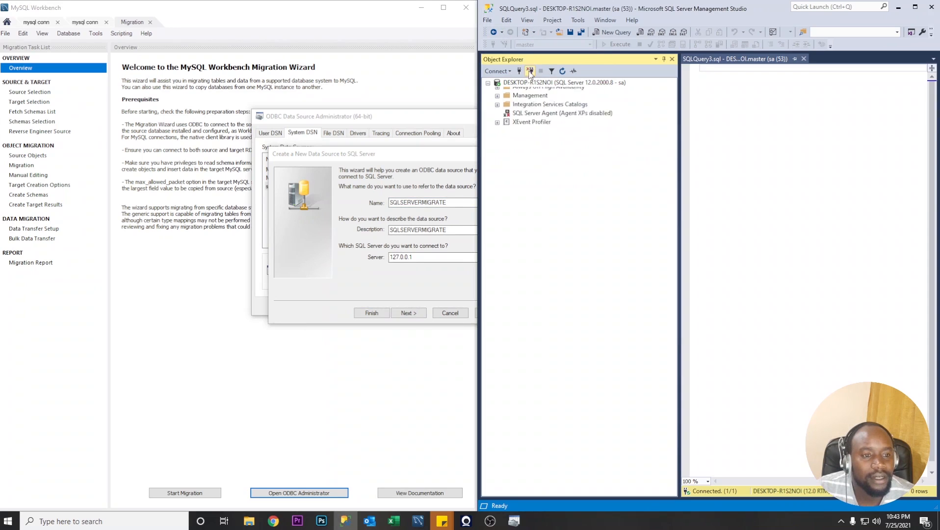
Replace the server with the local DESKTOP-R1S2NOI entry and continue to login verification settings.
click(529, 71)
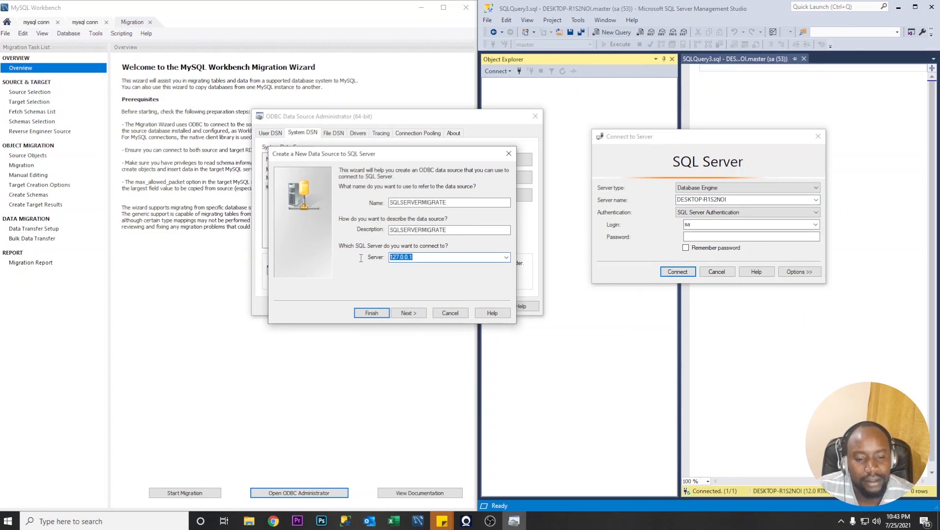
text(DESKTOP-R1S2NOI)
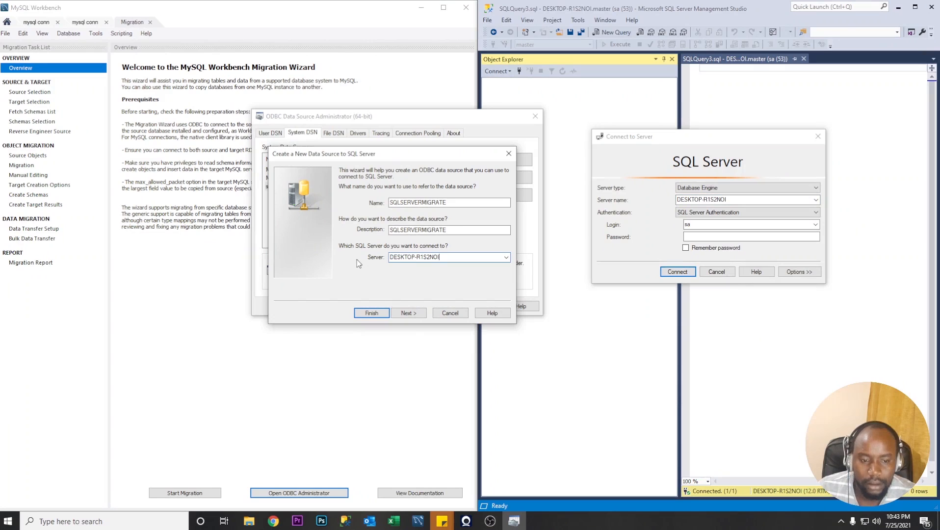
mouse_move(424, 278)
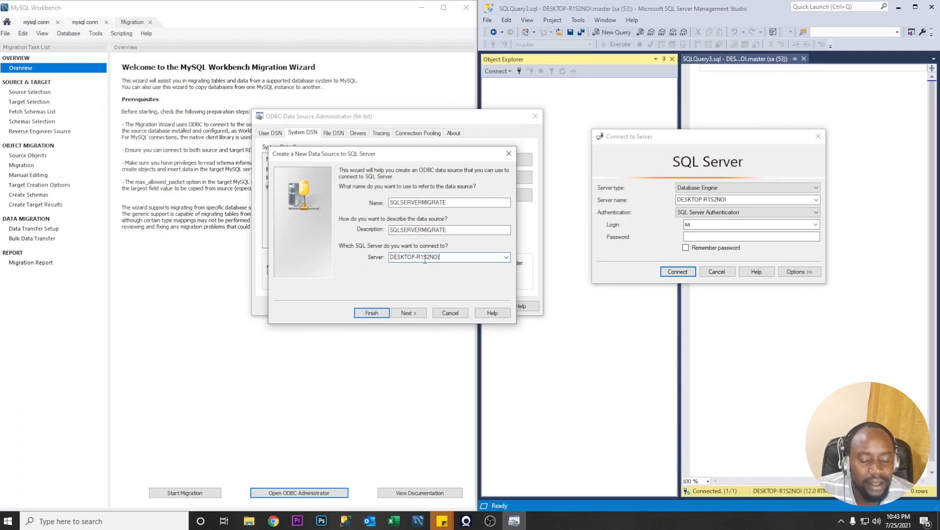
triple_click(437, 256)
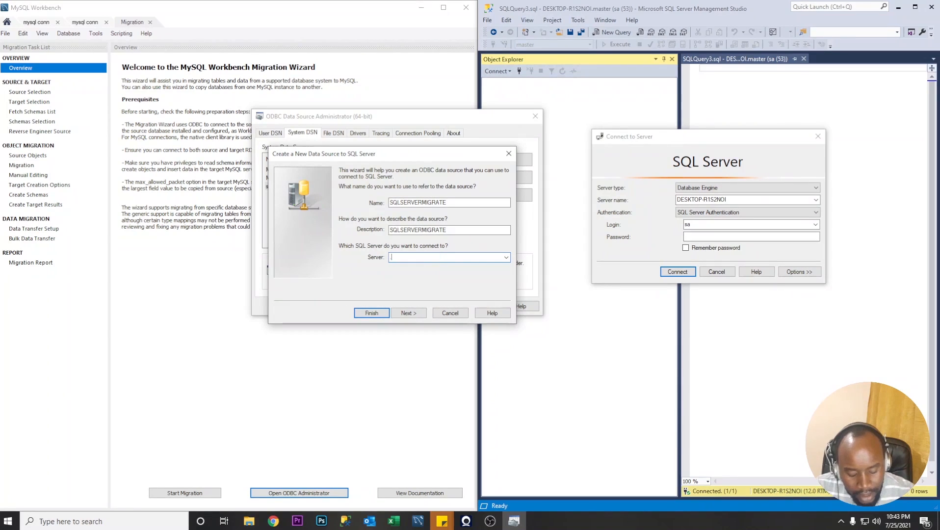
text(\)
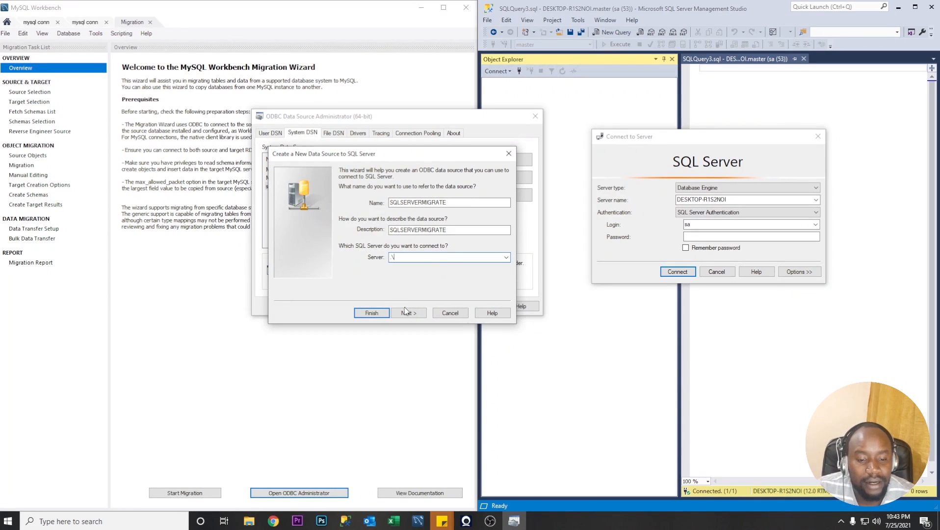
click(407, 313)
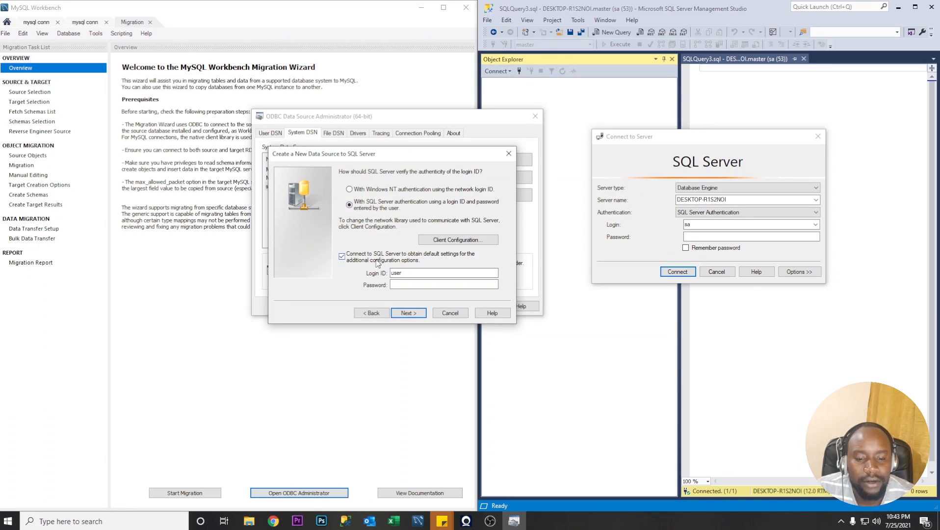
Connect to SQL Server for default settings with Login ID sa and its password.
click(342, 255)
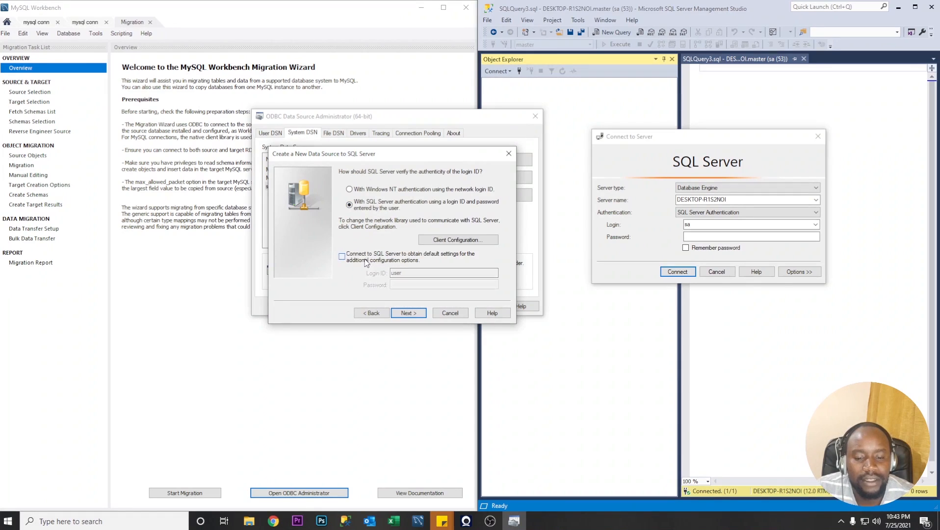
click(342, 256)
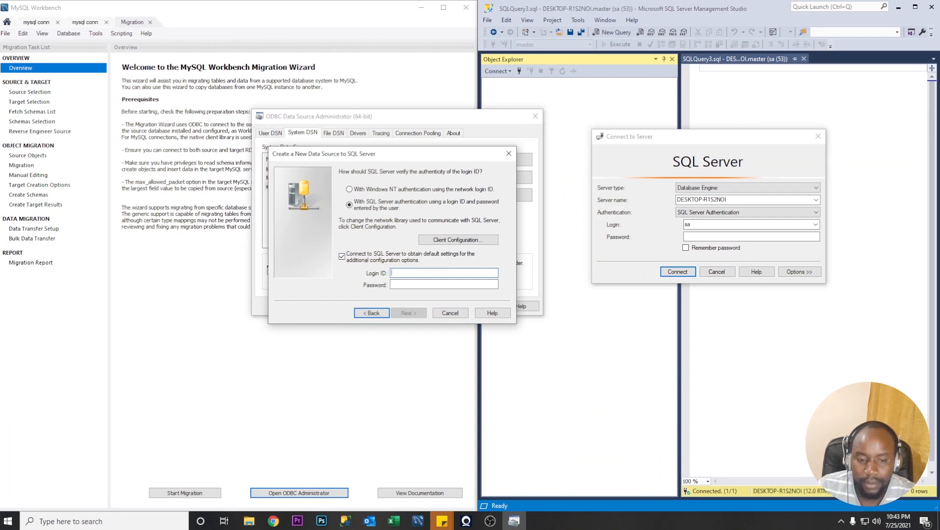
text(sa)
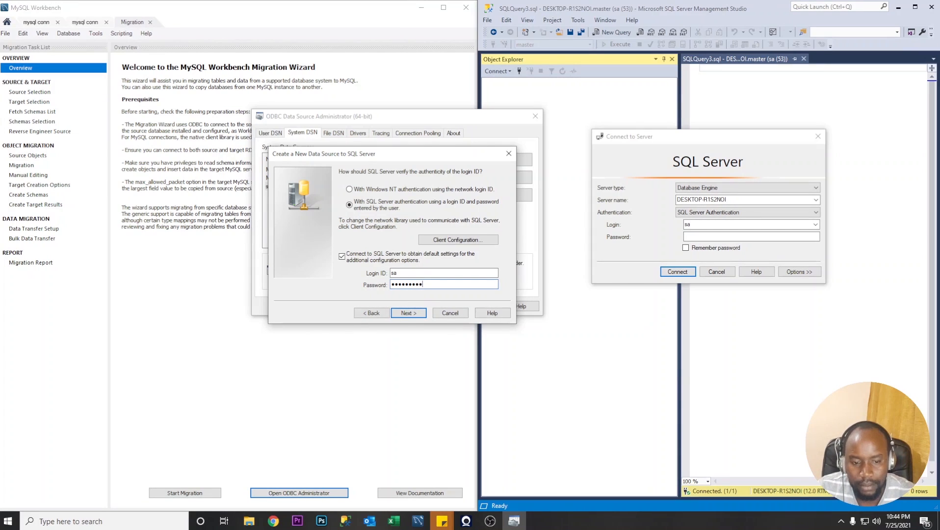
click(407, 312)
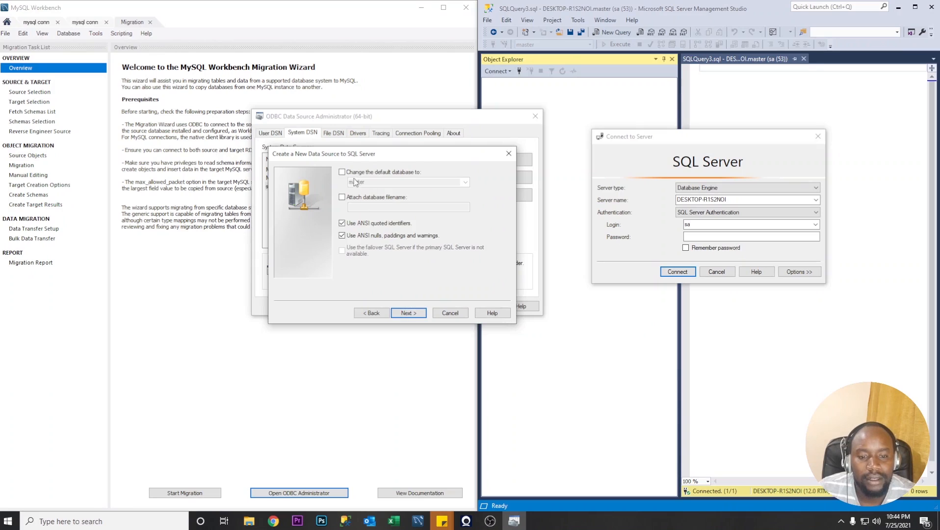
Change the default database to northwind and continue to the remaining driver options.
click(465, 182)
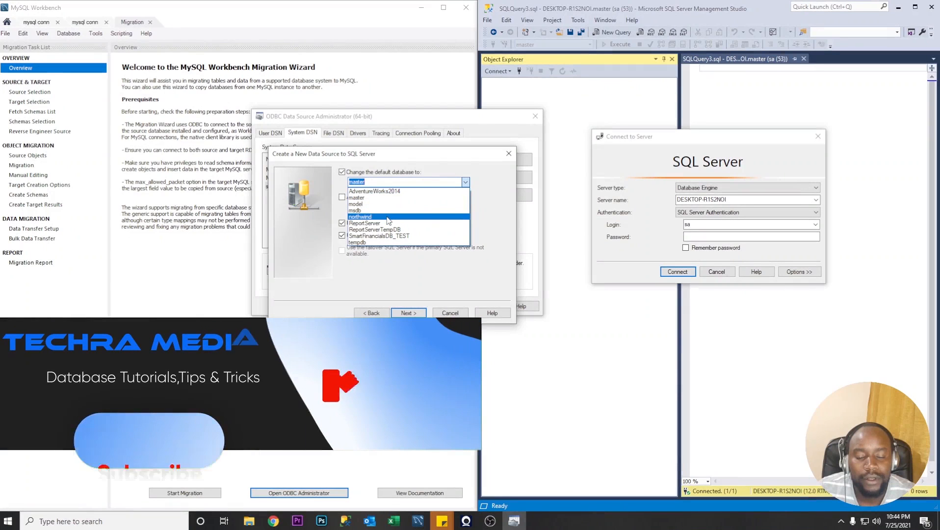
click(360, 217)
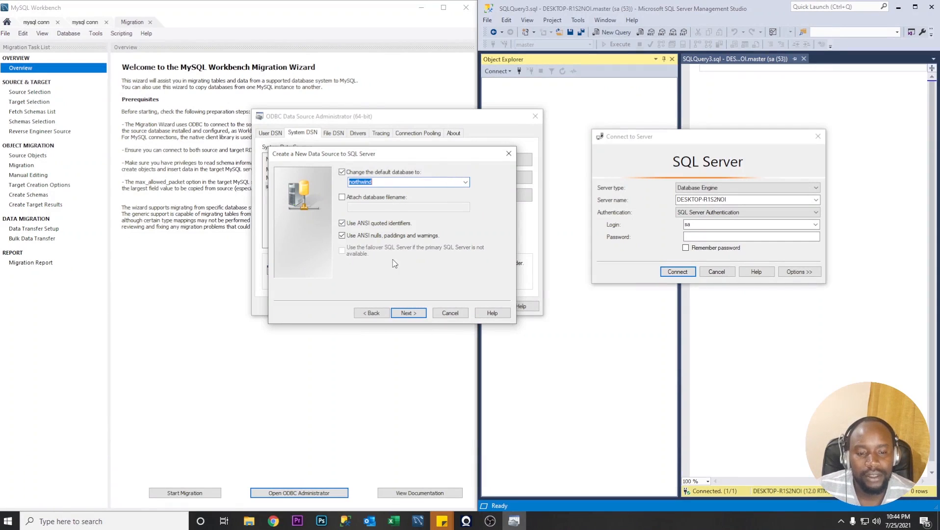
click(407, 312)
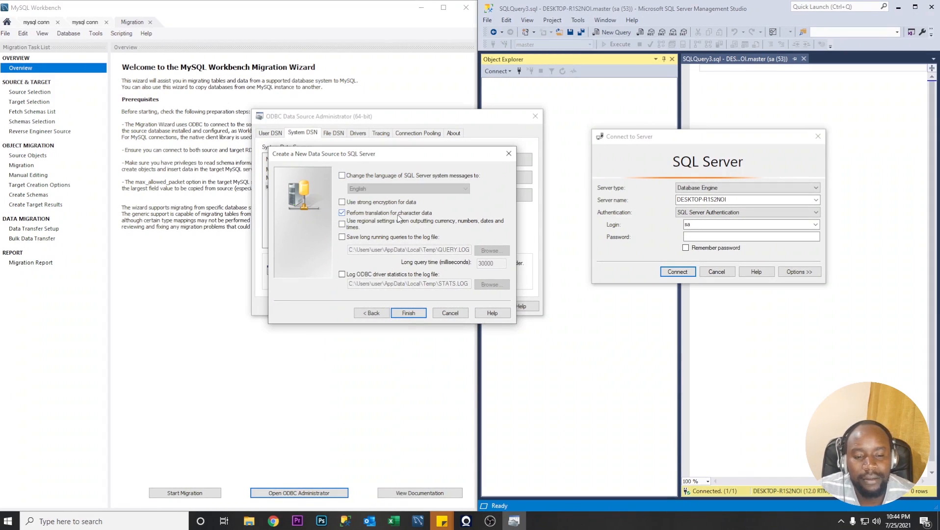
Finish SQLSERVERMIGRATE, confirm its connection test succeeds, save it and close the administrator.
click(407, 312)
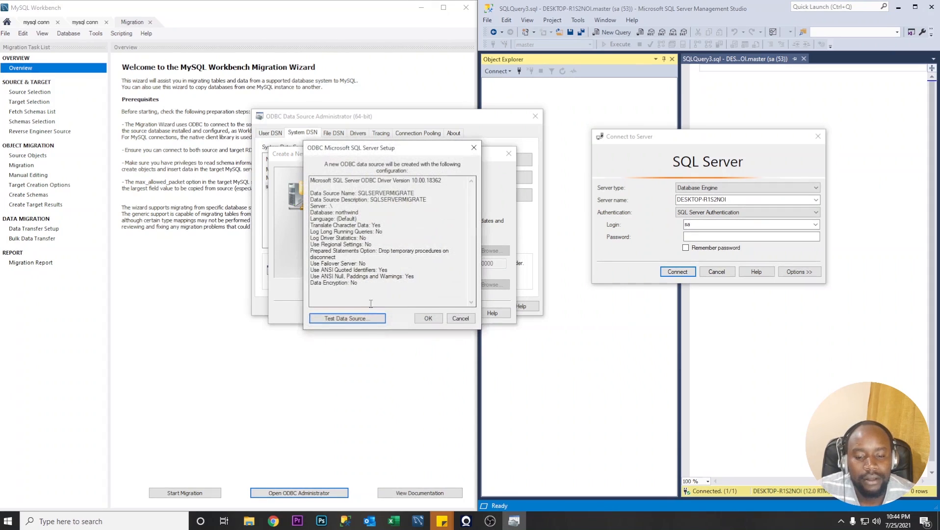
click(346, 318)
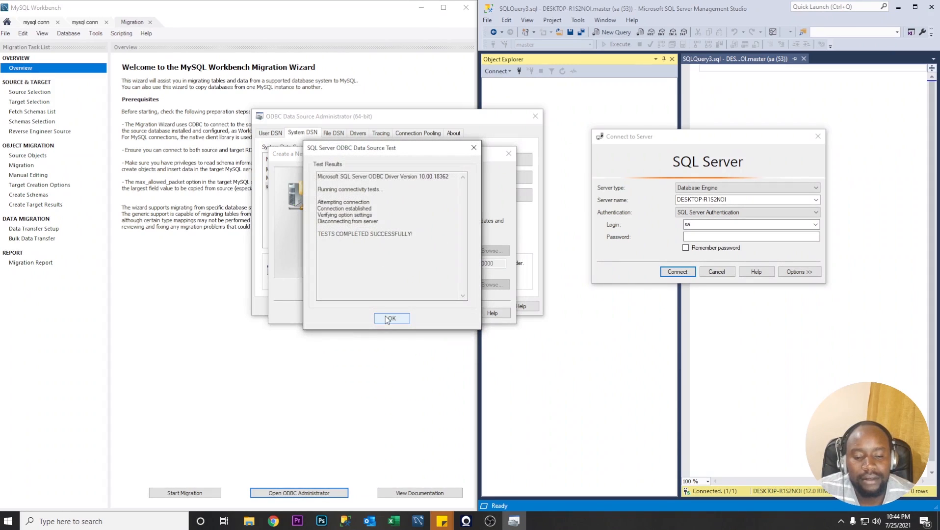
click(391, 318)
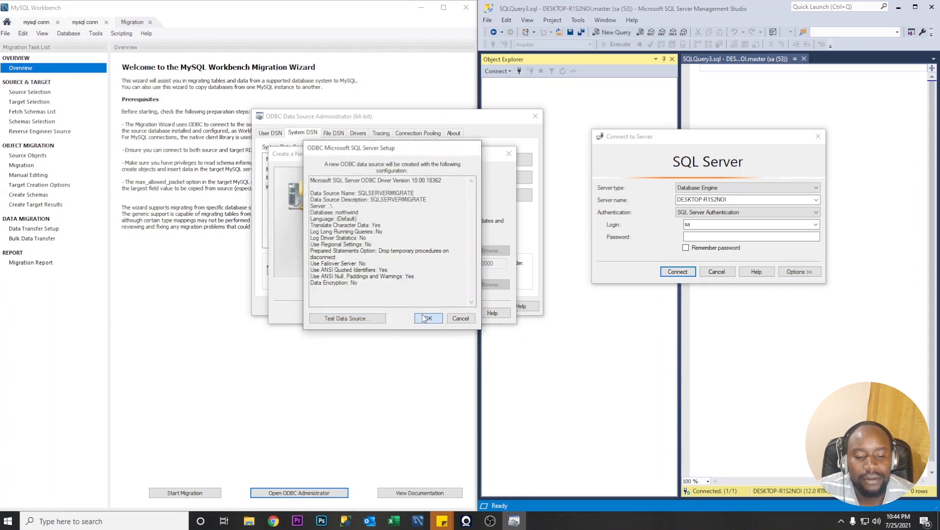
click(428, 318)
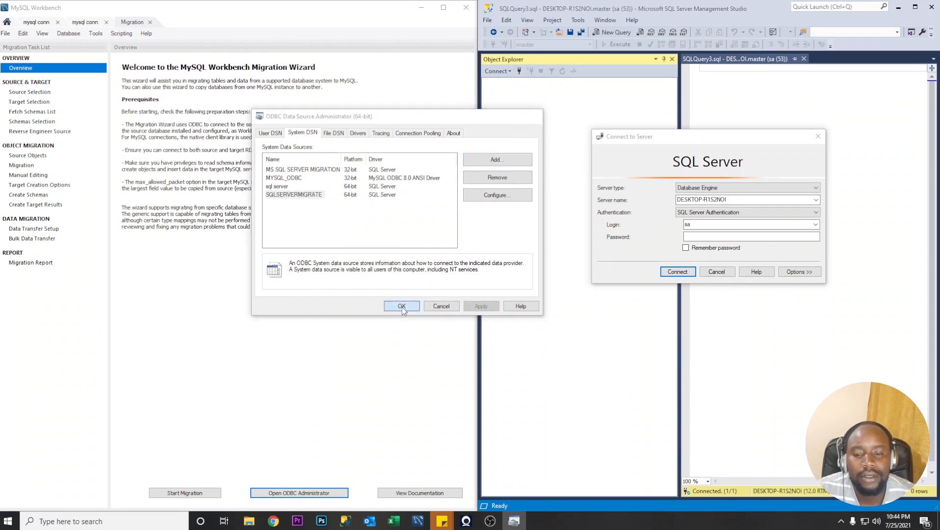
click(402, 307)
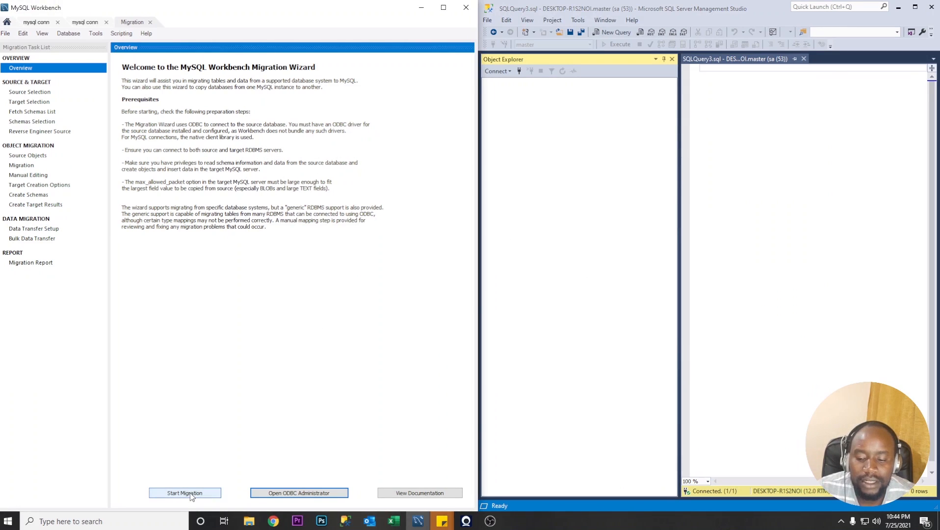
Start the migration with Microsoft SQL Server as source system connected through an ODBC data source.
click(185, 493)
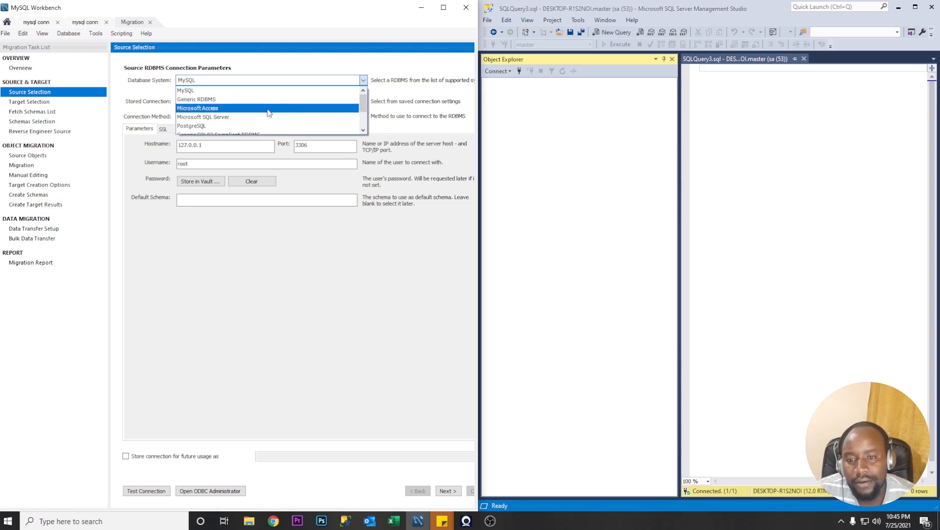
click(203, 117)
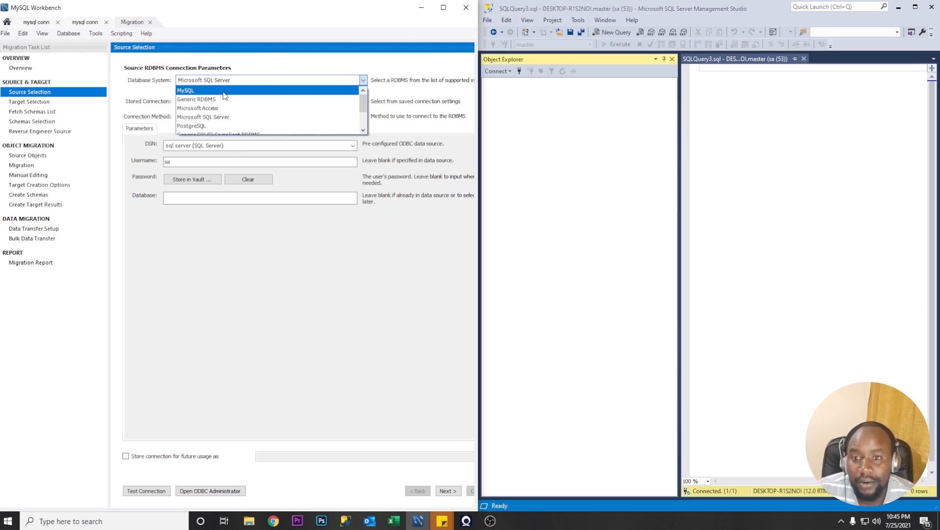
mouse_move(203, 117)
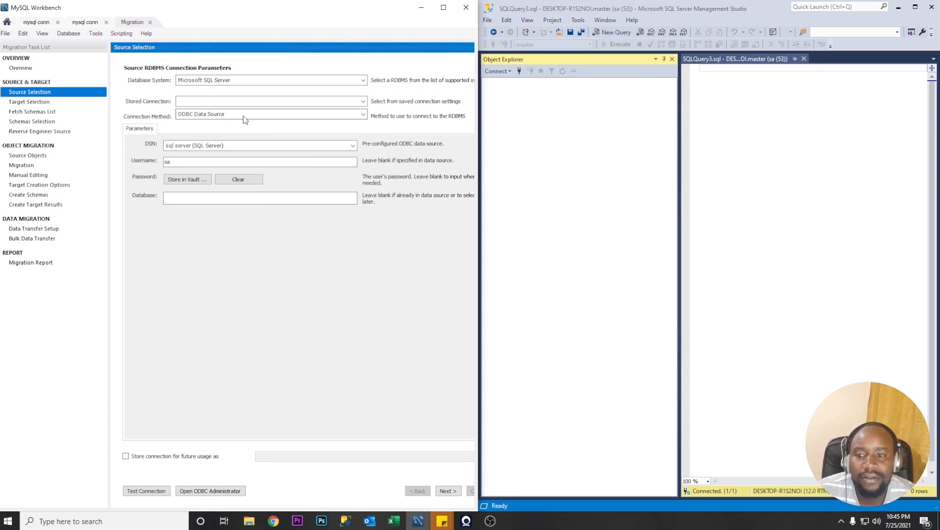
click(270, 101)
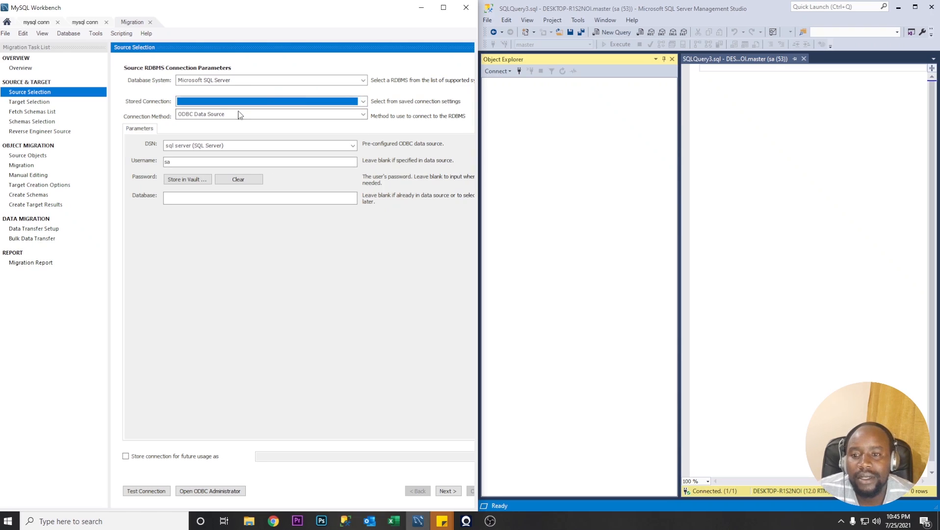
click(270, 114)
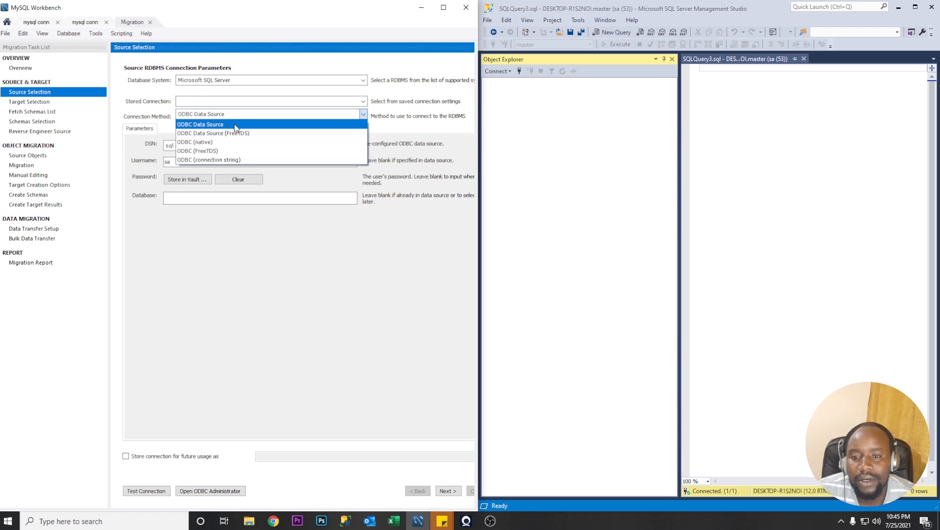
click(200, 124)
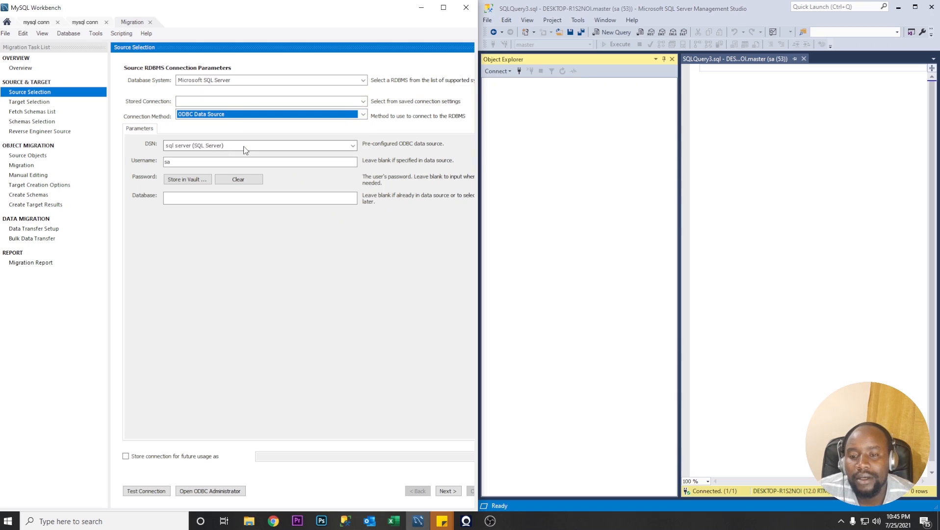
Select the SQLSERVERMIGRATE DSN, store the sa password in the vault, and continue to target selection.
click(258, 145)
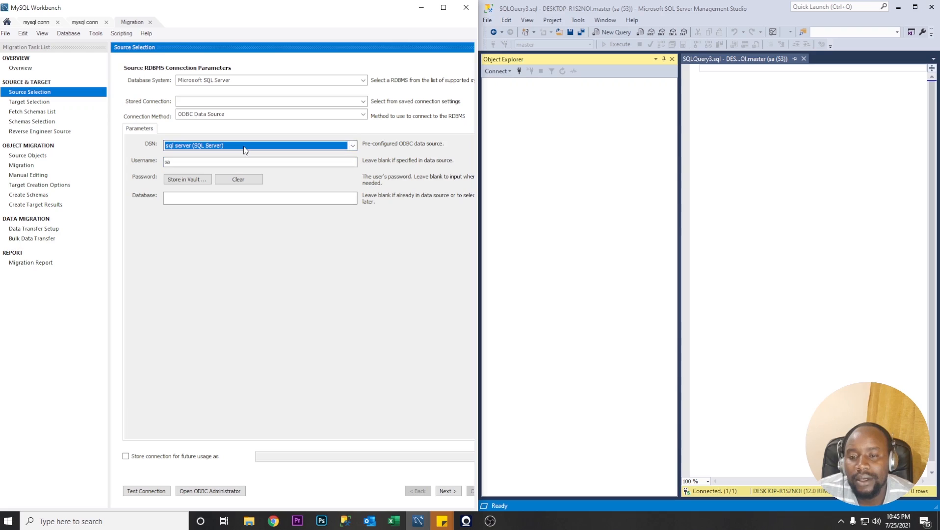
click(352, 145)
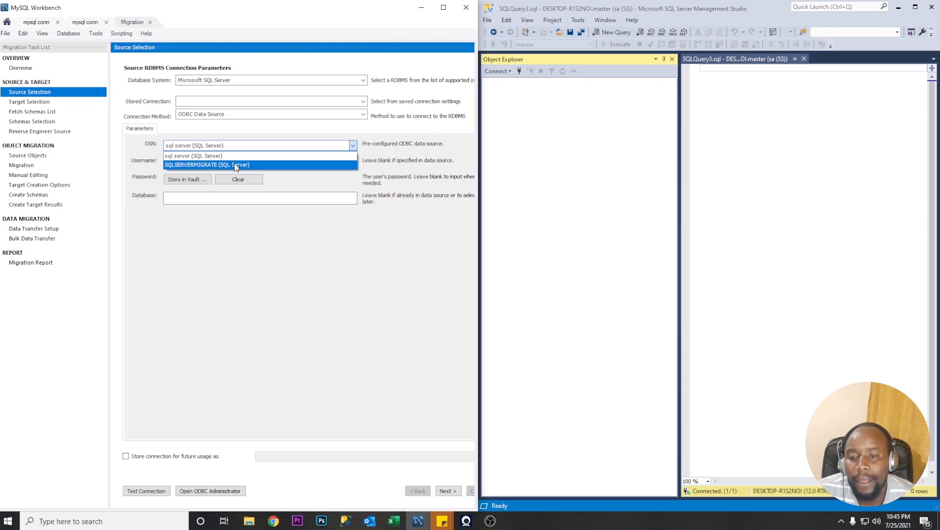
mouse_move(243, 167)
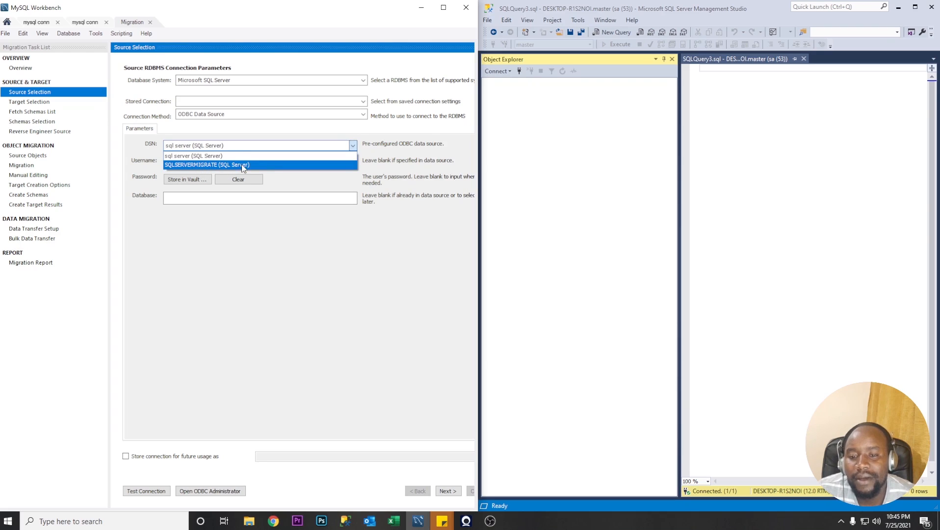
click(207, 165)
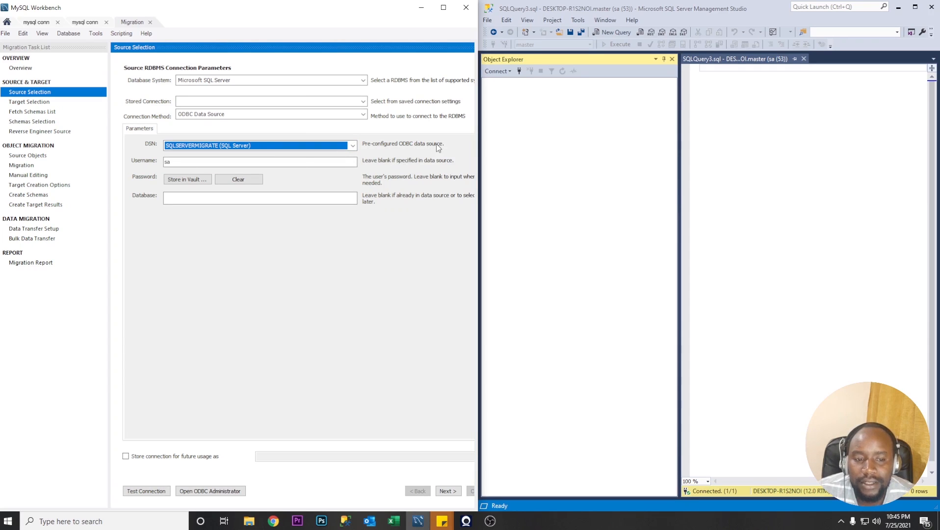
mouse_move(187, 179)
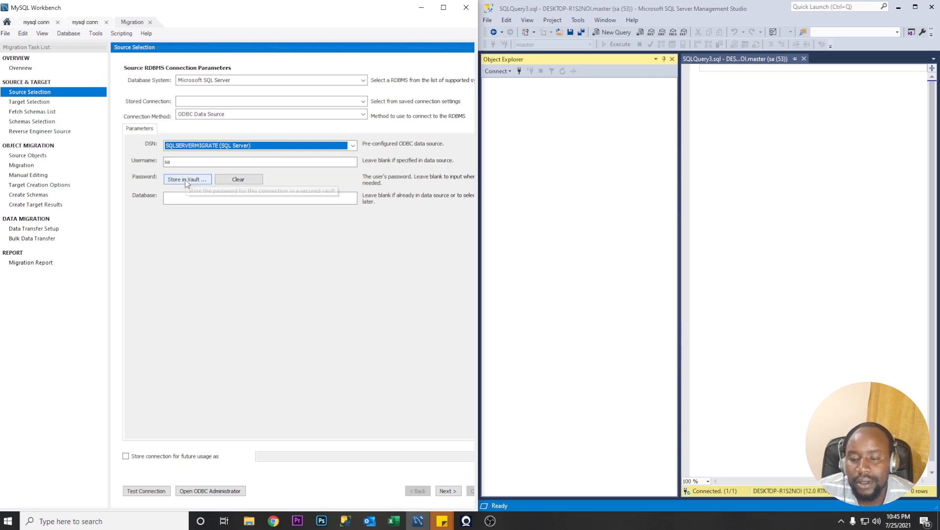
click(187, 180)
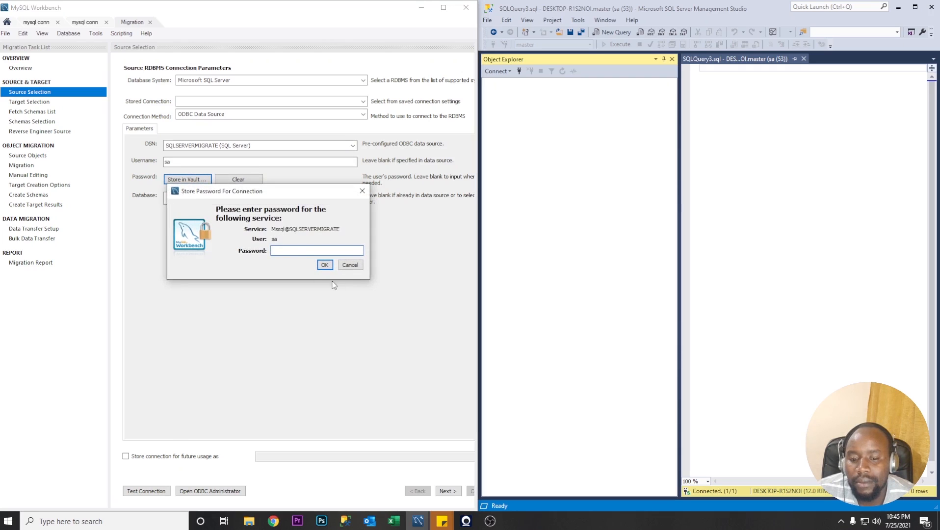
click(325, 264)
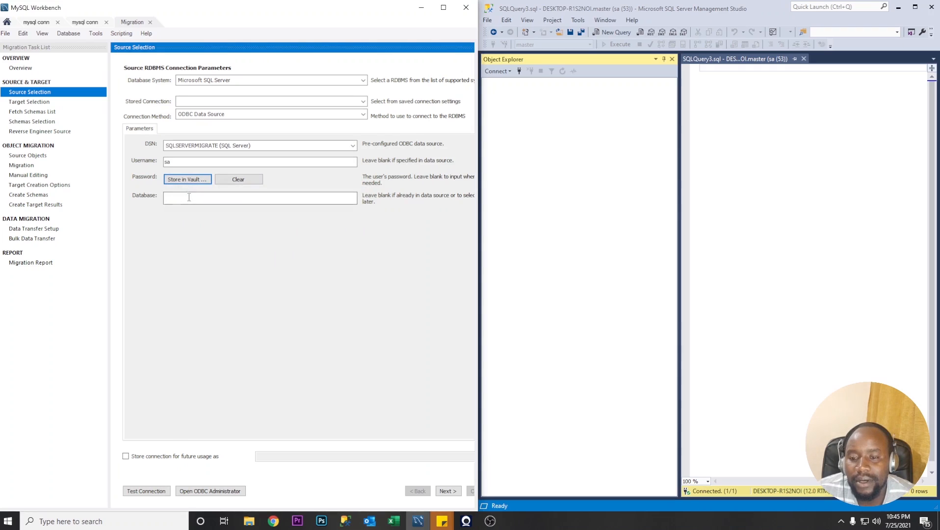
click(260, 198)
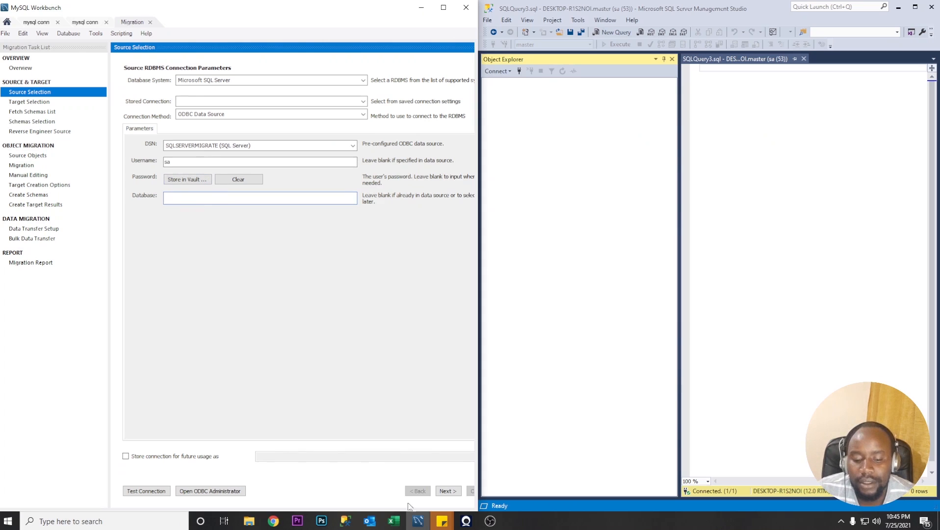
click(448, 491)
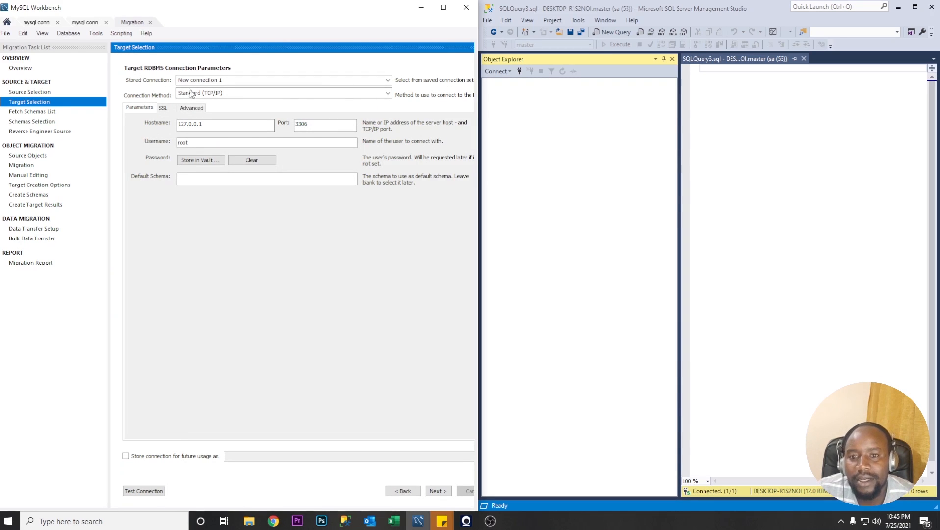
click(387, 79)
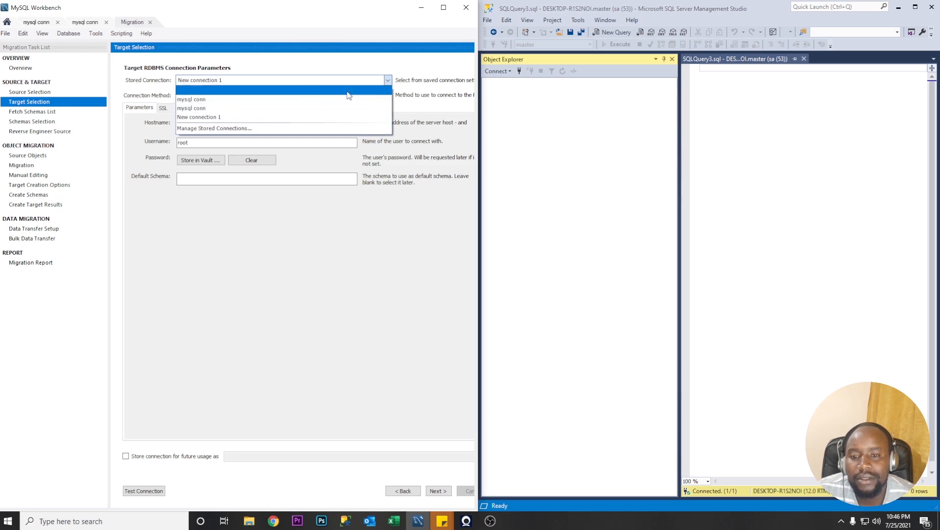
click(214, 128)
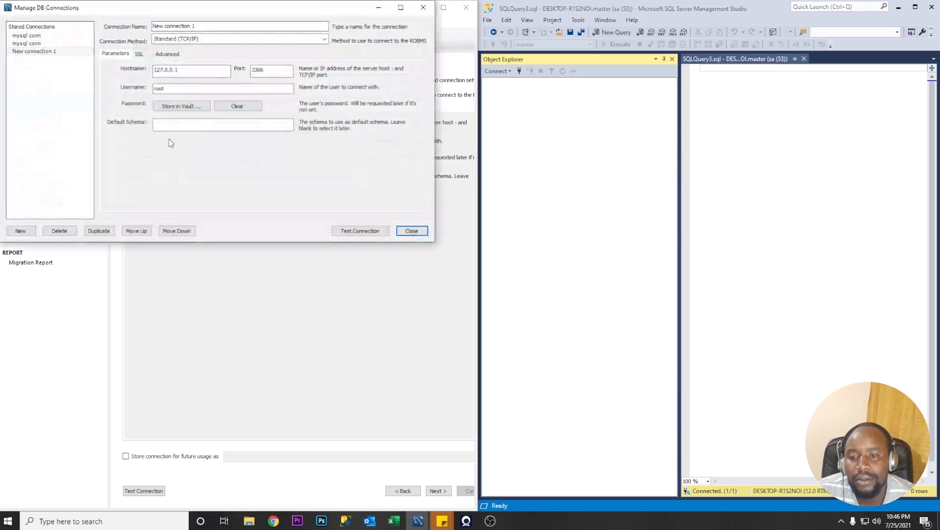
click(27, 44)
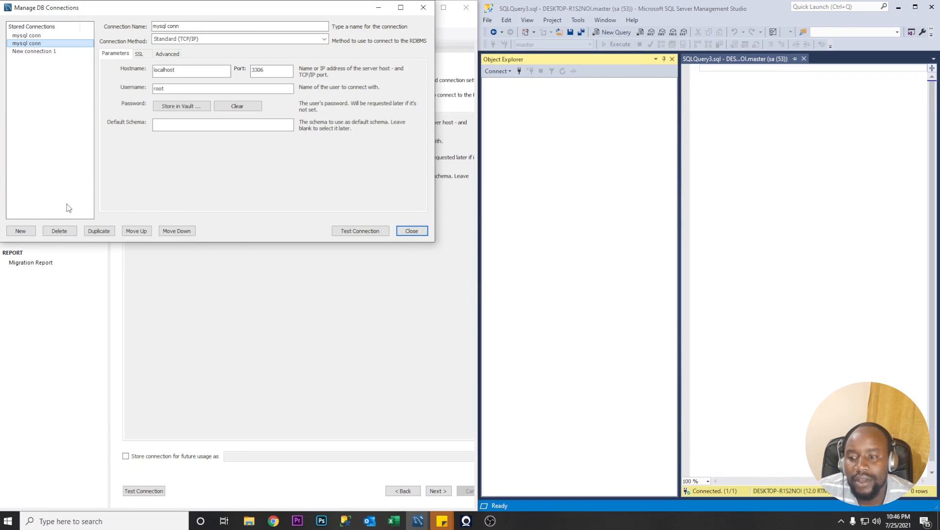
click(59, 231)
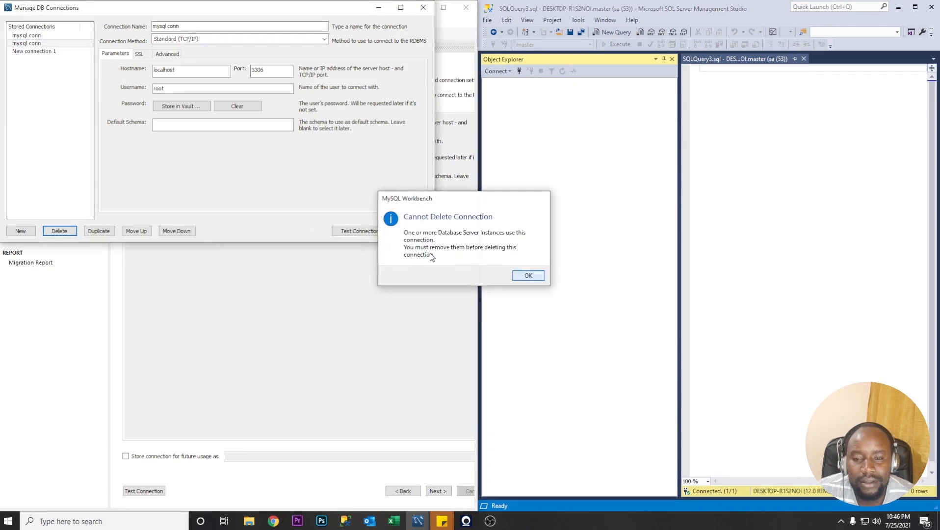
click(527, 274)
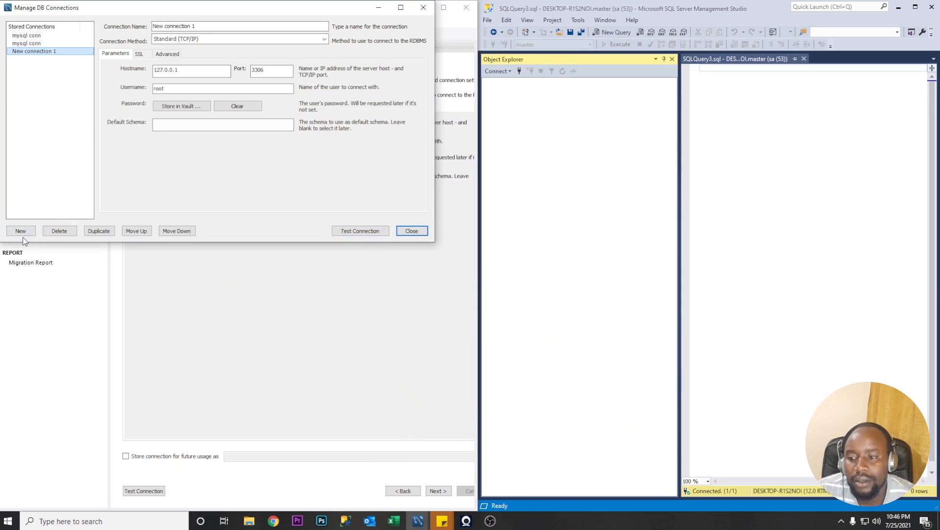
Create a new stored connection named mysqlmigration for root at 127.0.0.1 port 3306.
click(20, 231)
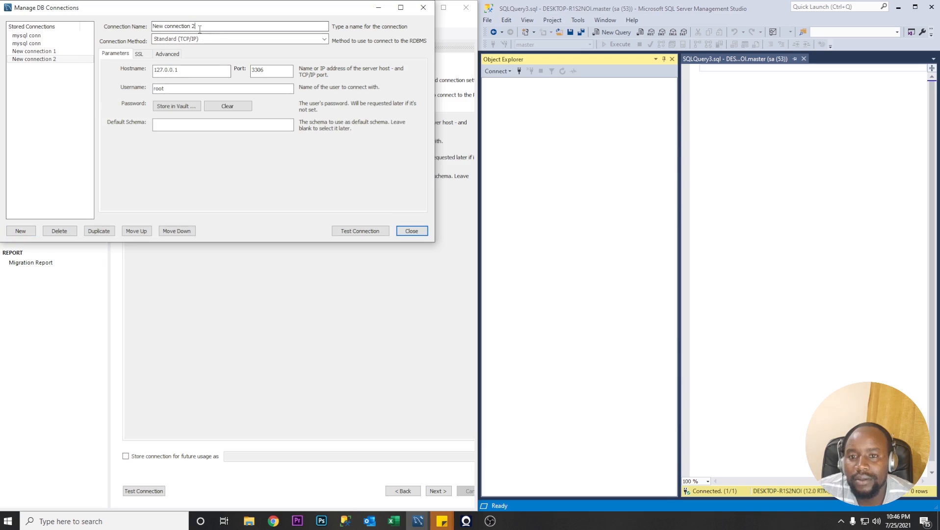
triple_click(174, 25)
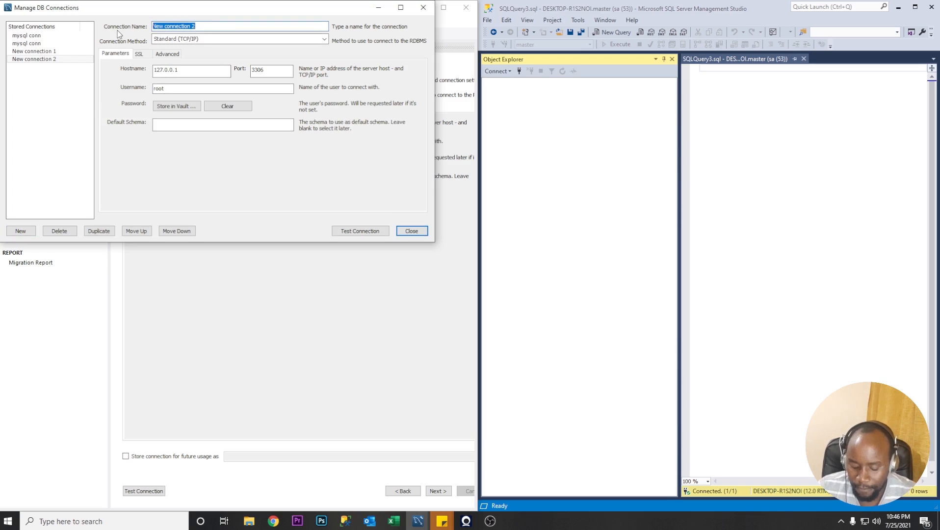
text(mysqlm)
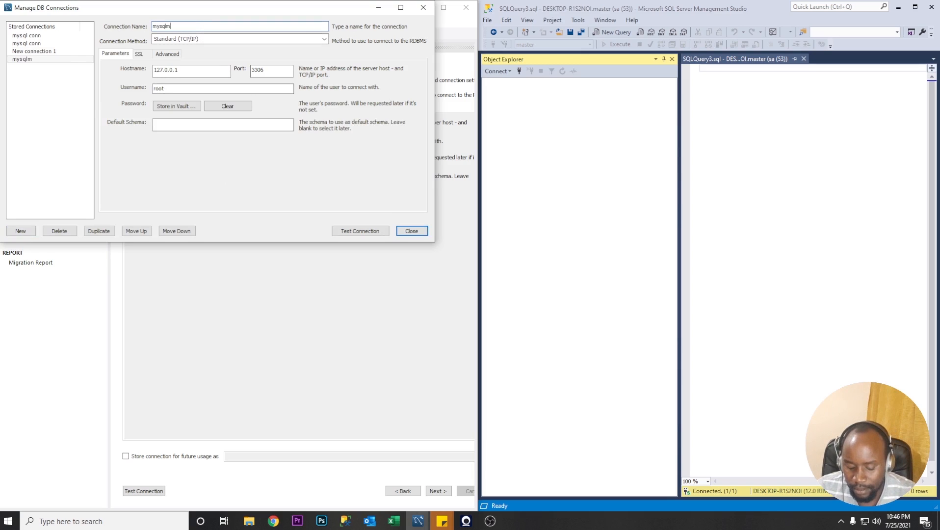
text(igration)
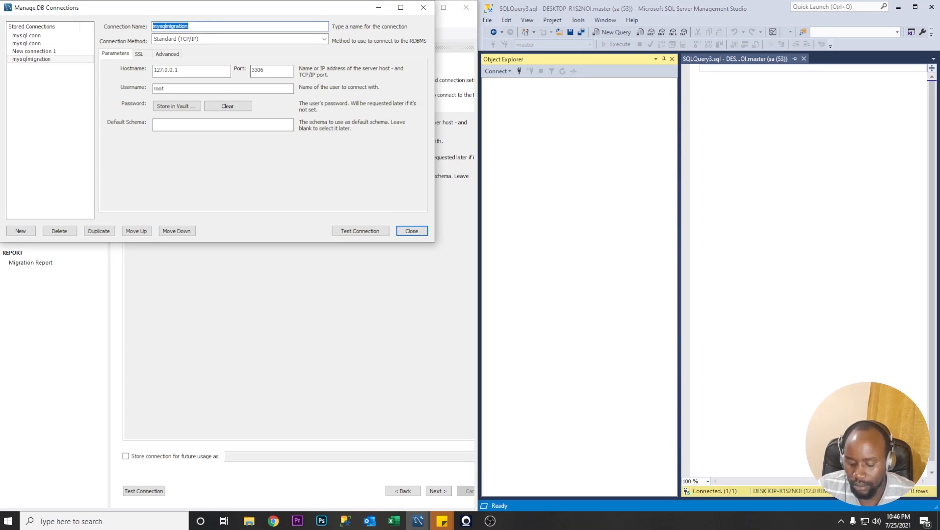
click(191, 70)
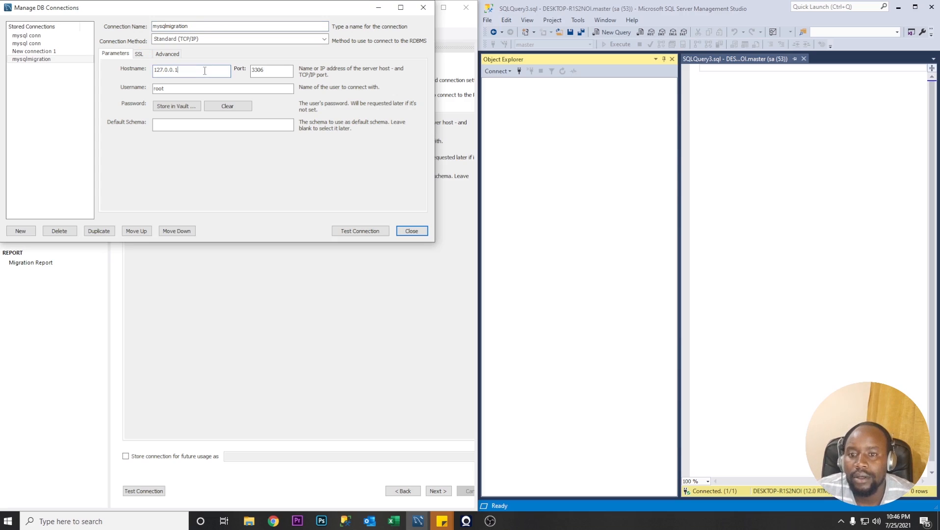
mouse_move(210, 83)
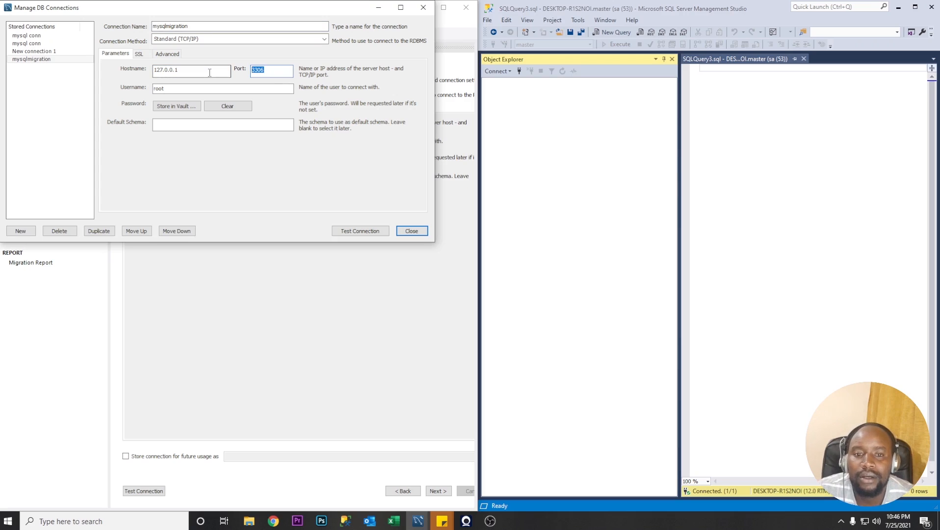
click(223, 89)
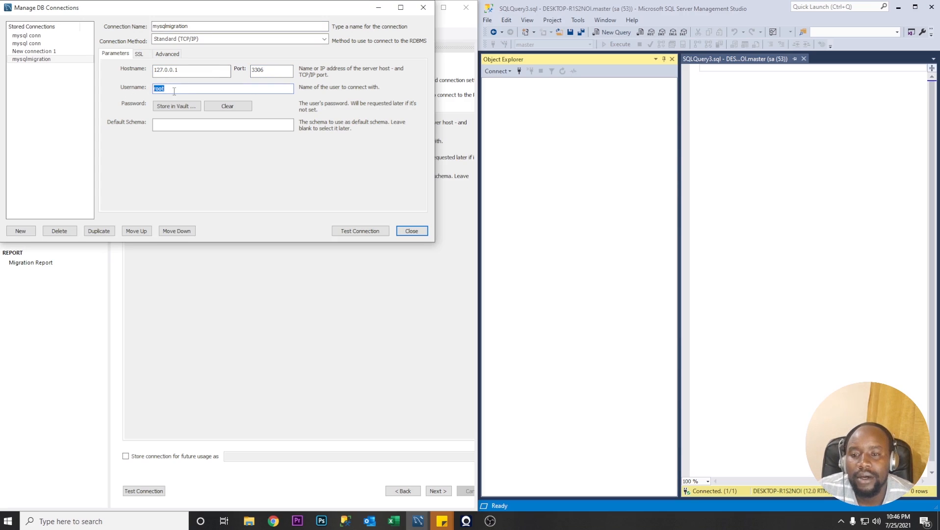
mouse_move(177, 106)
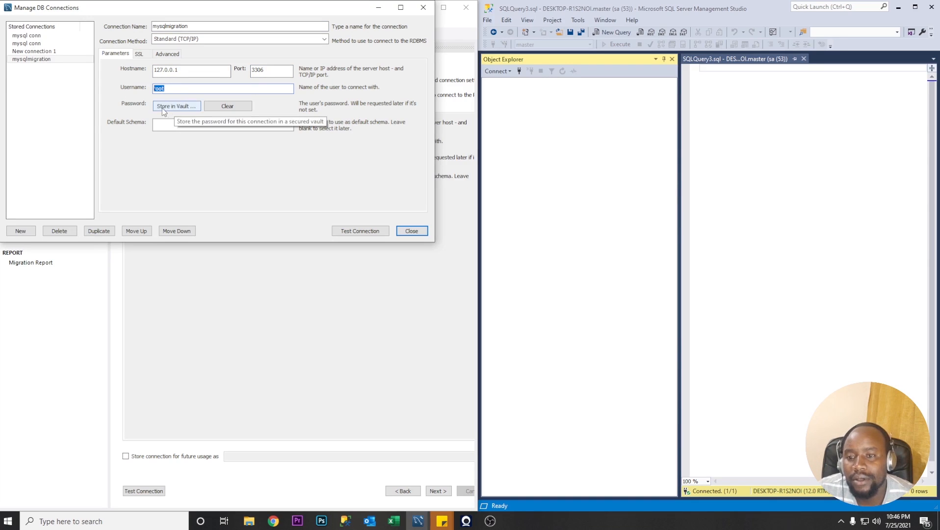
mouse_move(210, 123)
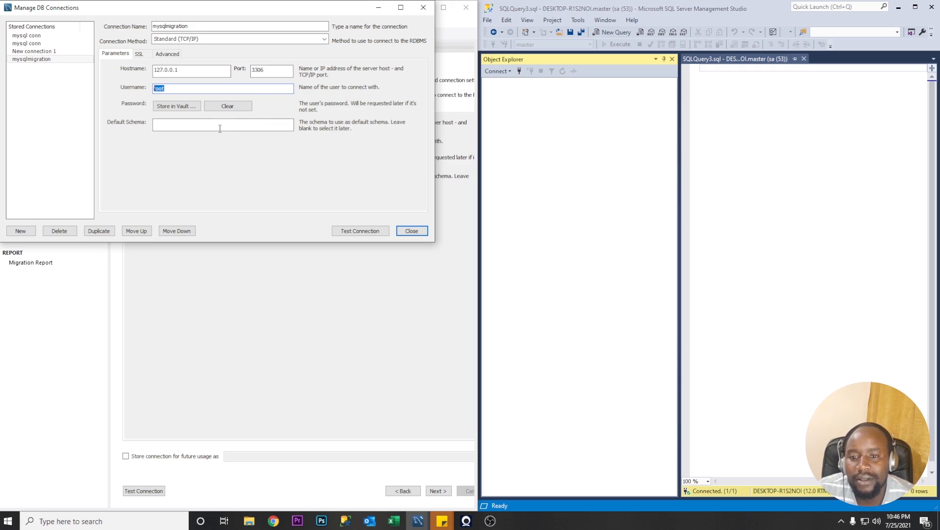
Test the mysqlmigration connection with the root password, confirm success and close the connection manager.
click(360, 231)
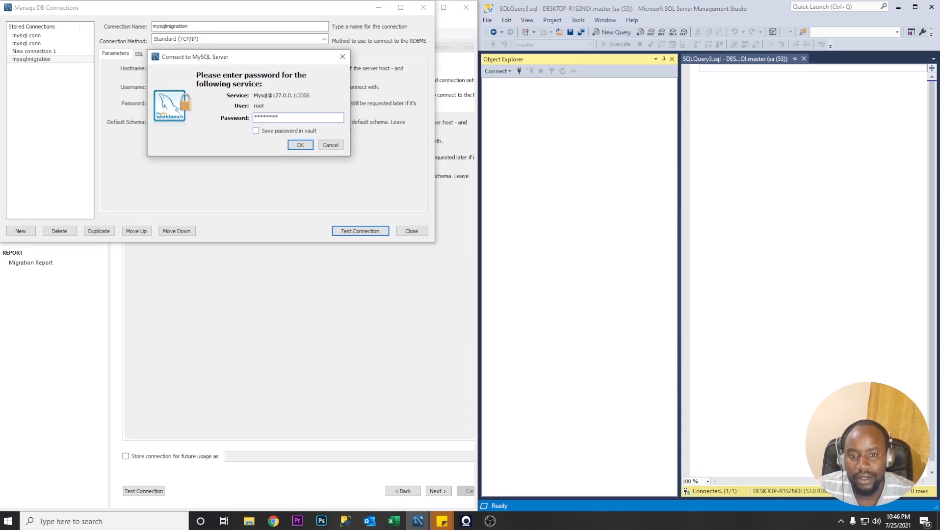
click(300, 144)
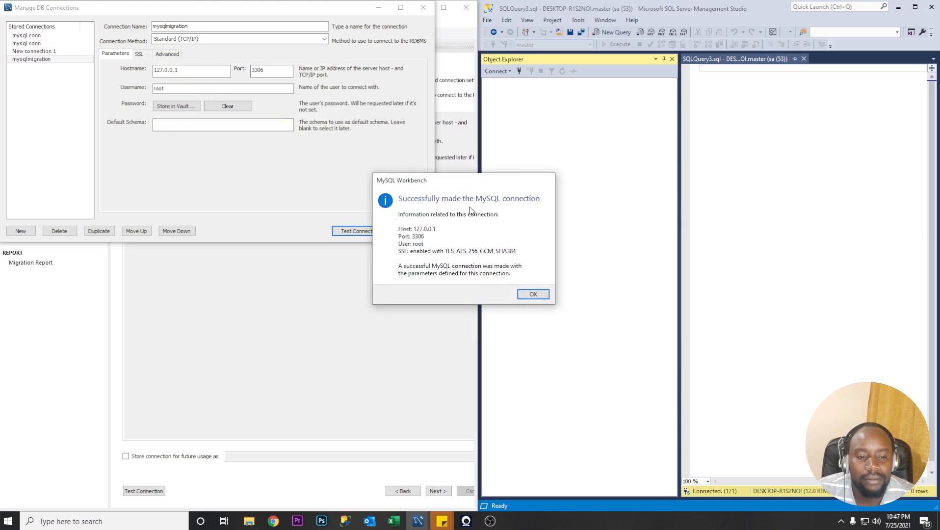
click(532, 294)
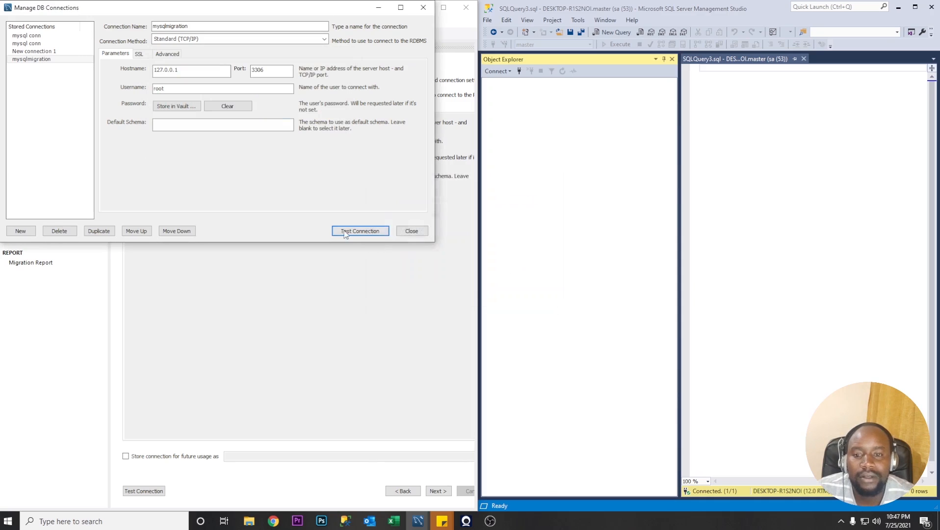
click(411, 231)
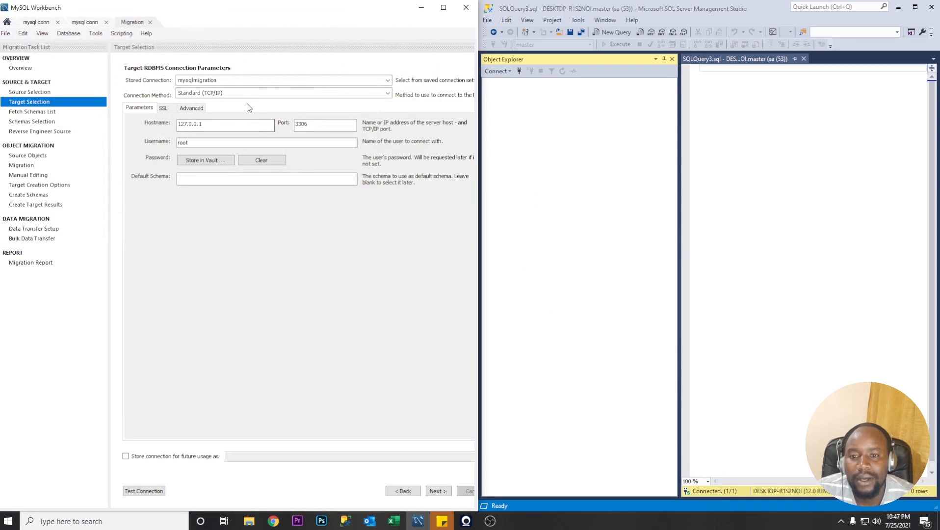
mouse_move(322, 387)
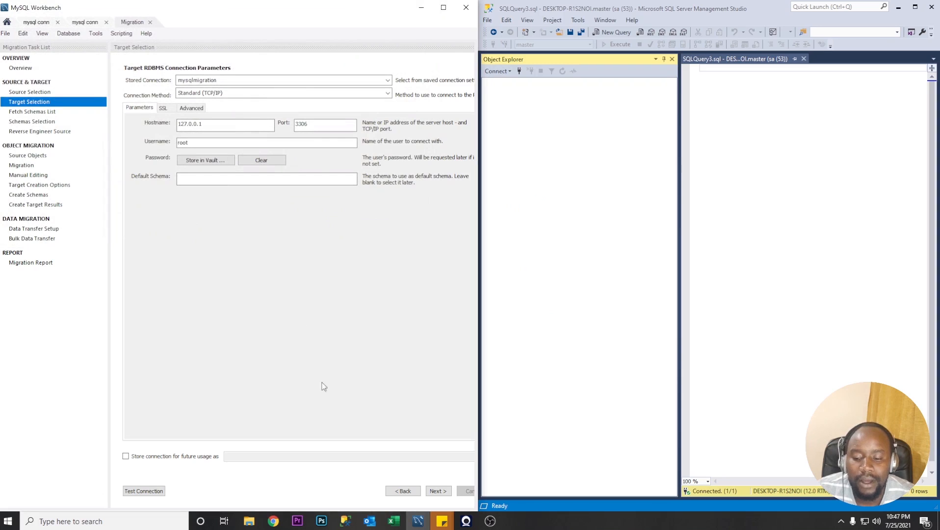
mouse_move(315, 391)
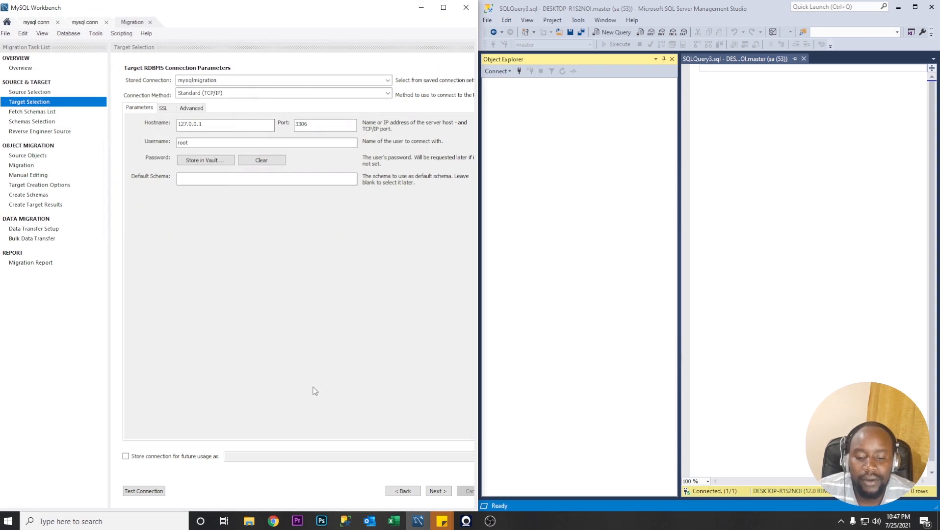
mouse_move(197, 446)
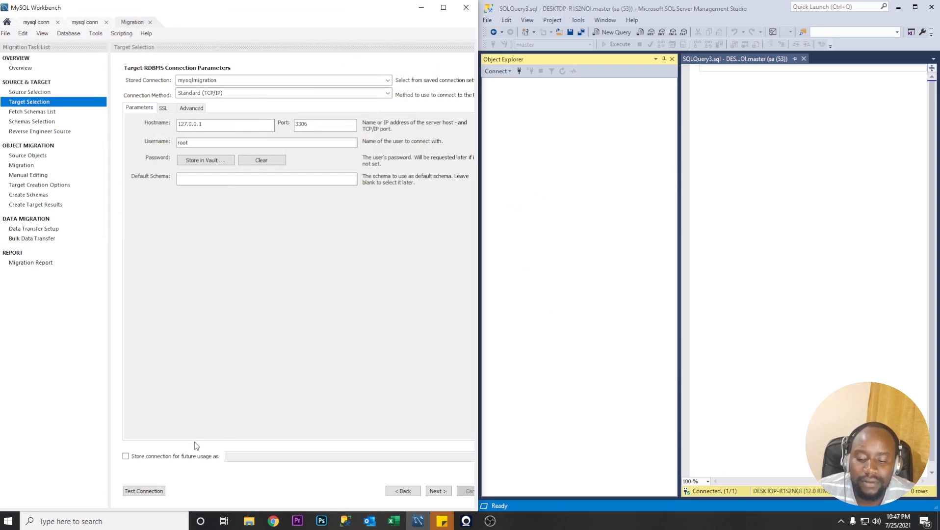
Continue past target selection, skipping the duplicate connection save, to the schema fetch prompting for the sa password.
click(126, 457)
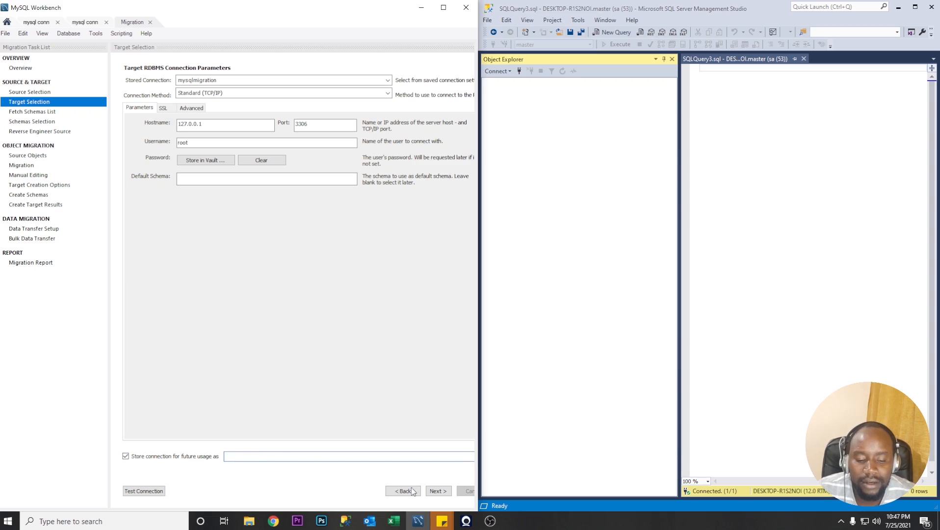
click(438, 490)
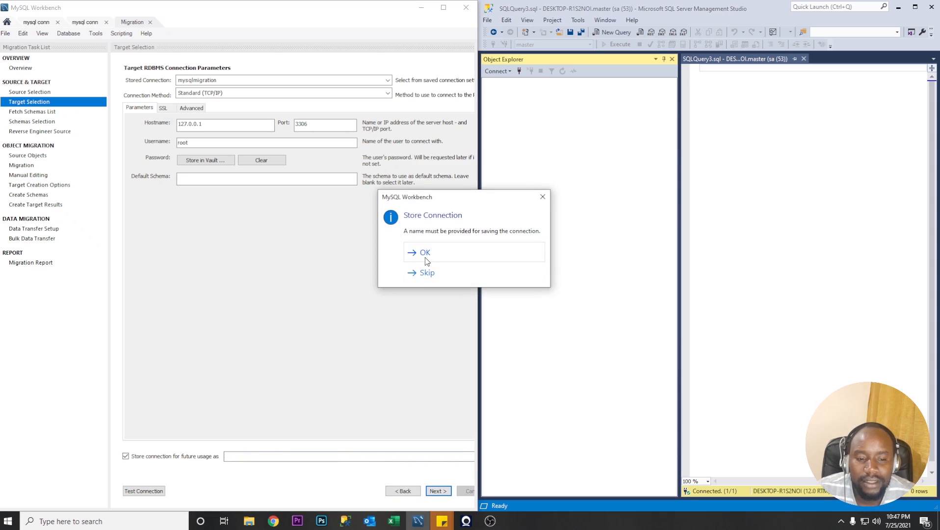
click(425, 252)
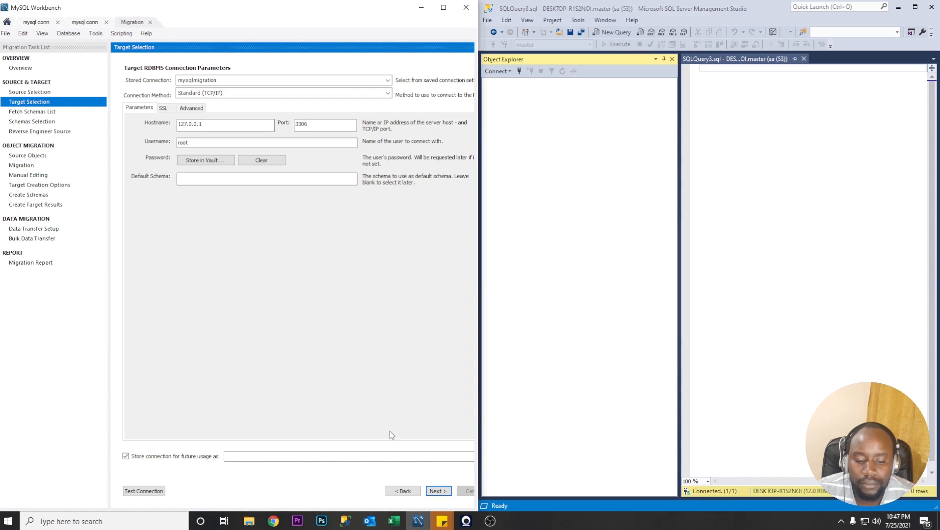
click(438, 491)
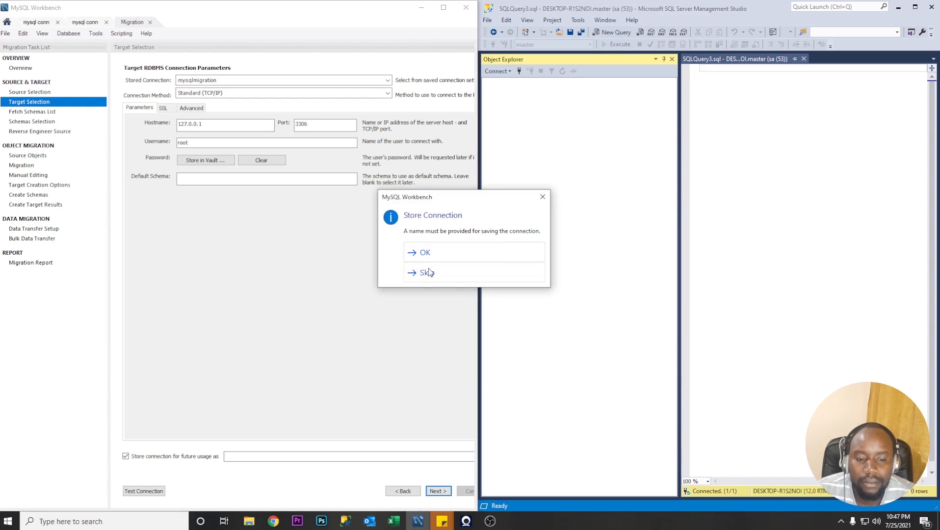
click(425, 272)
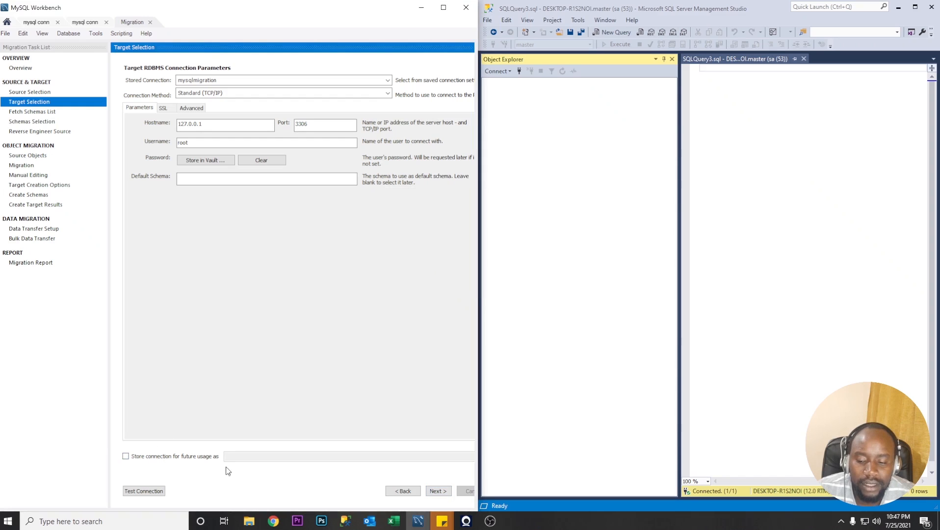
click(438, 491)
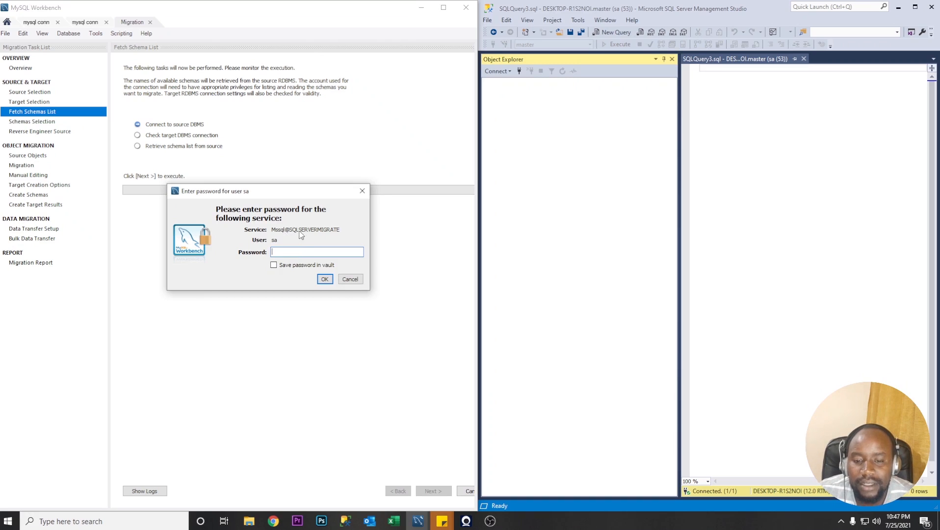
Supply the sa password for the source server and the root password for the target server.
text(*)
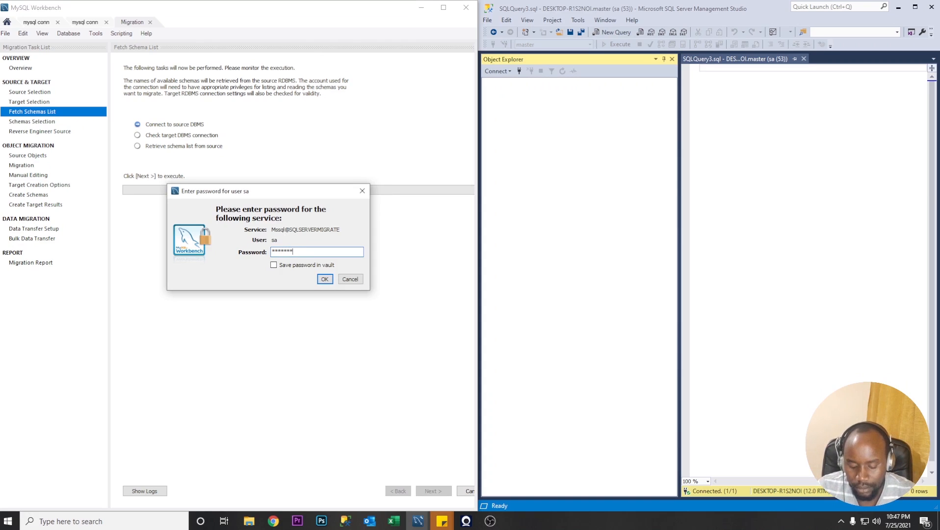
click(325, 279)
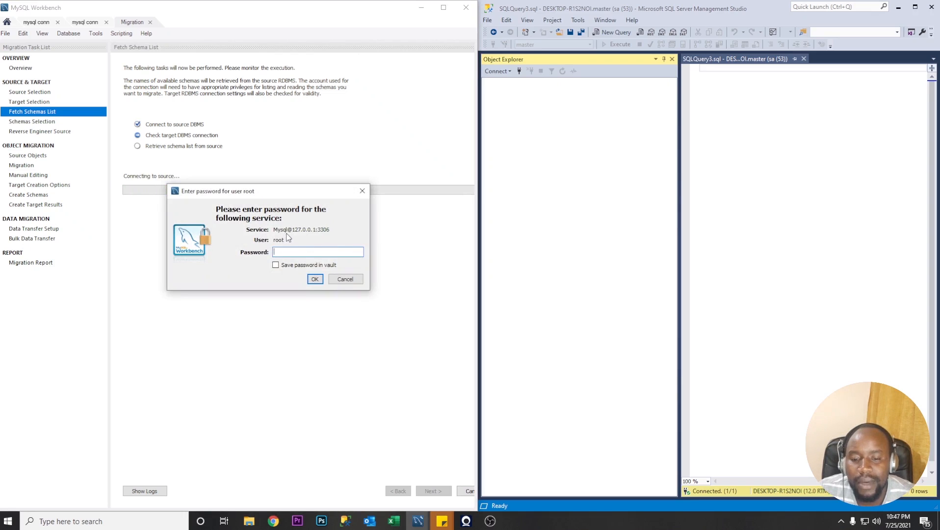
text(***)
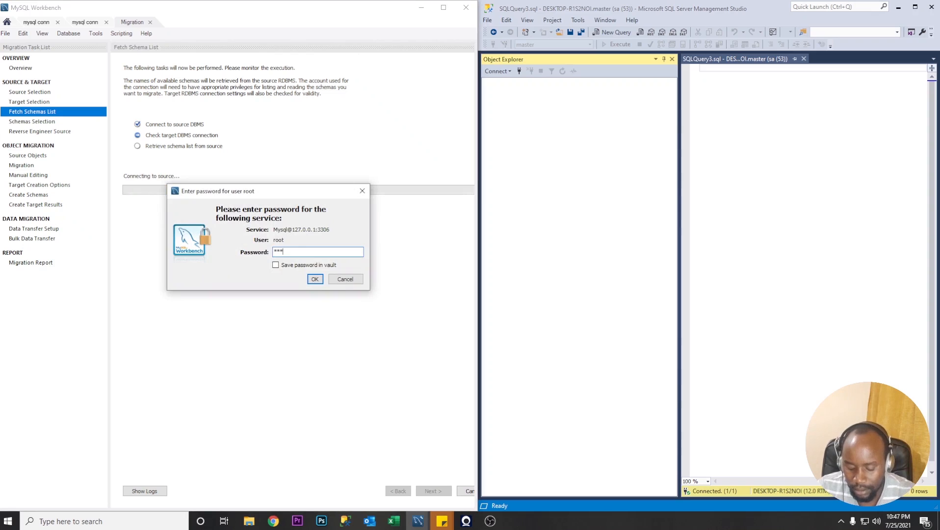
text(****)
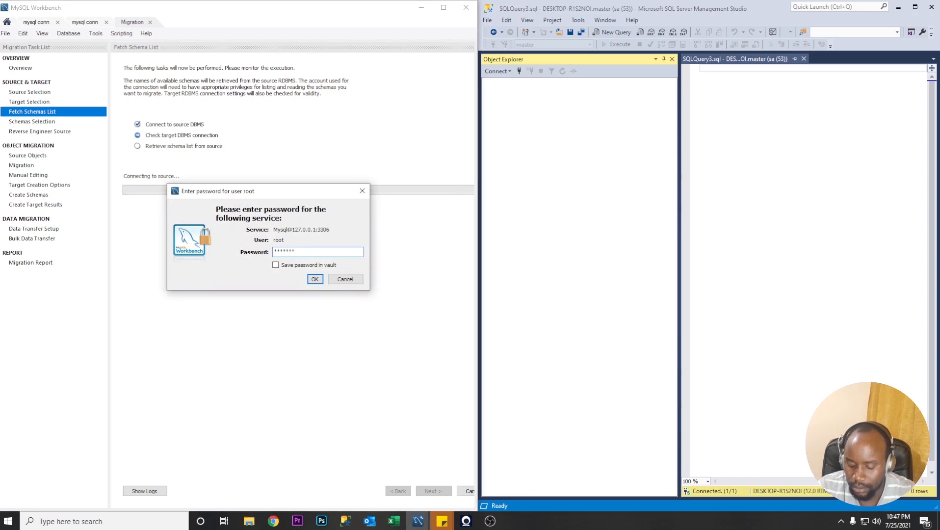
click(315, 279)
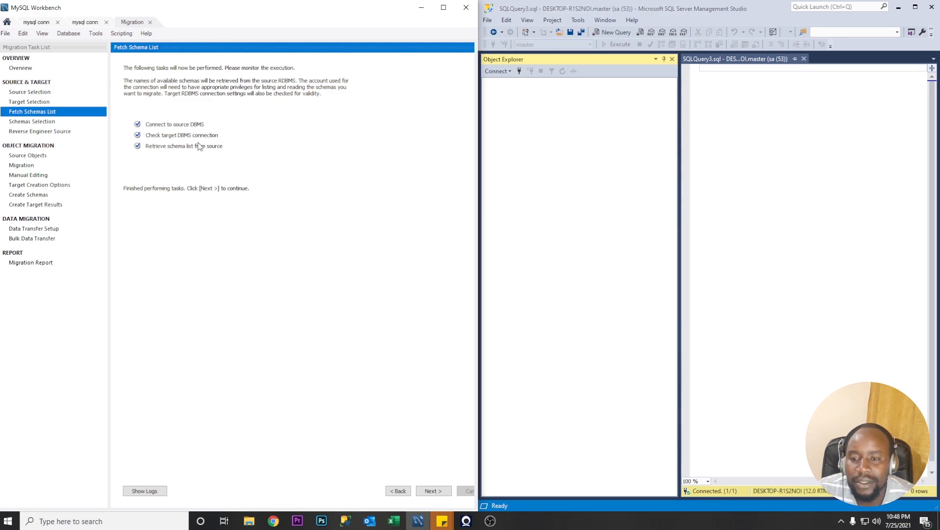
mouse_move(193, 155)
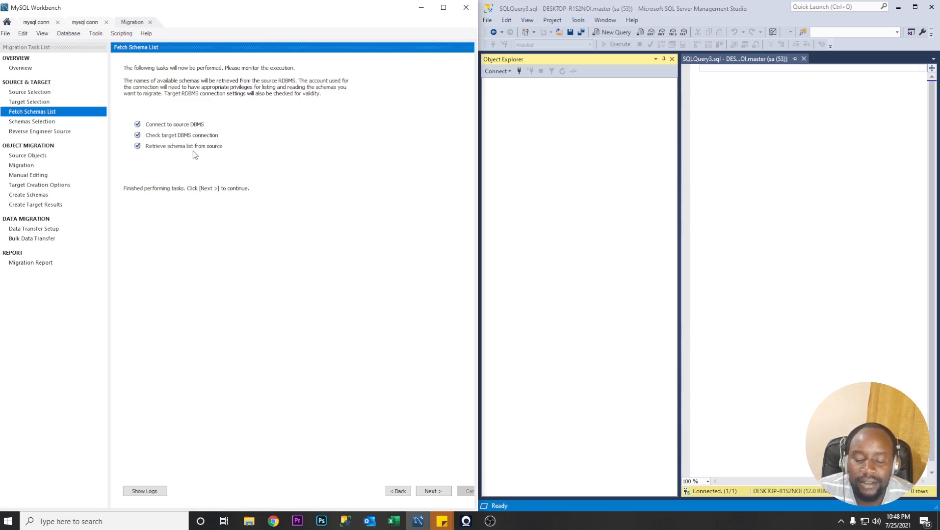
mouse_move(168, 443)
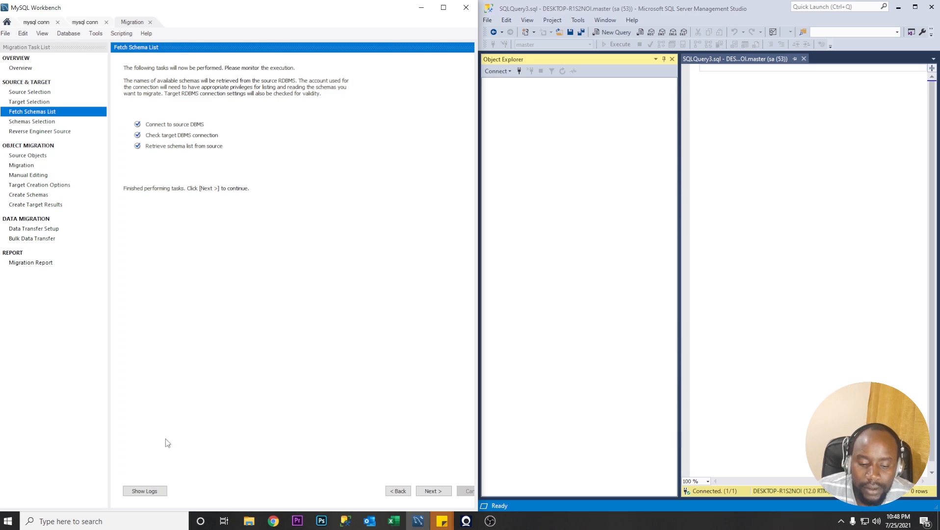
Review and hide the schema-fetch log, then continue to schema selection.
click(145, 491)
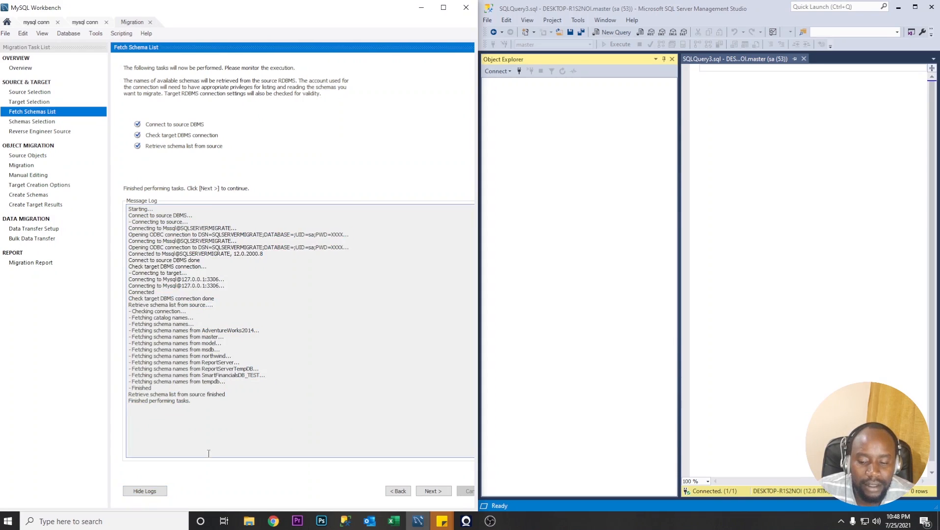
click(144, 491)
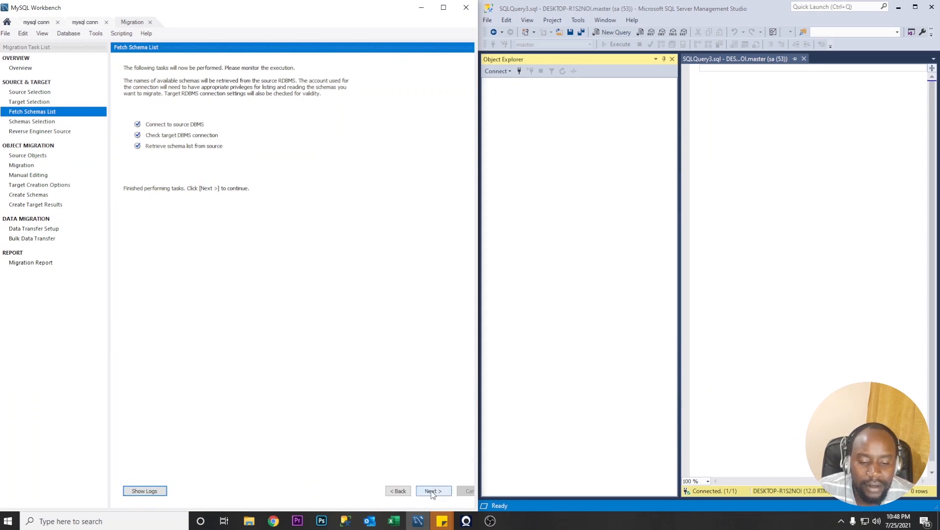
click(431, 490)
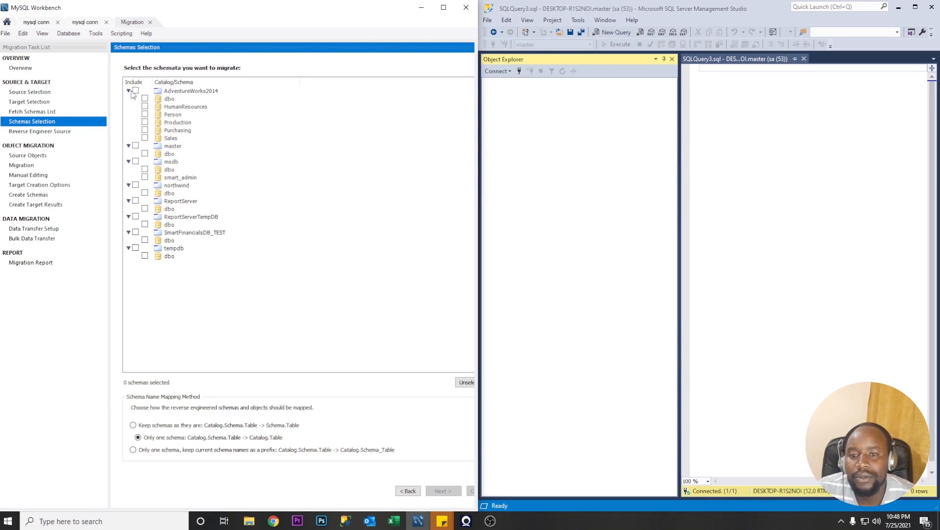
Select only the northwind catalog with 'Only one schema' mapping and start reverse engineering.
click(127, 90)
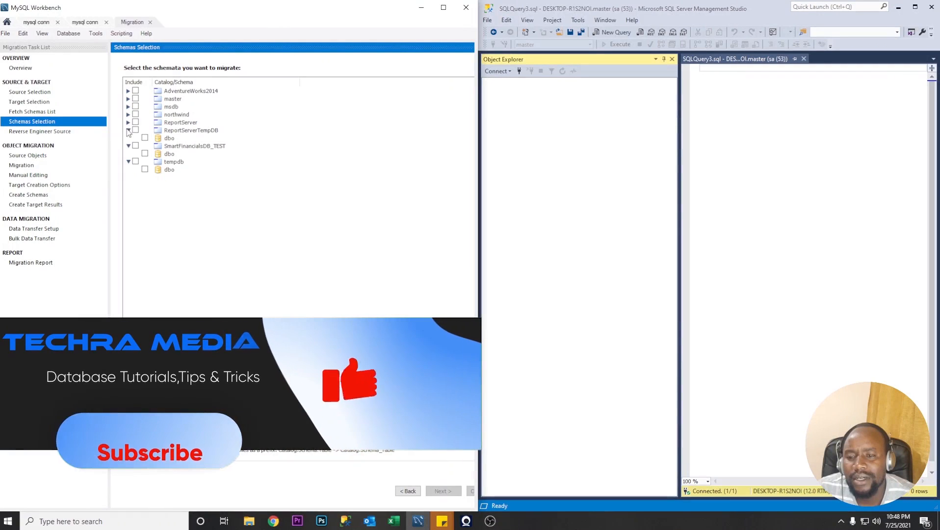
click(128, 130)
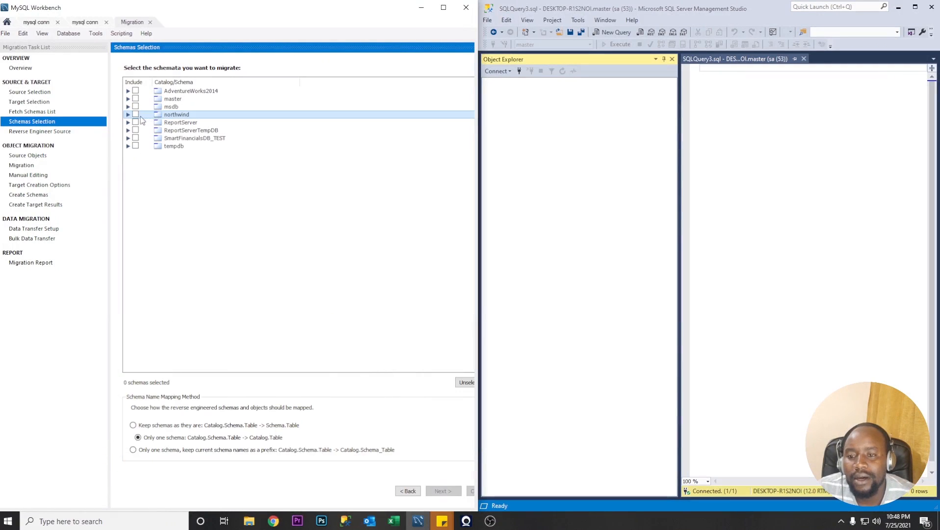
click(135, 115)
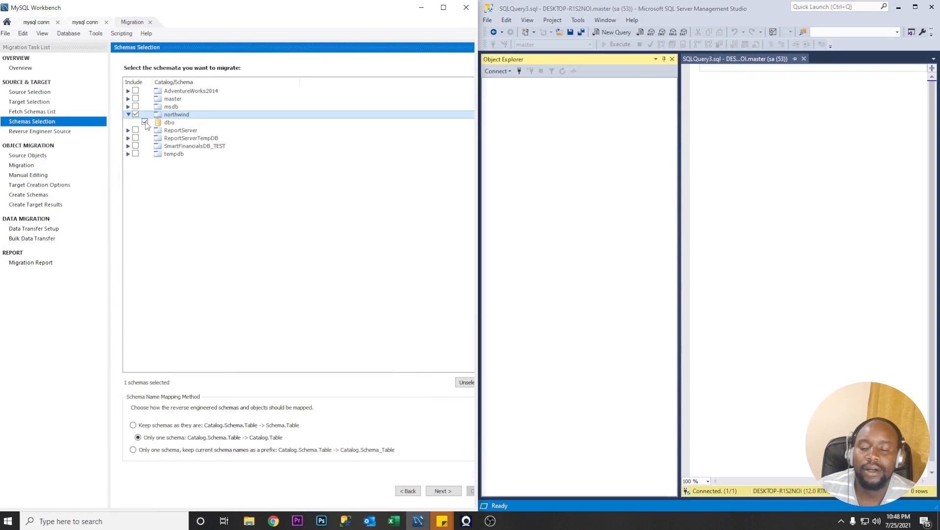
click(136, 123)
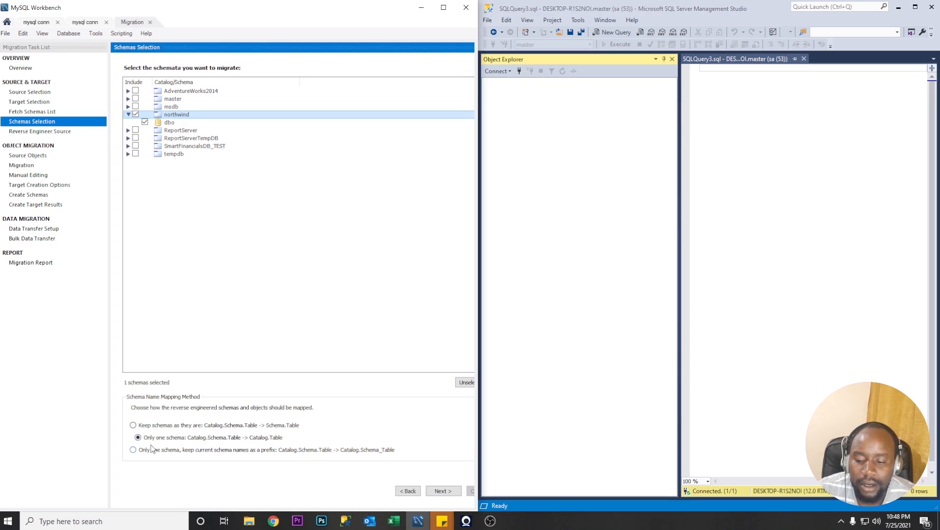
click(133, 437)
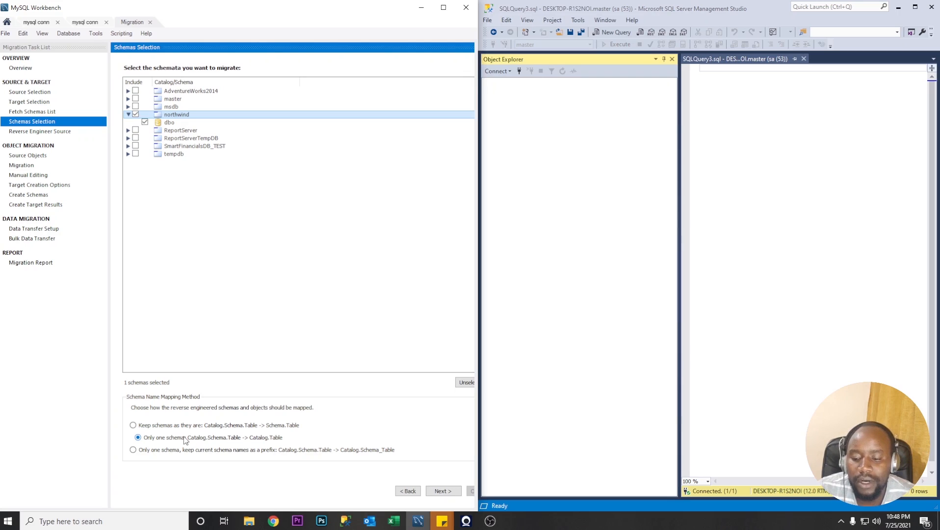
mouse_move(208, 441)
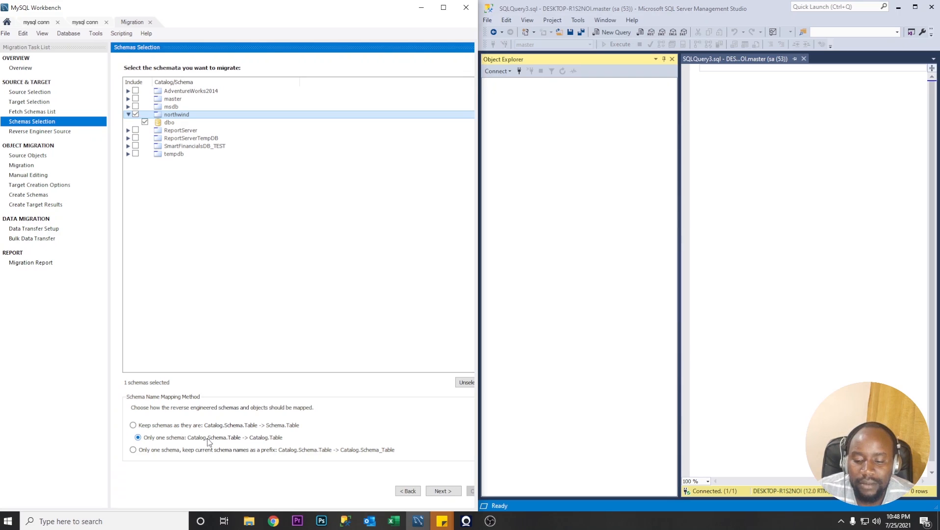
mouse_move(267, 449)
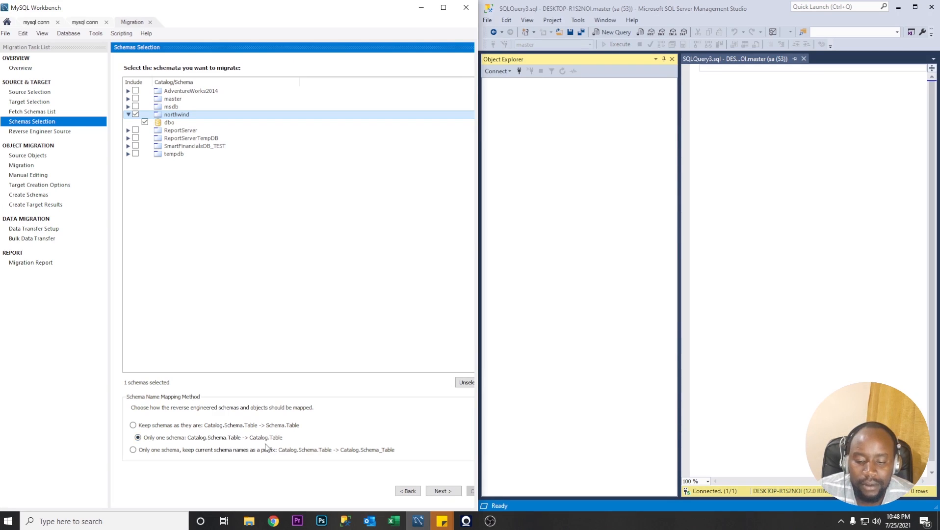
click(442, 491)
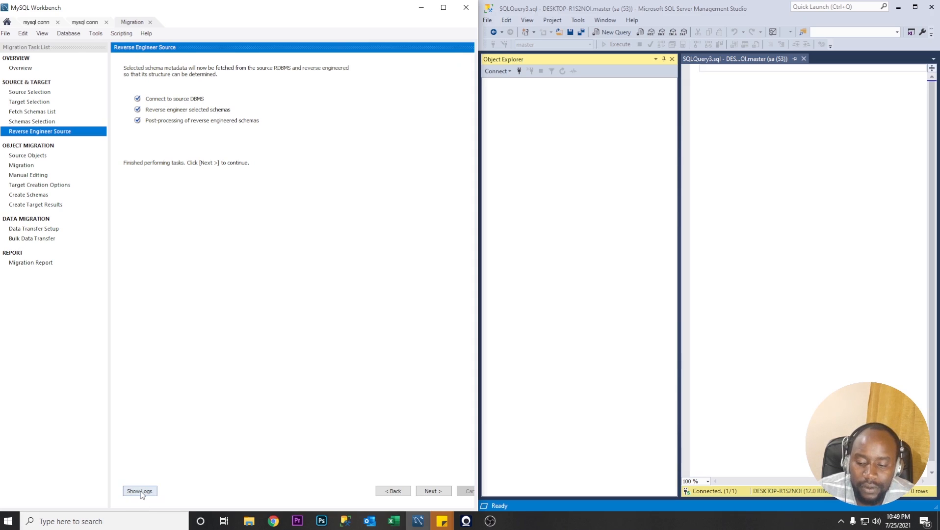
click(140, 491)
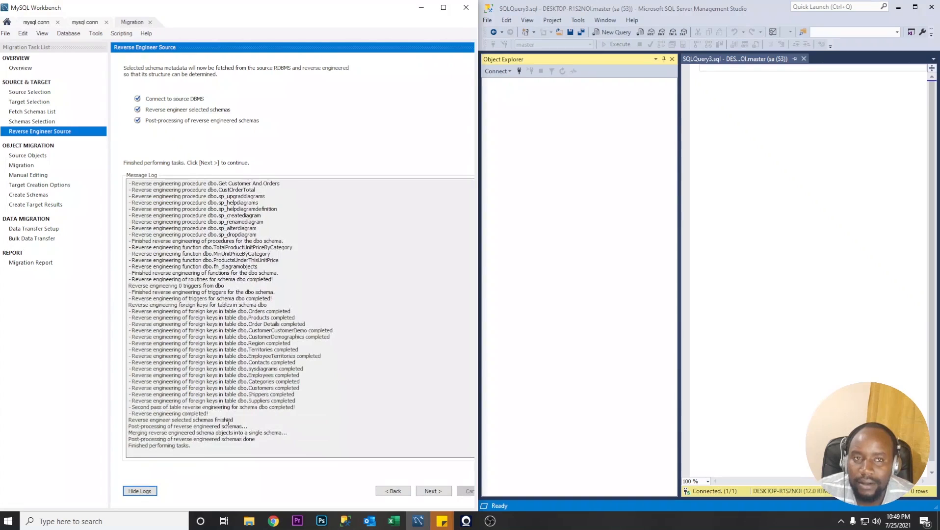
click(139, 490)
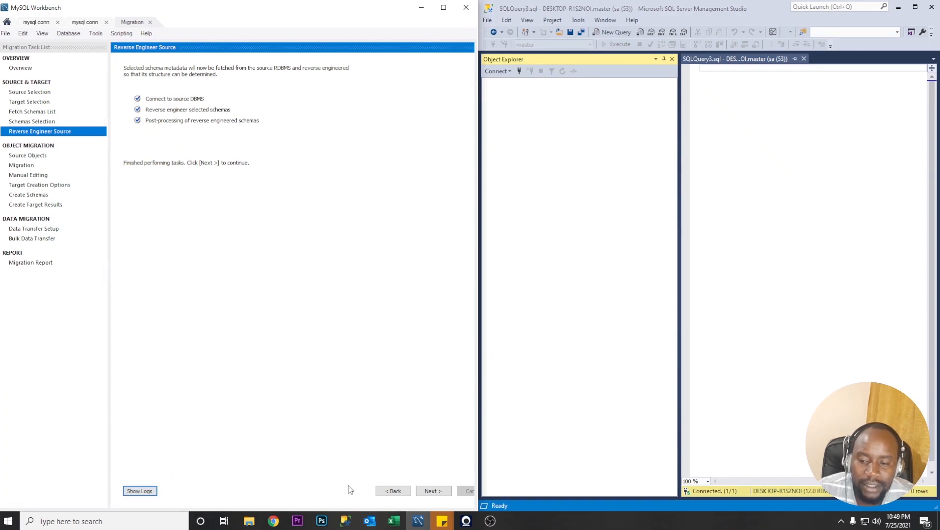
Include all 39 views and 23 routines along with the 15 tables in the migration.
click(433, 491)
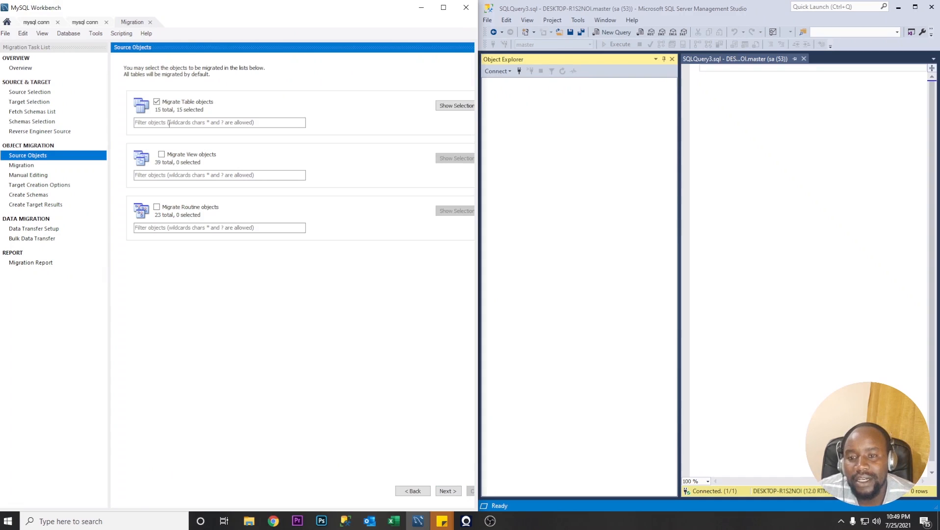
mouse_move(175, 135)
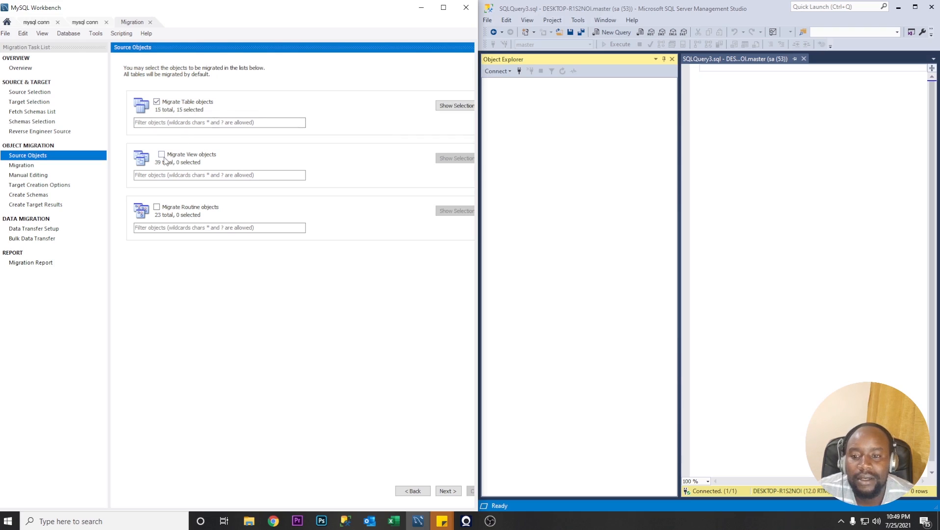
click(161, 154)
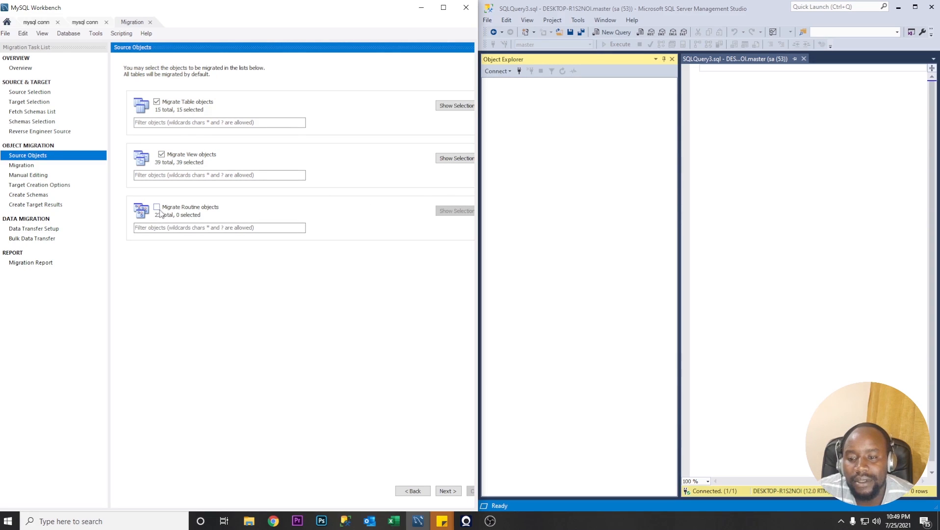
click(157, 207)
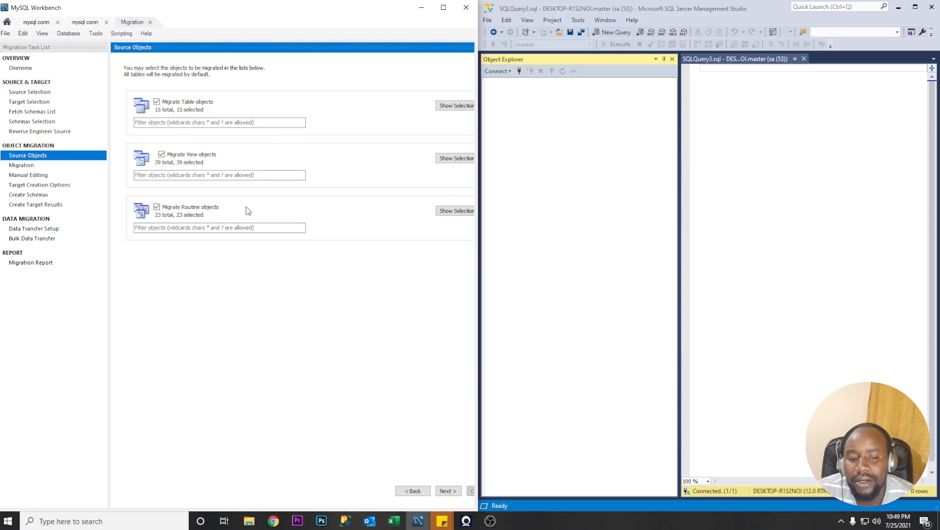
Inspect the selected view and routine lists, then run the object migration step.
click(455, 158)
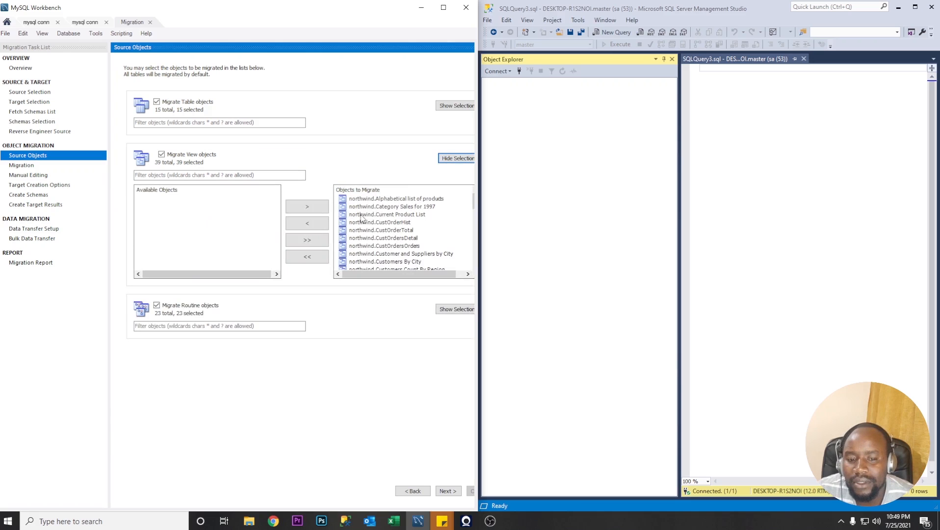
scroll(down, 3)
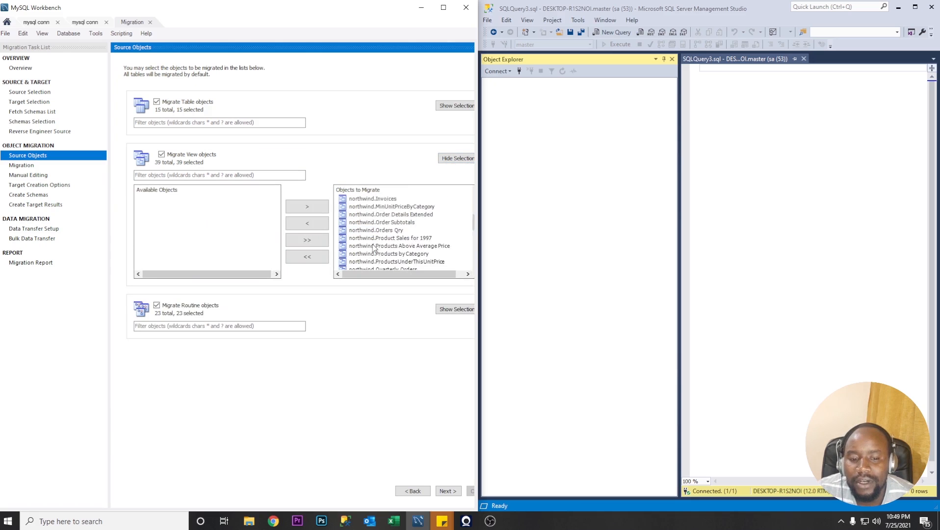
click(381, 230)
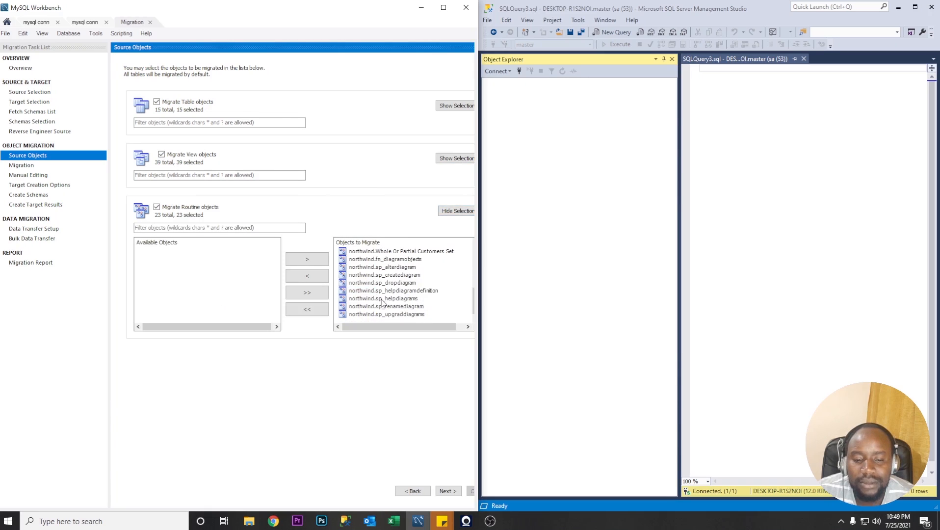
click(397, 291)
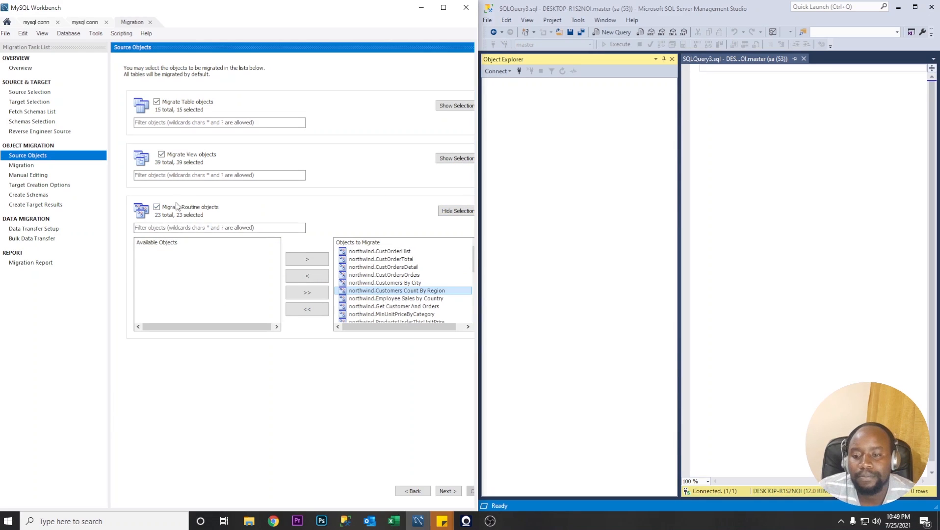
click(457, 210)
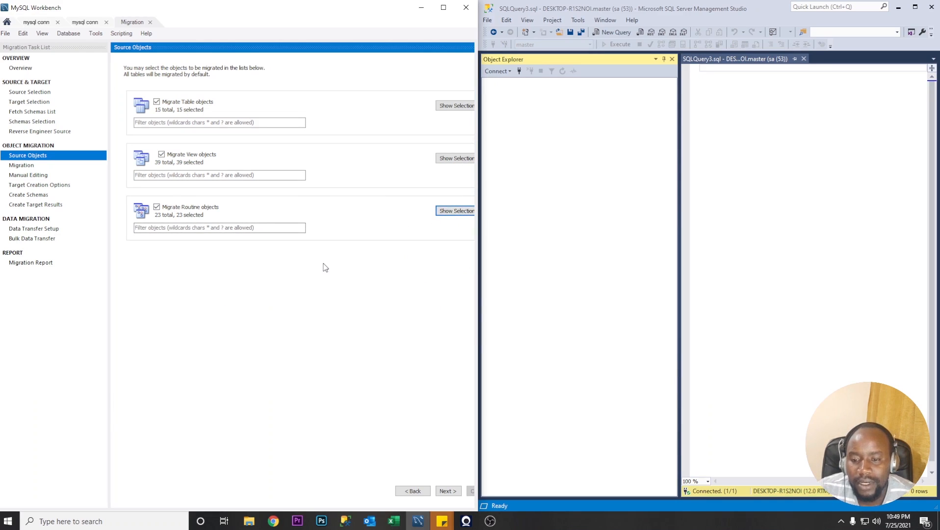
click(448, 491)
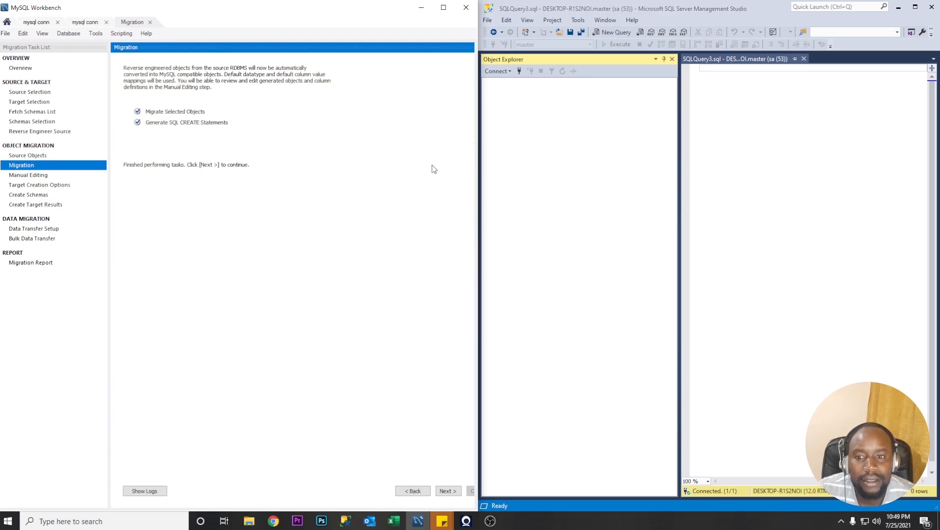
Maximize Workbench and check the Manual Editing view options before continuing.
click(443, 7)
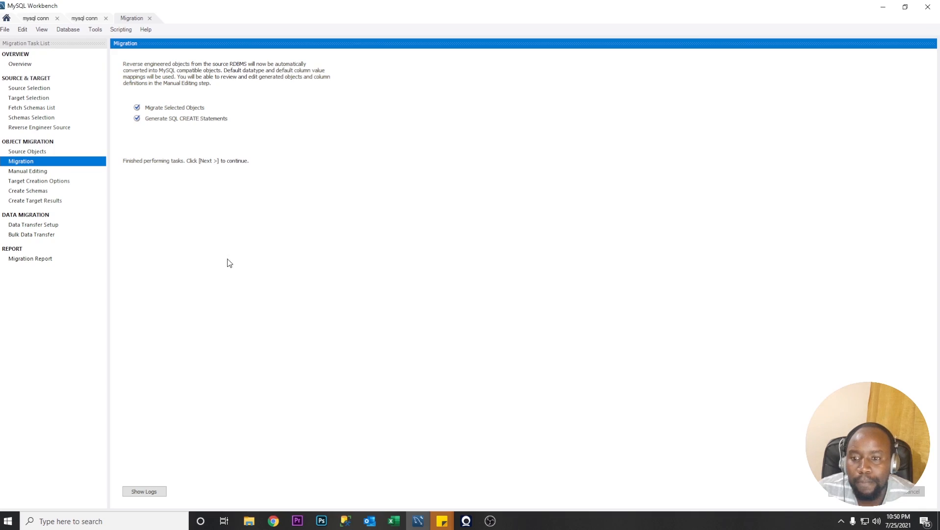
mouse_move(188, 175)
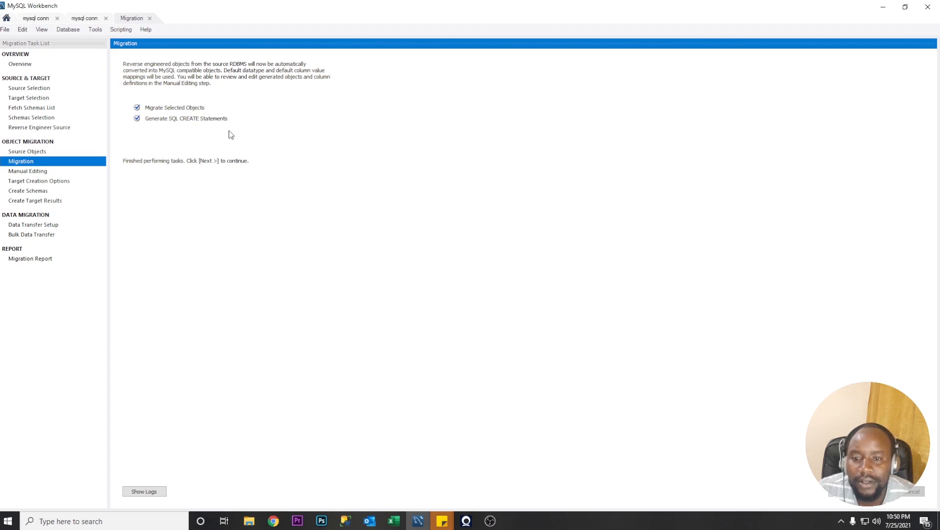
mouse_move(261, 151)
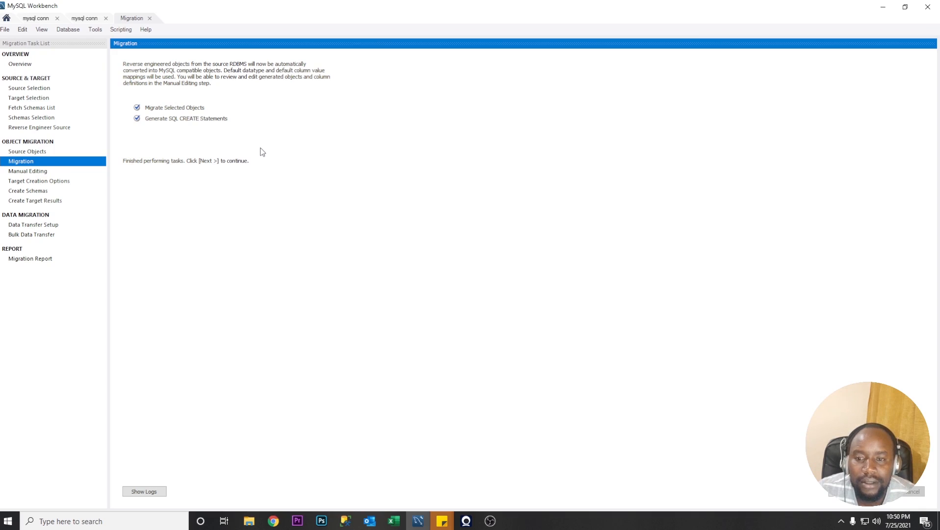
mouse_move(263, 326)
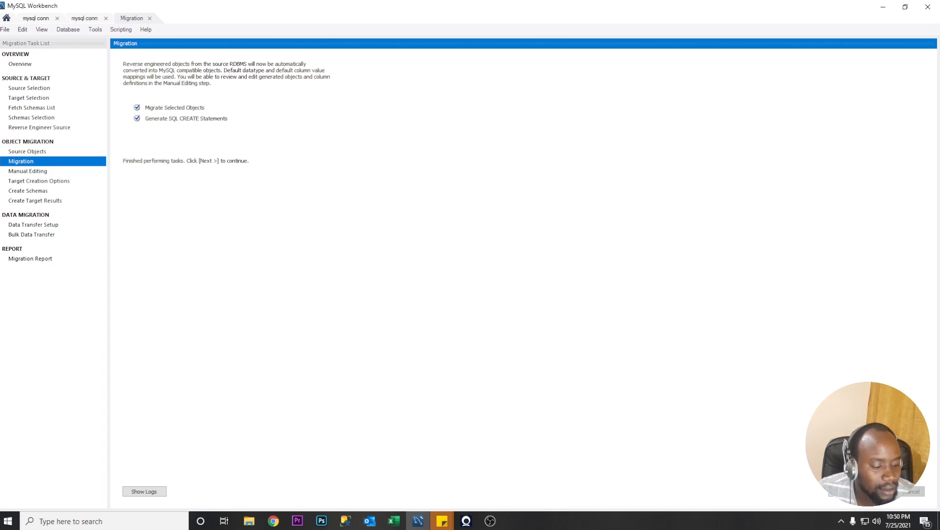
click(886, 491)
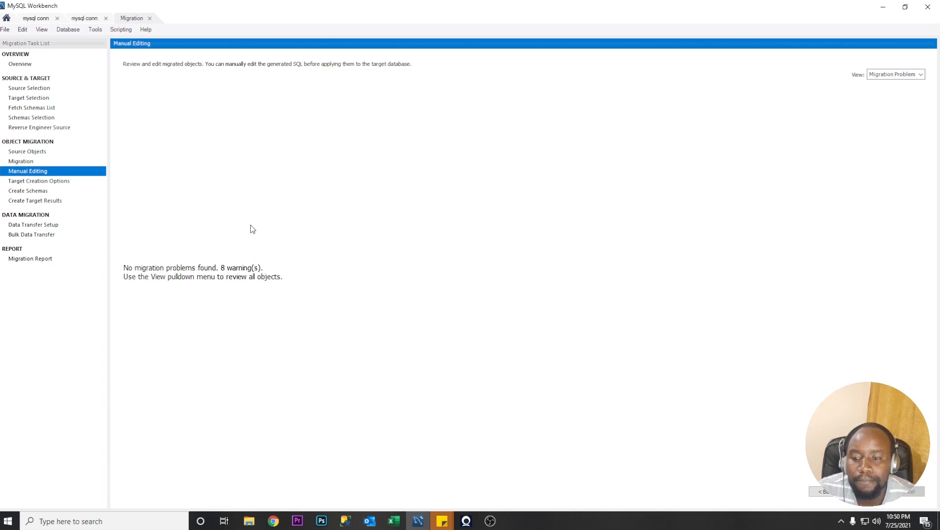
mouse_move(211, 277)
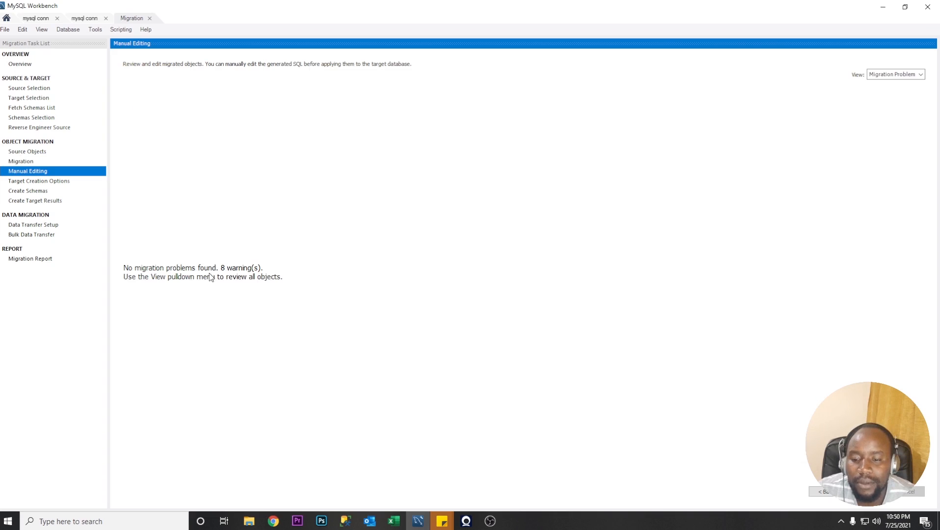
mouse_move(184, 282)
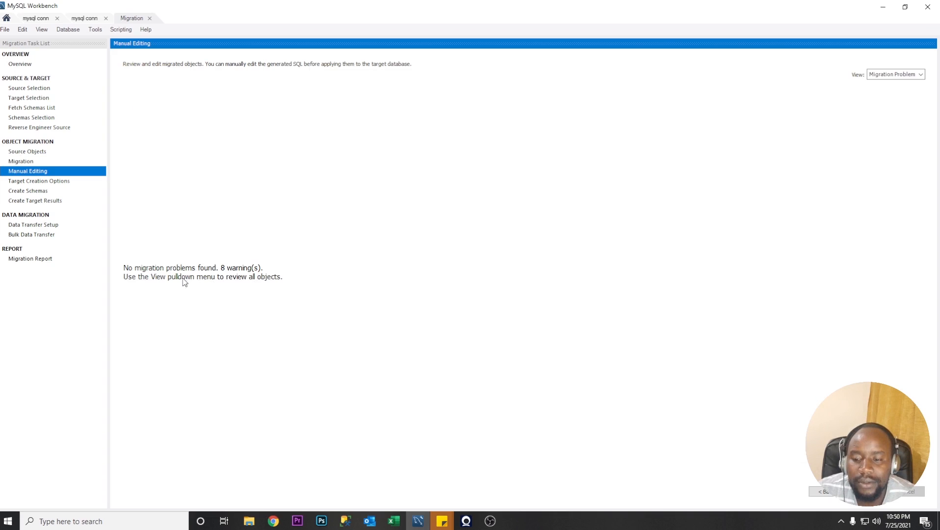
mouse_move(237, 284)
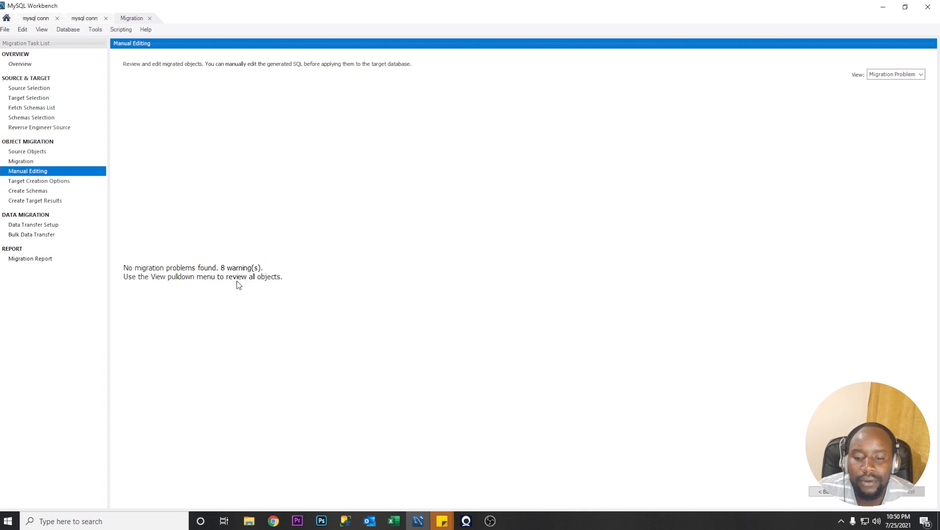
mouse_move(820, 152)
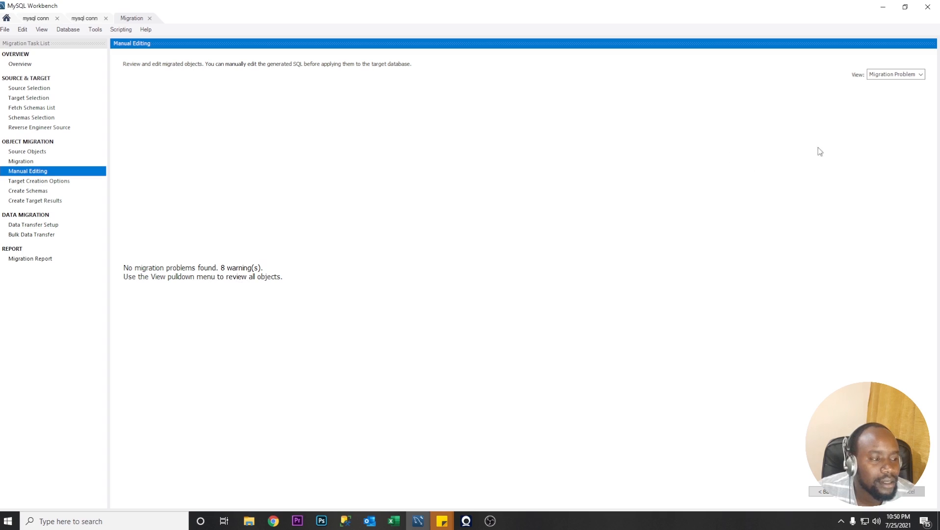
click(893, 74)
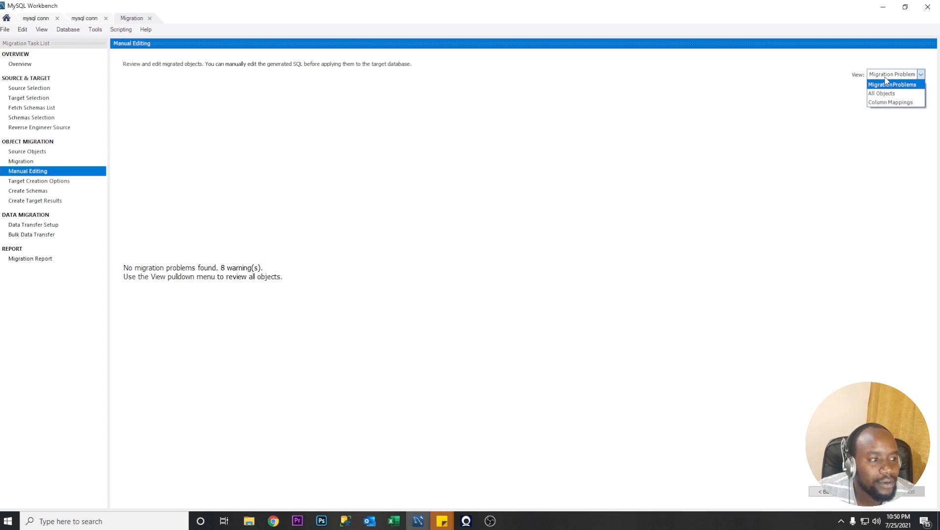
click(893, 74)
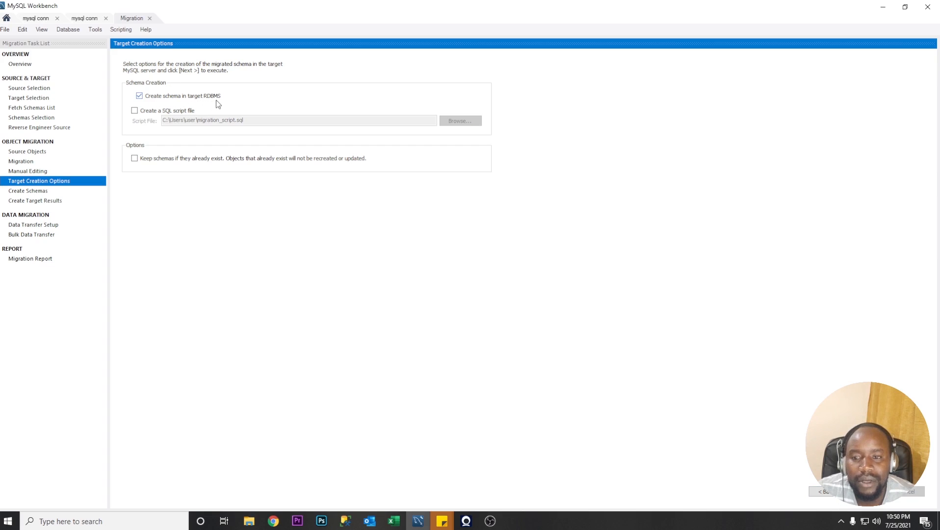
Also save the schema script to a file, replacing the existing migration_script.sql.
click(135, 110)
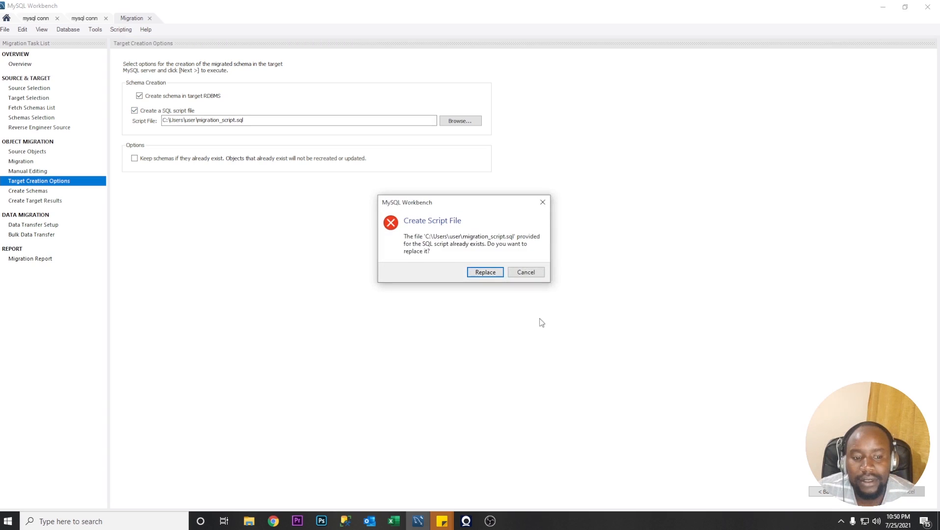
mouse_move(491, 253)
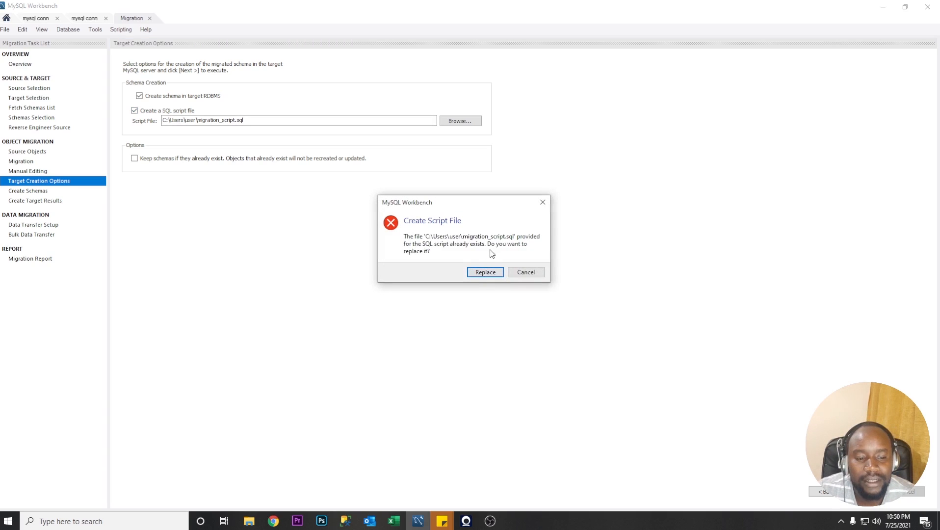
click(485, 271)
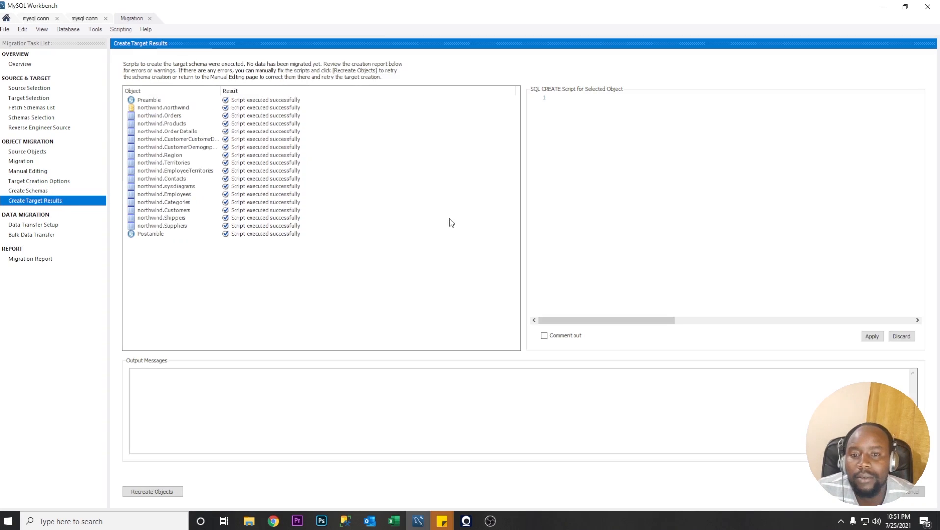
mouse_move(210, 235)
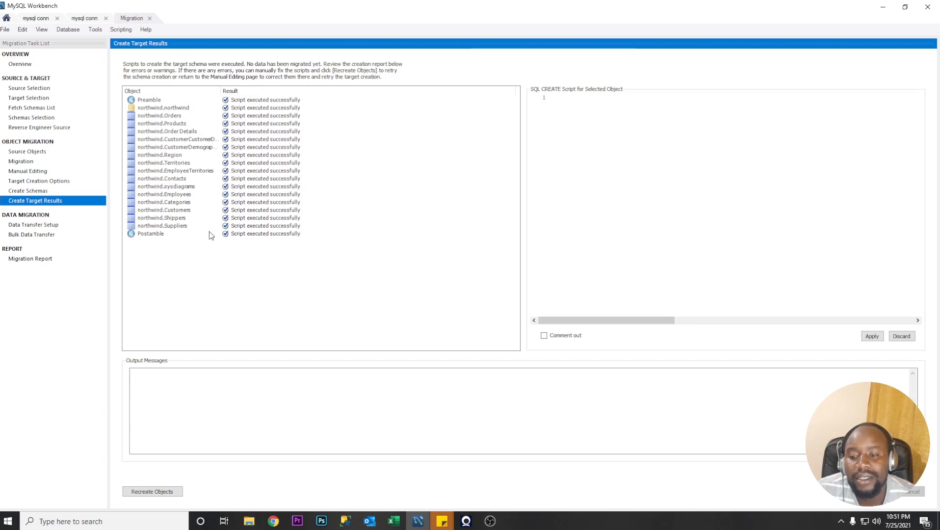
mouse_move(283, 150)
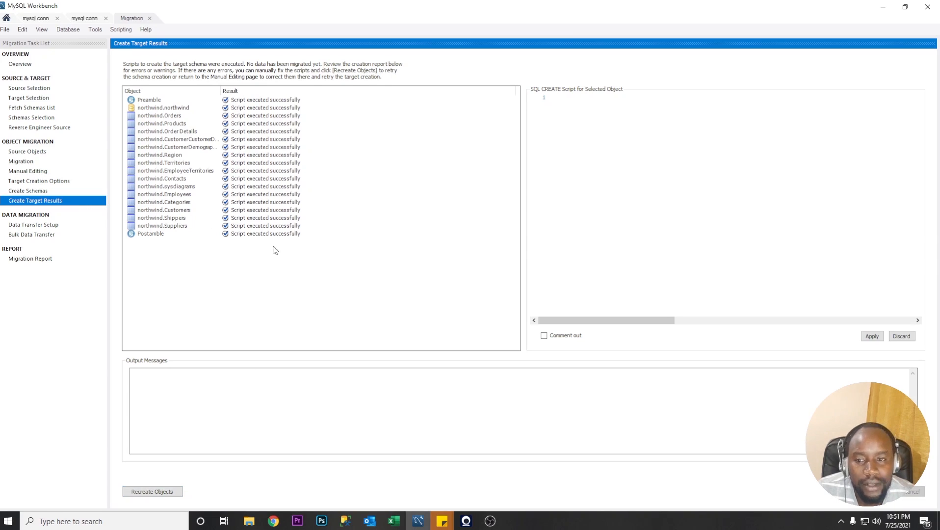
Proceed from the target creation results to the Data Transfer Setup.
click(33, 224)
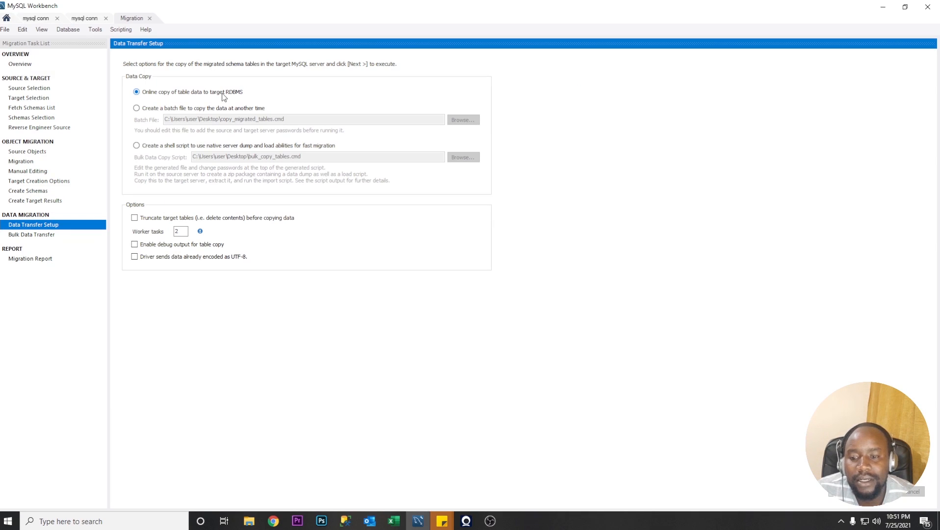
mouse_move(214, 96)
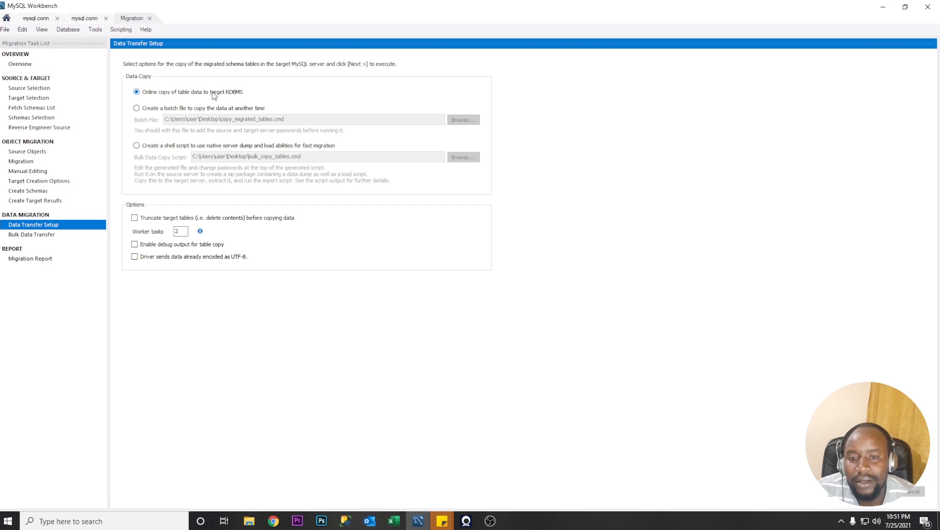
mouse_move(179, 221)
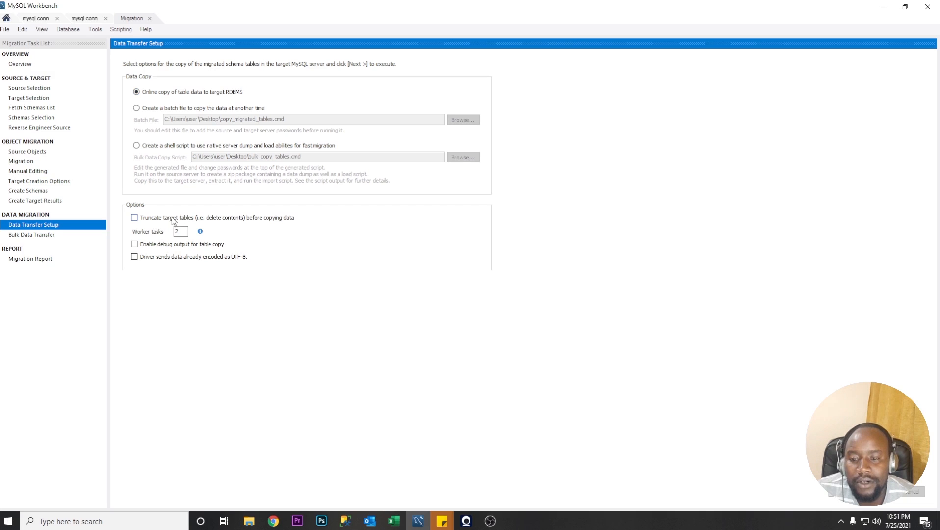
mouse_move(212, 223)
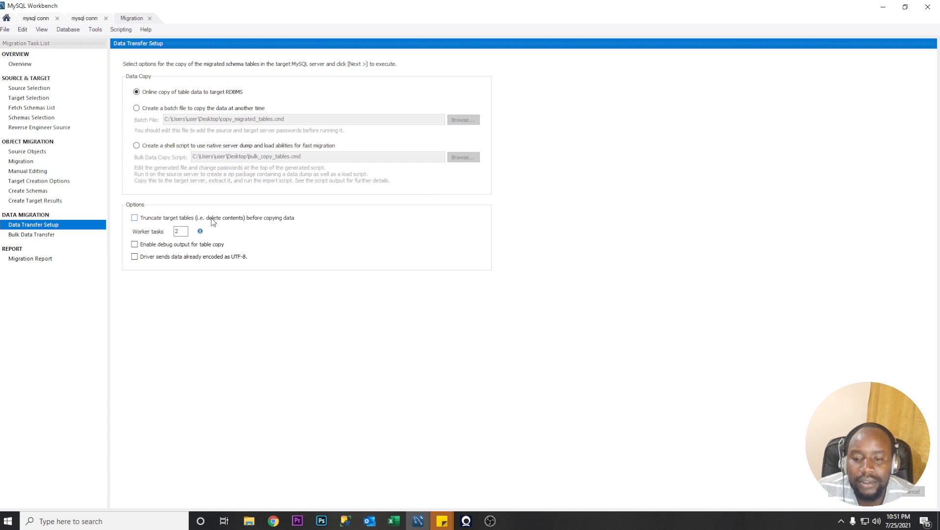
mouse_move(282, 224)
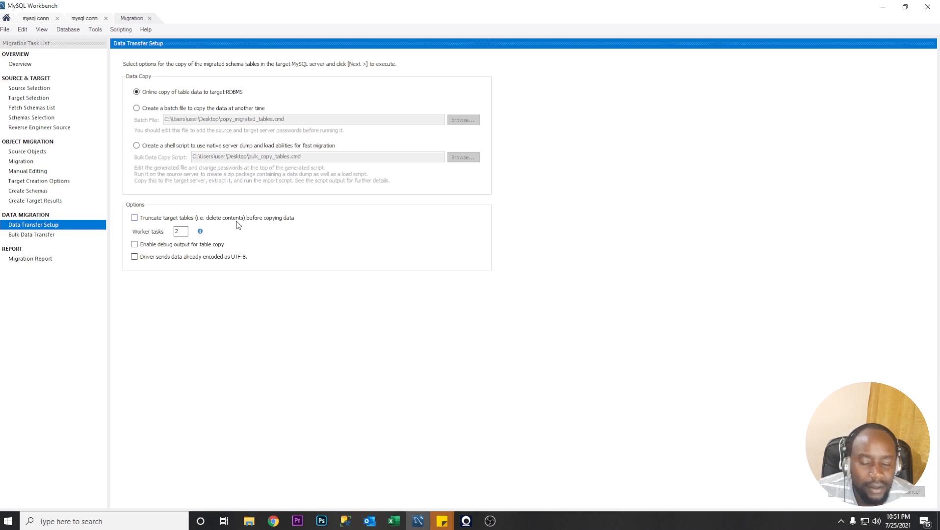
mouse_move(215, 166)
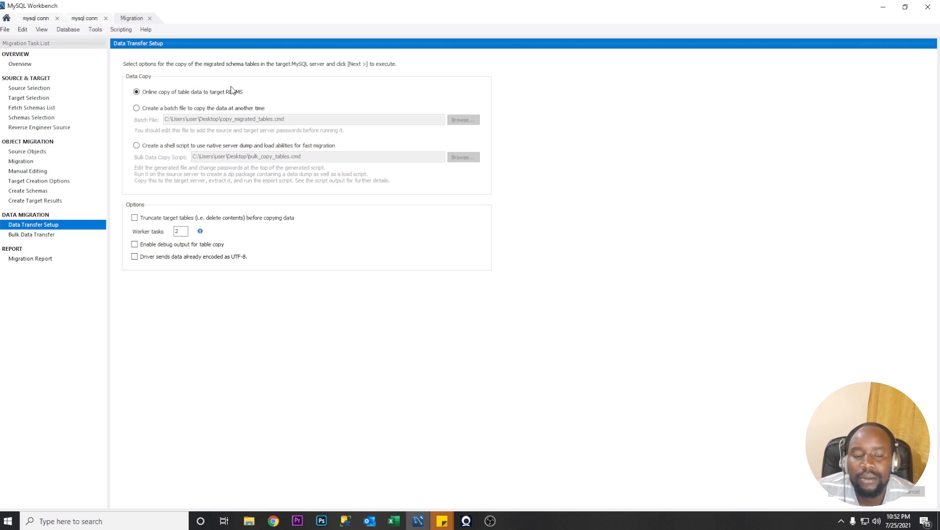
mouse_move(712, 302)
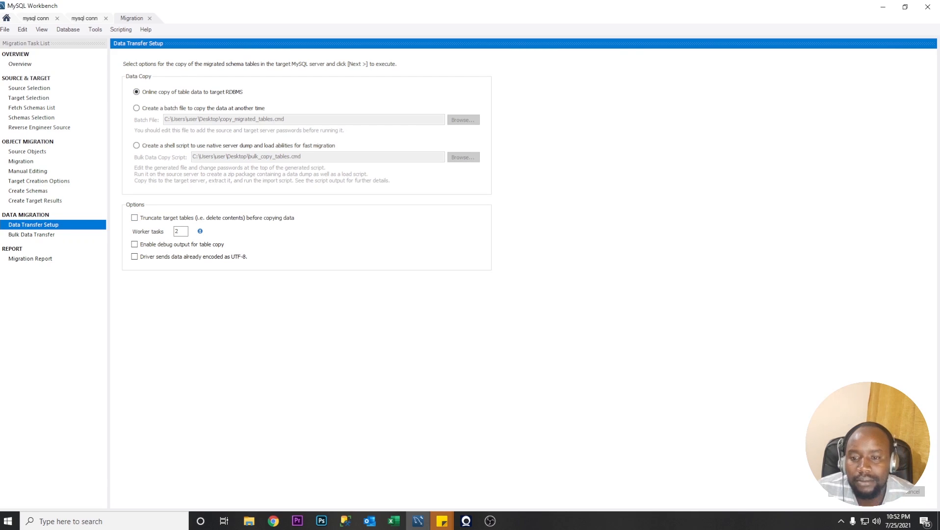
mouse_move(134, 217)
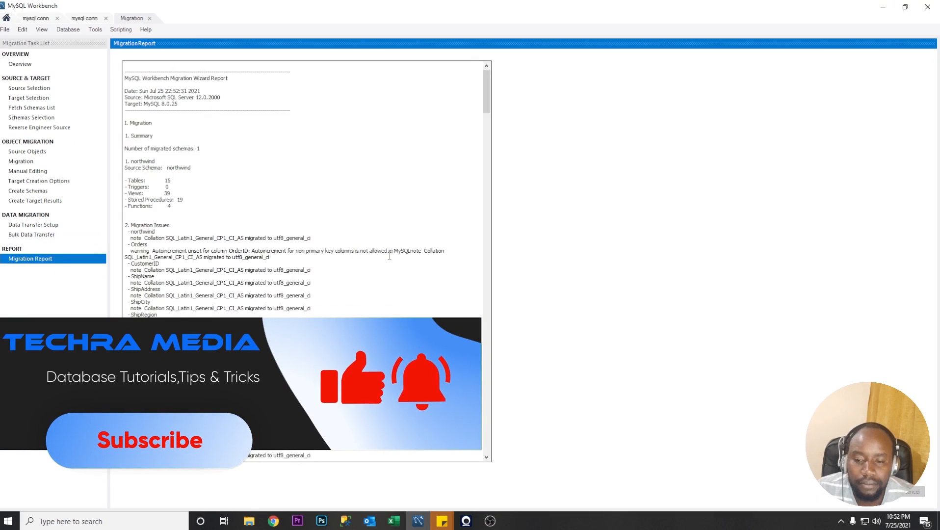
Scroll the Migration Report to the Data Copy section and finish the wizard.
scroll(down, 3)
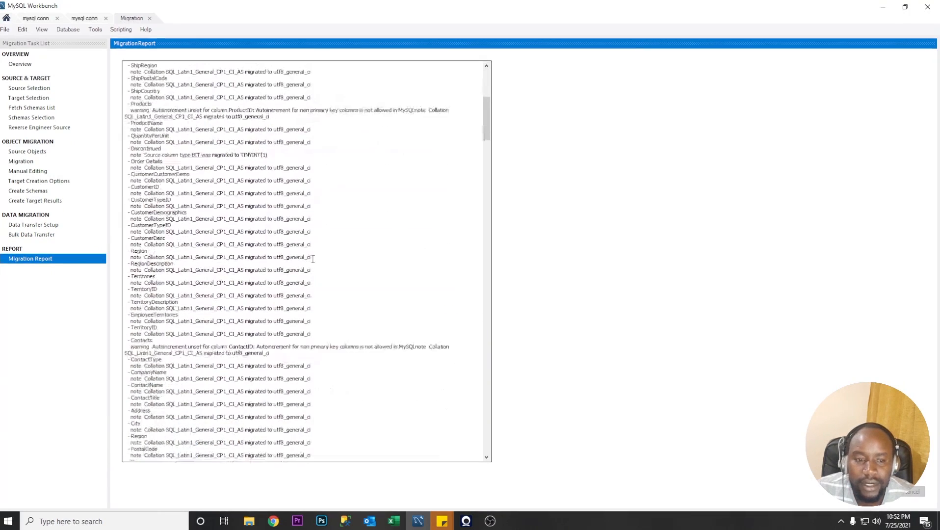
scroll(down, 3)
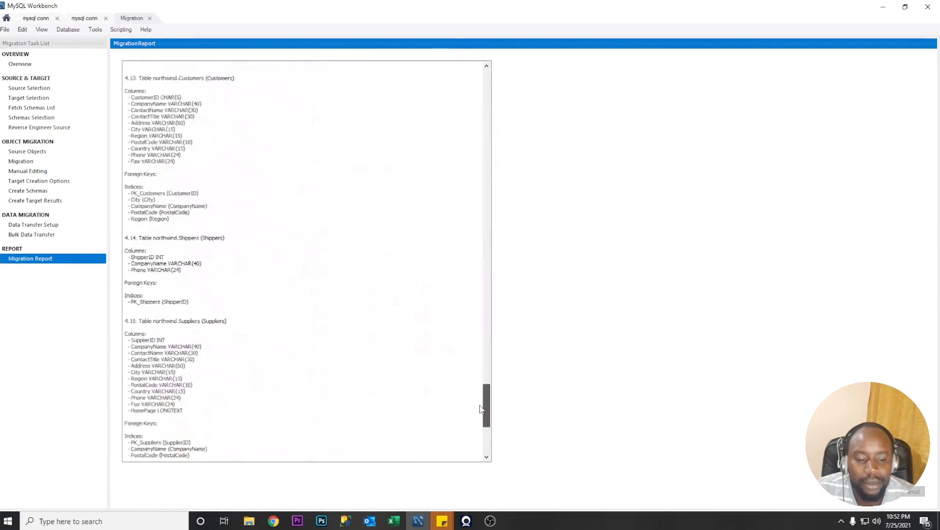
scroll(down, 3)
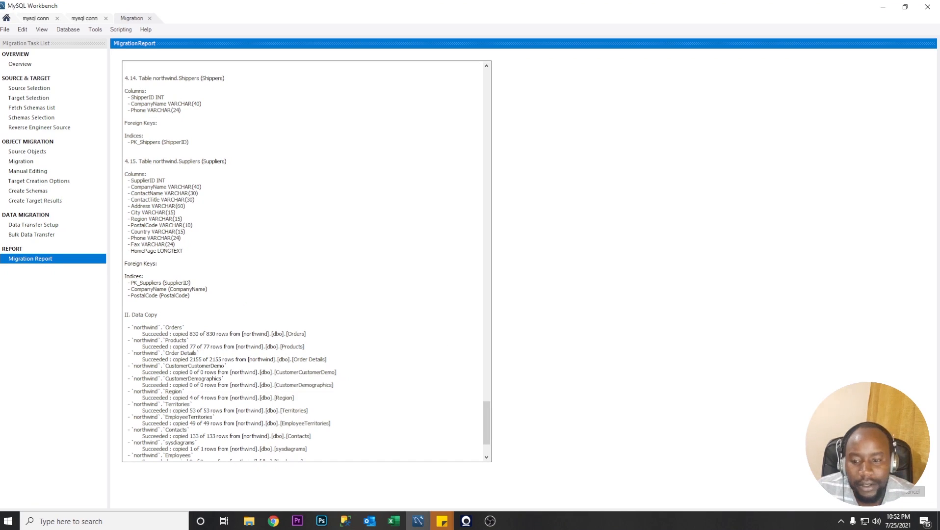
scroll(down, 3)
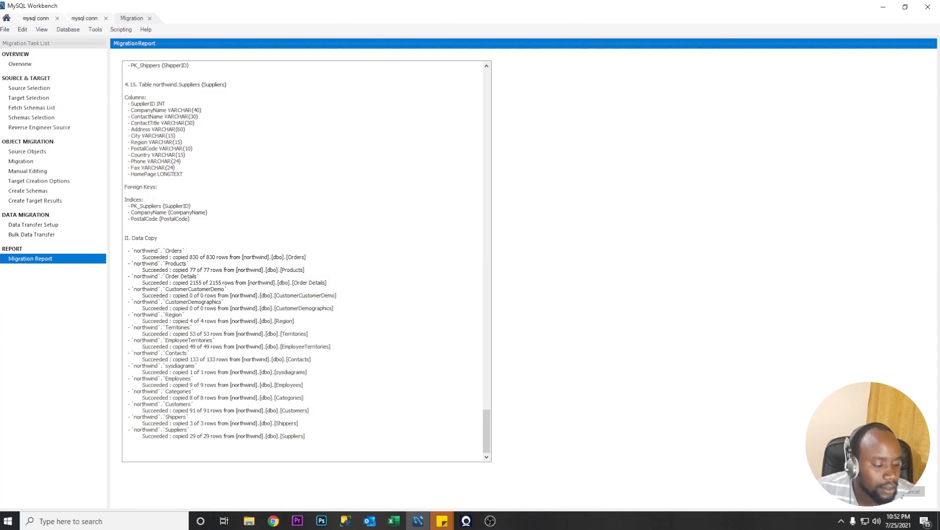
click(150, 18)
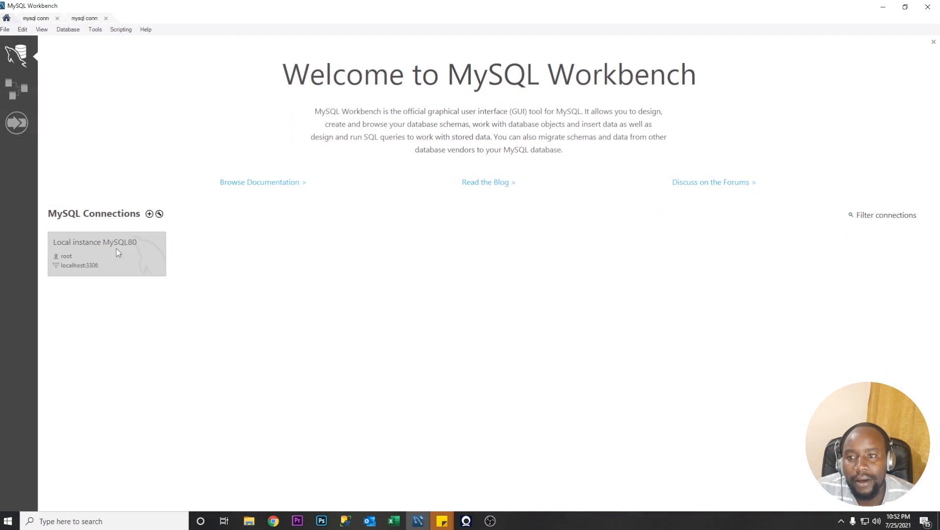
Expand northwind's tables in the Navigator and show the customers table rows.
click(84, 18)
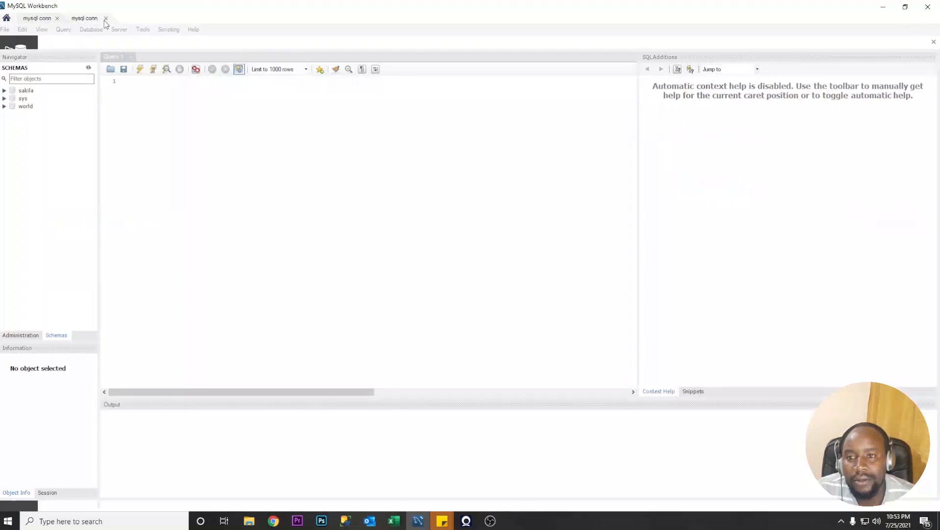
click(106, 18)
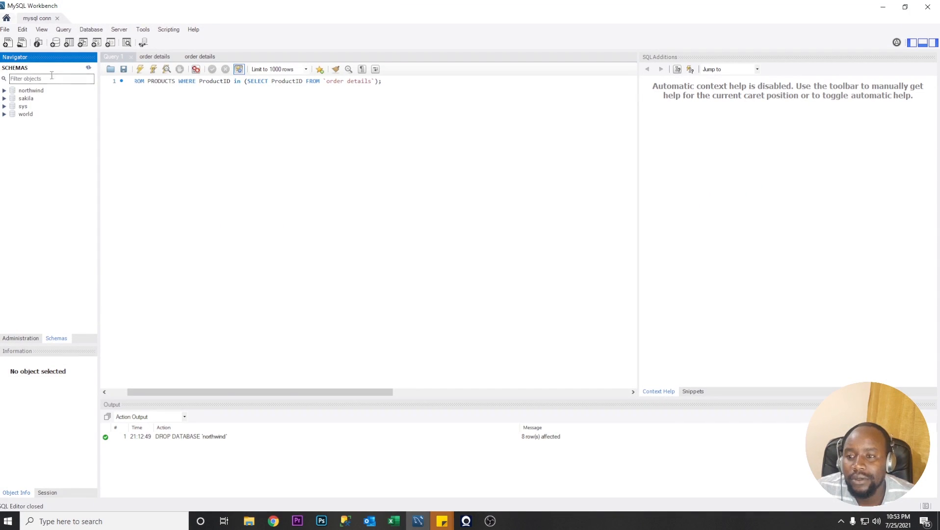
click(30, 90)
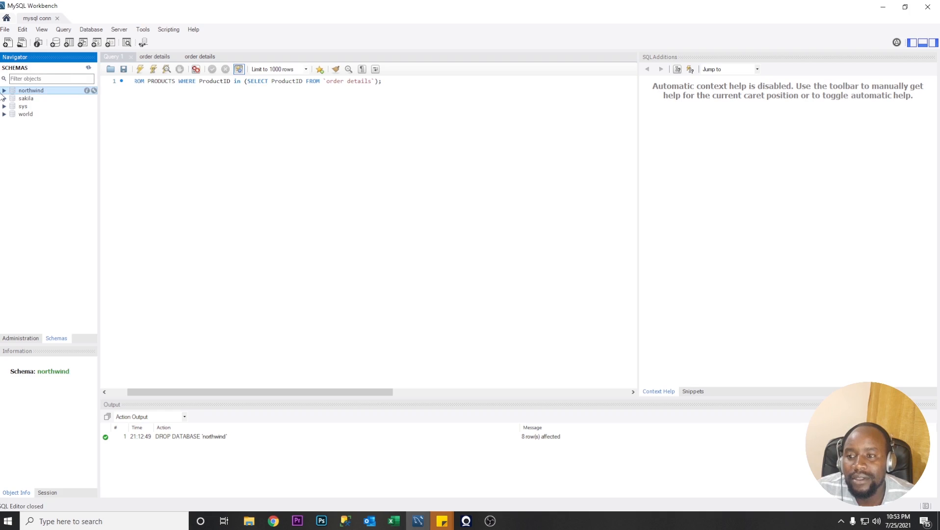
click(4, 90)
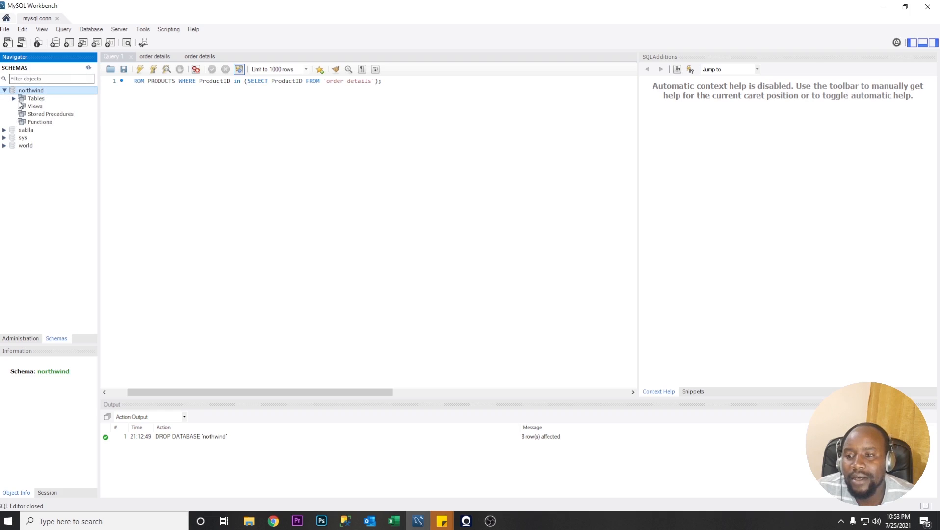
click(21, 98)
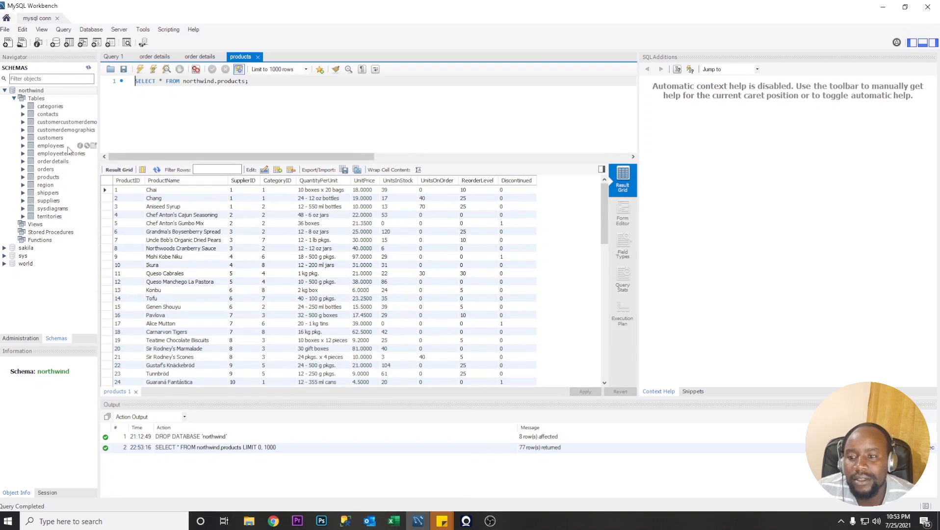
click(93, 139)
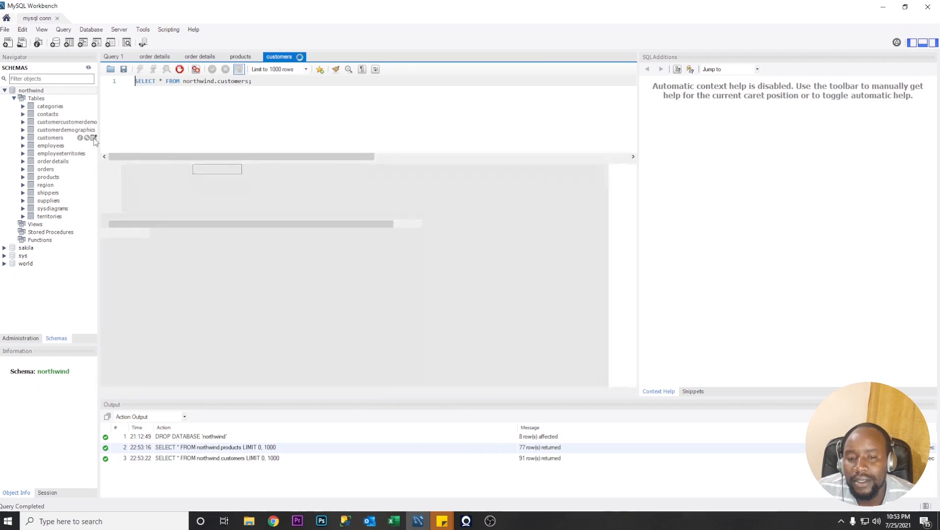